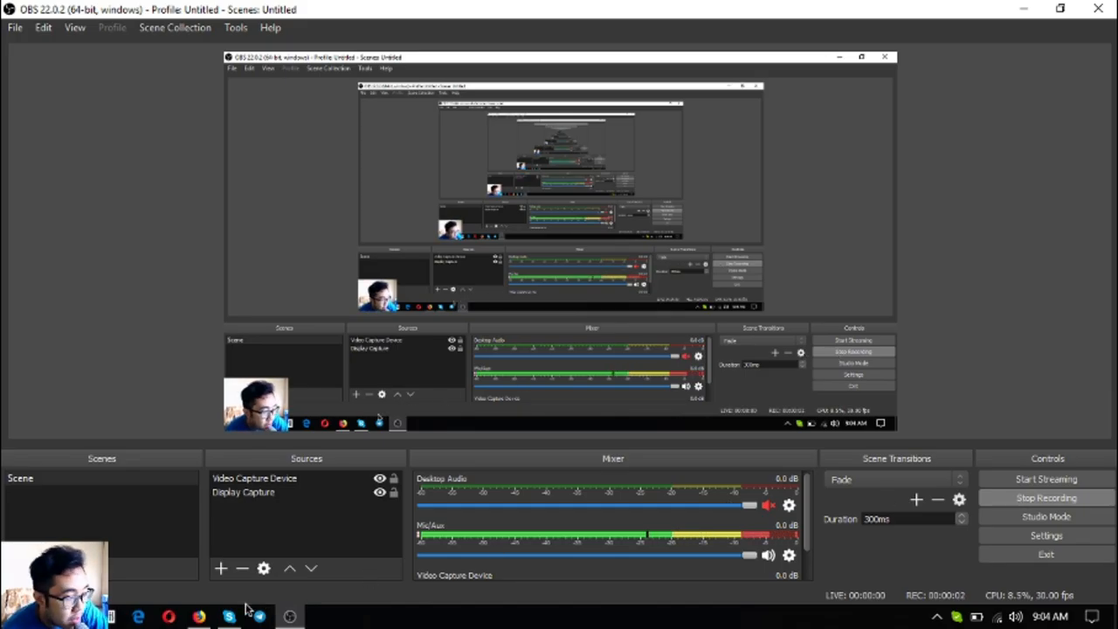
mouse_move(630, 416)
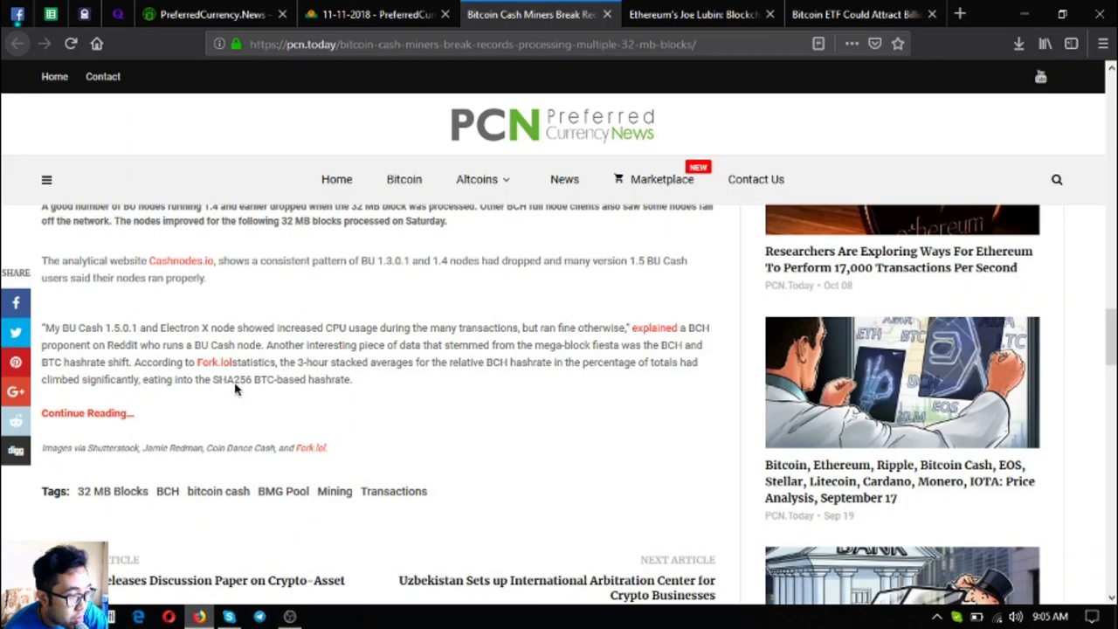
Step: Switch to PreferredCurrency.News and scroll to the $15 PayPal and $180 Coinbase subscription plans
click(206, 15)
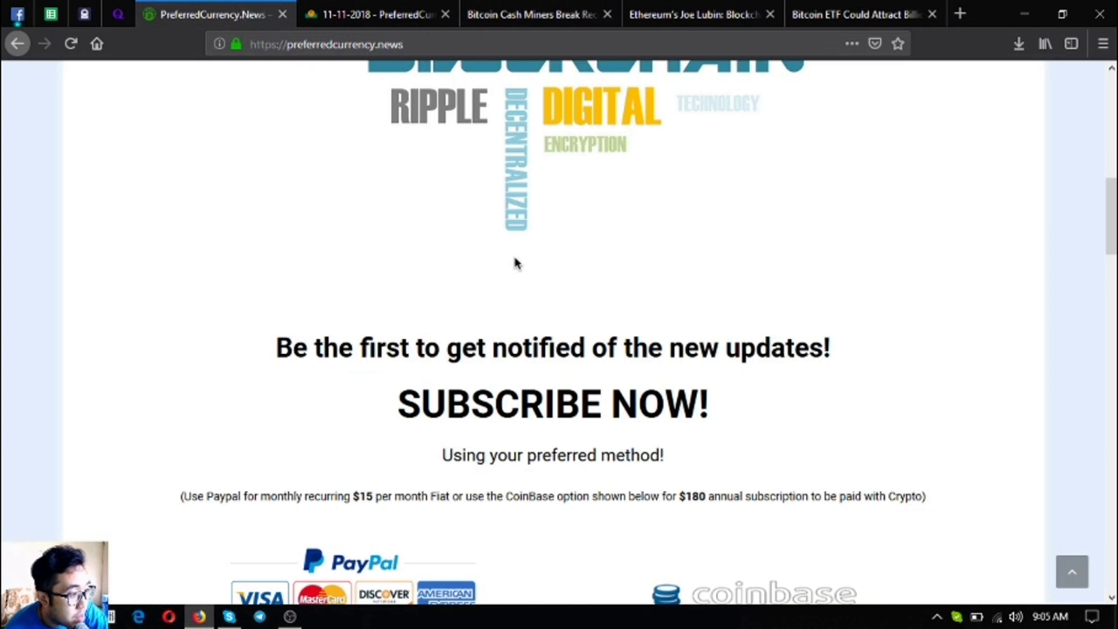
scroll(up, 3)
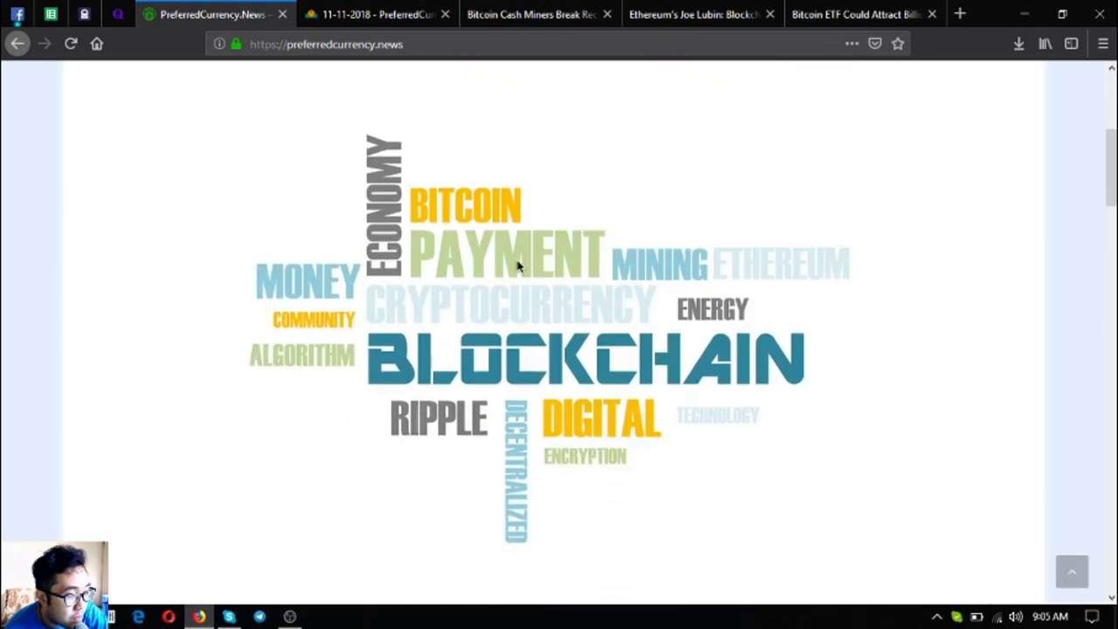
scroll(down, 3)
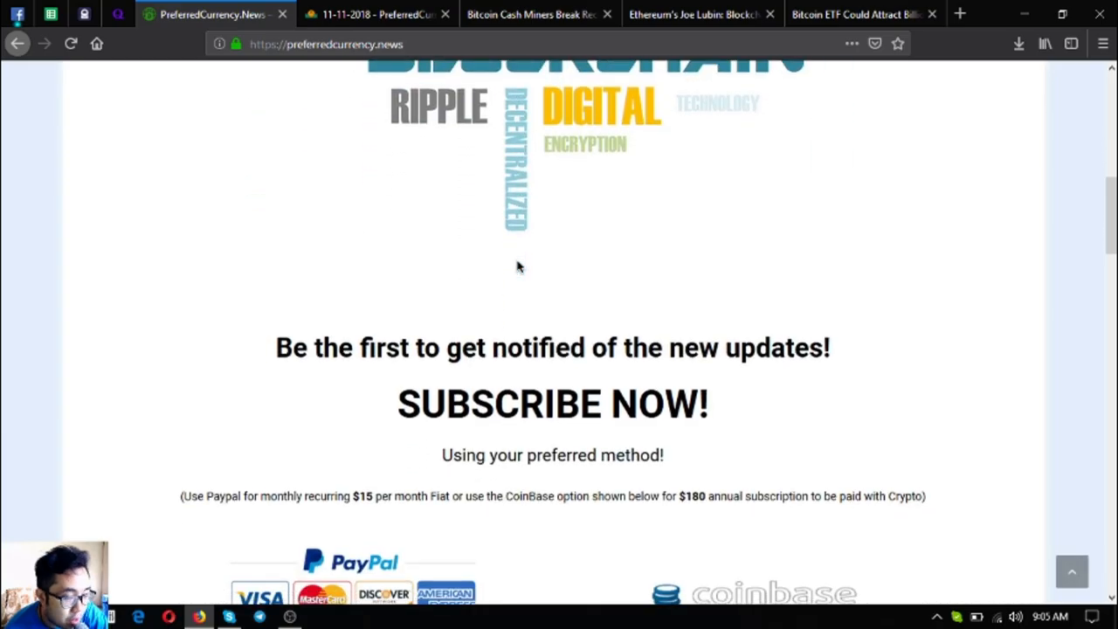
scroll(down, 3)
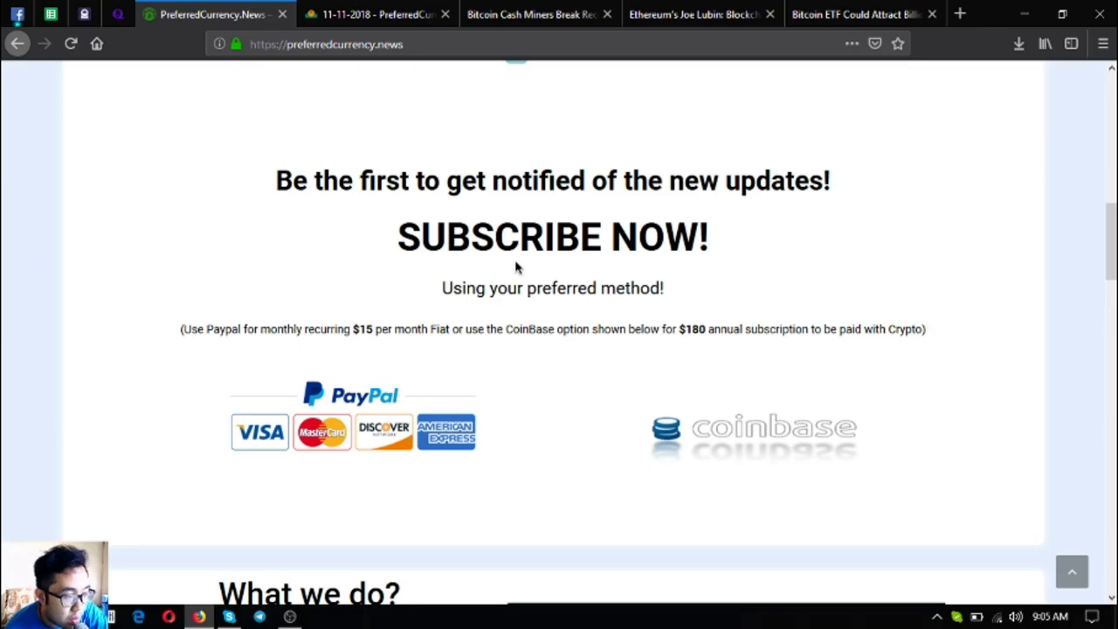
Step: Open the 12 November 2018 newsletter and read down to its Bitcoin Cash miners story
click(401, 14)
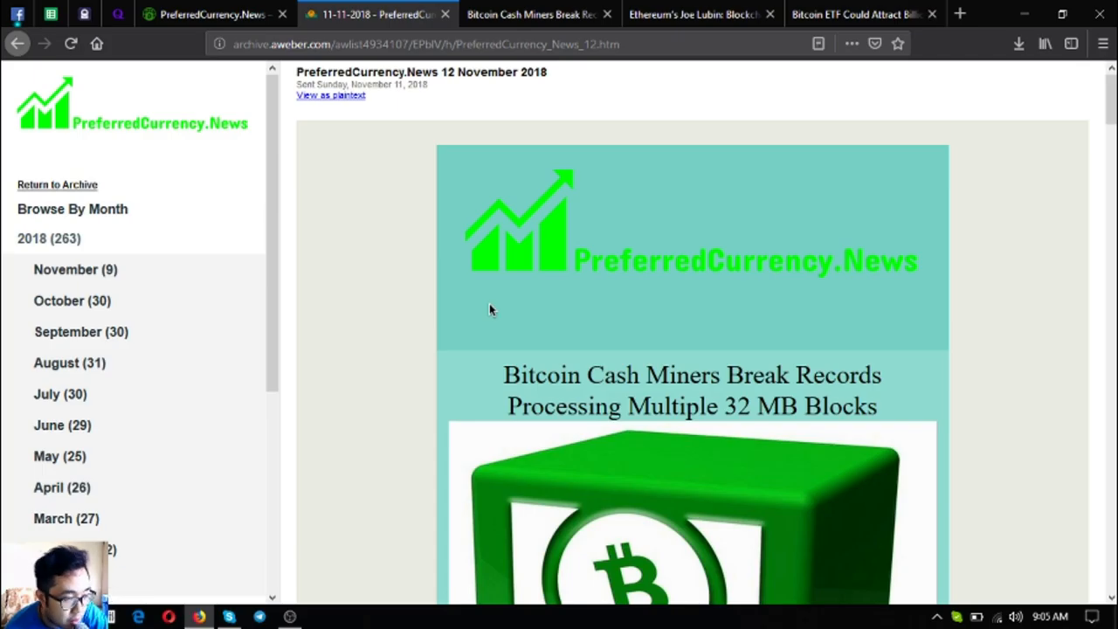
scroll(down, 3)
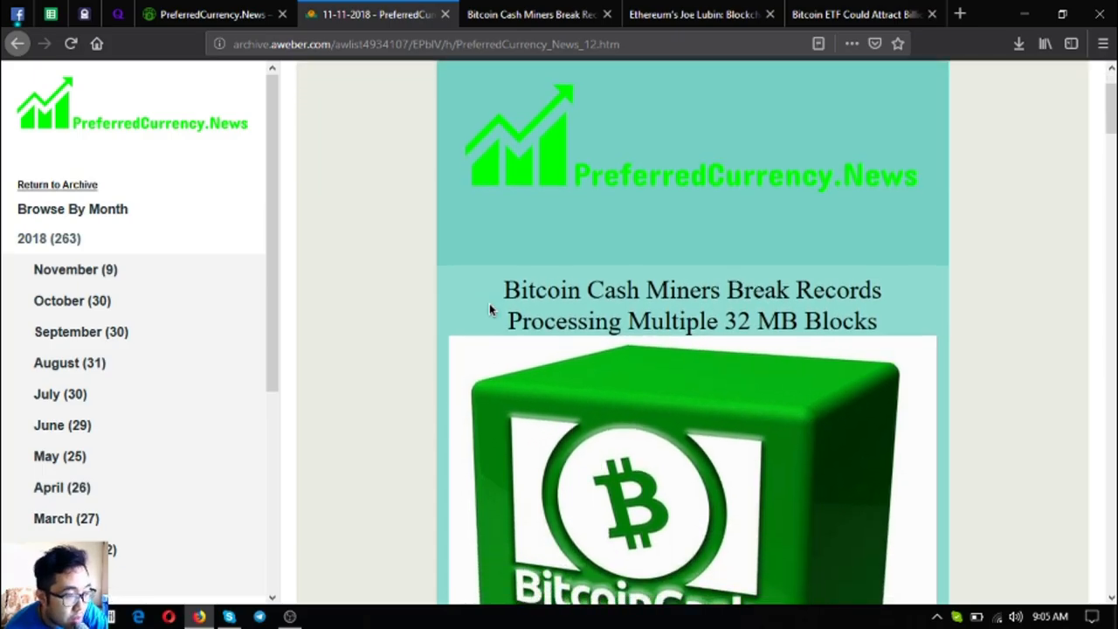
scroll(down, 3)
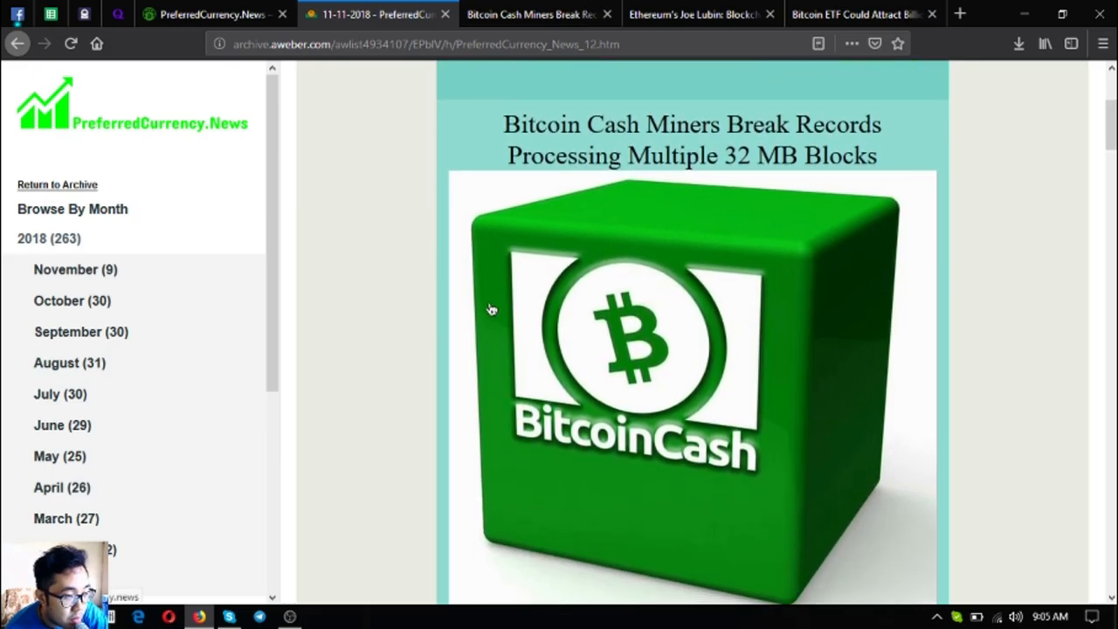
scroll(down, 3)
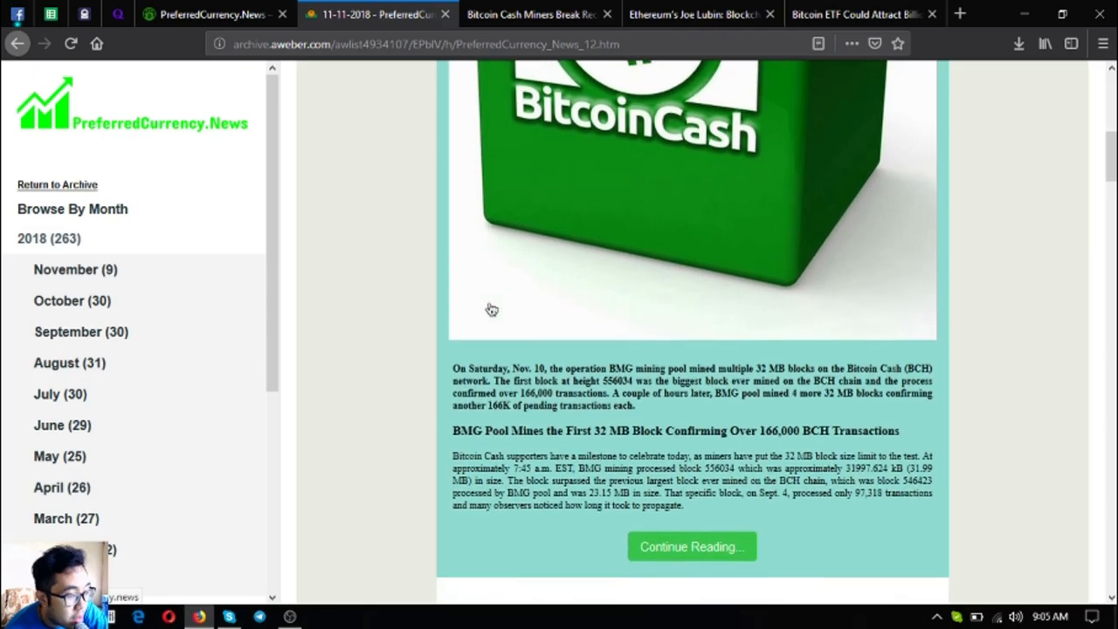
scroll(down, 3)
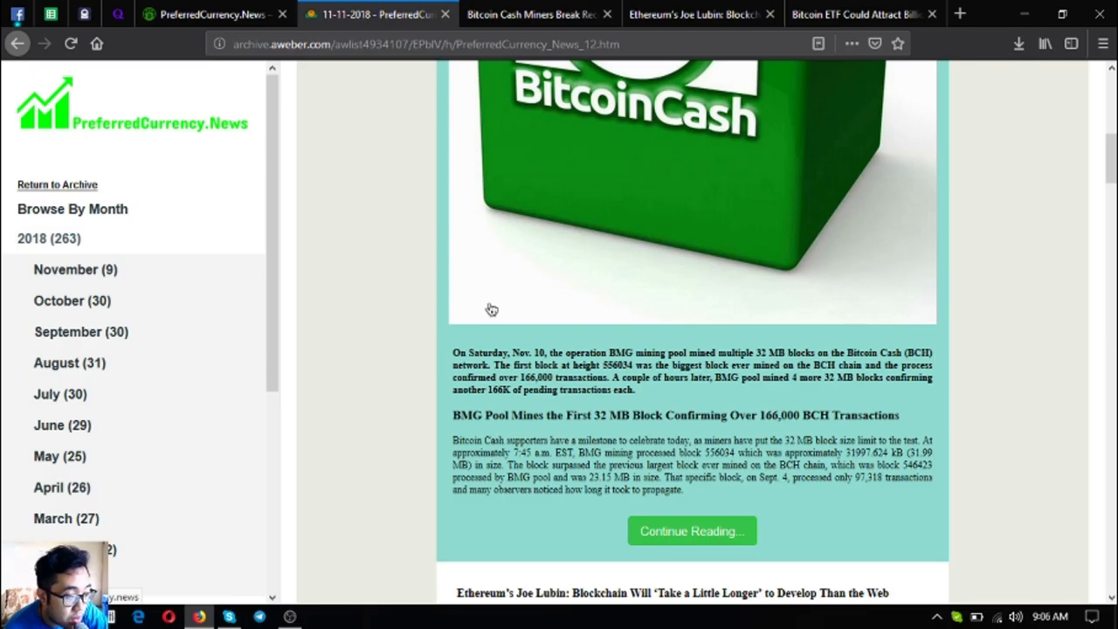
Step: Open the PCN.Today Bitcoin Cash miners article and read past its block-height tables
click(540, 15)
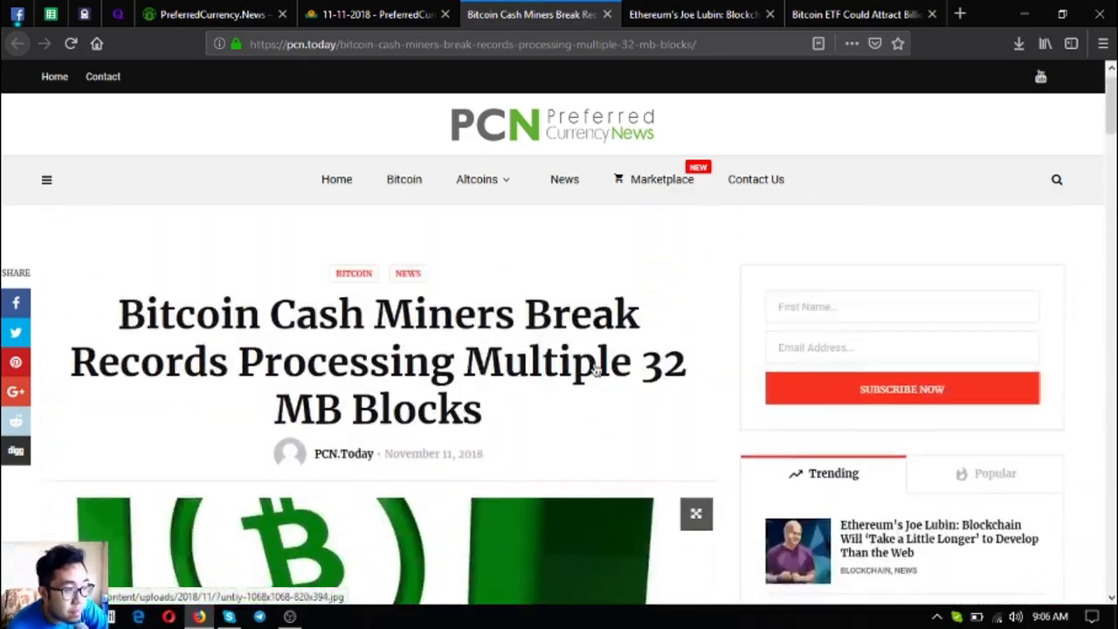
scroll(down, 3)
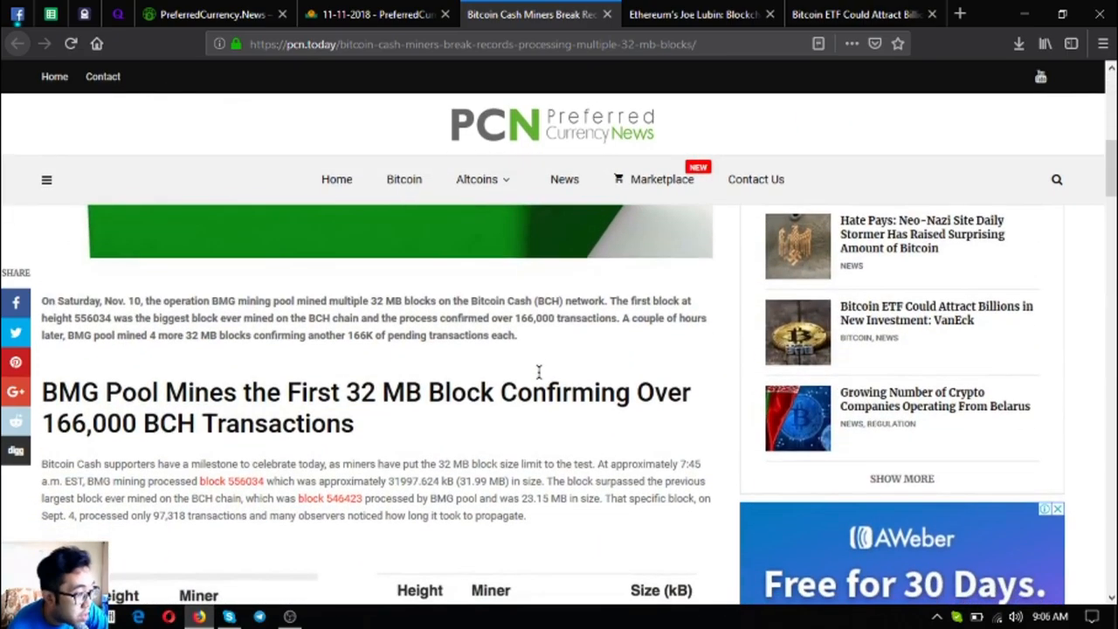
scroll(down, 3)
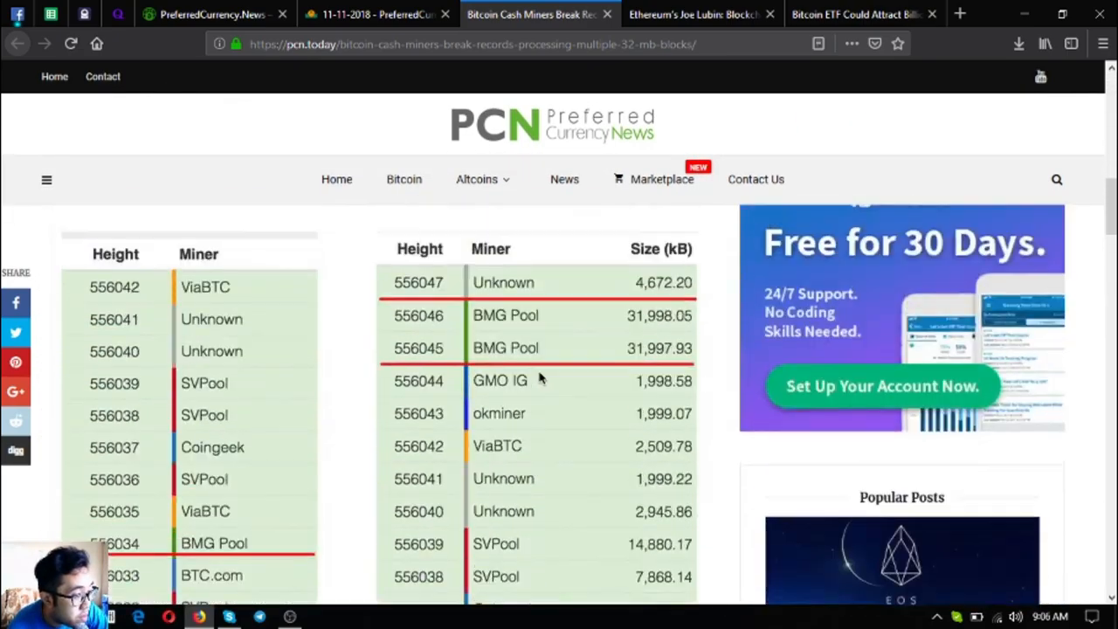
scroll(down, 3)
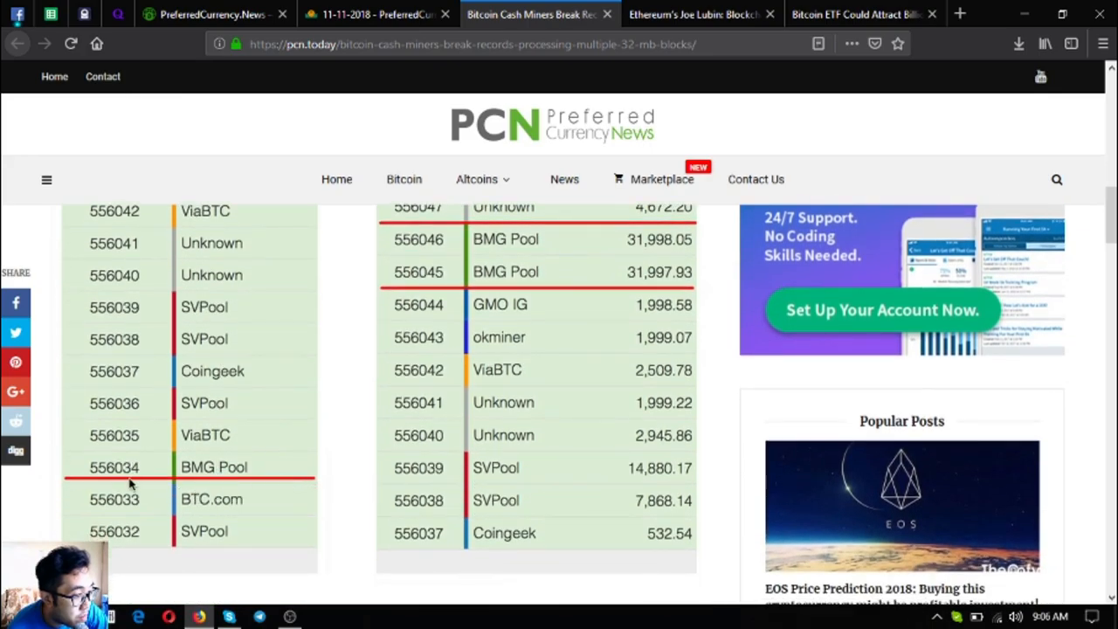
mouse_move(563, 304)
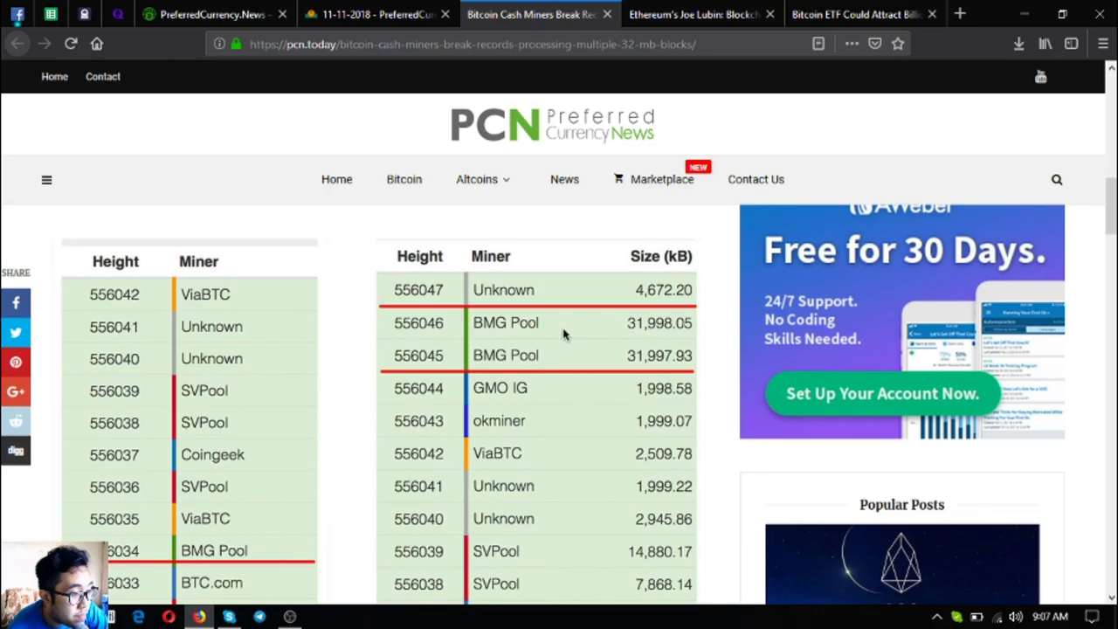
scroll(down, 3)
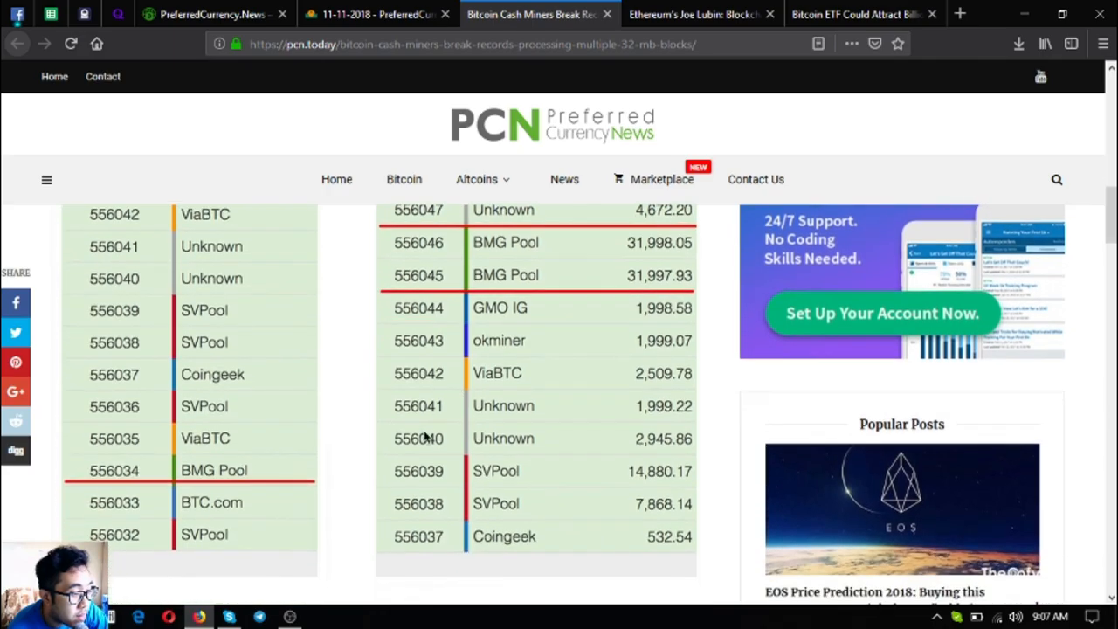
scroll(down, 3)
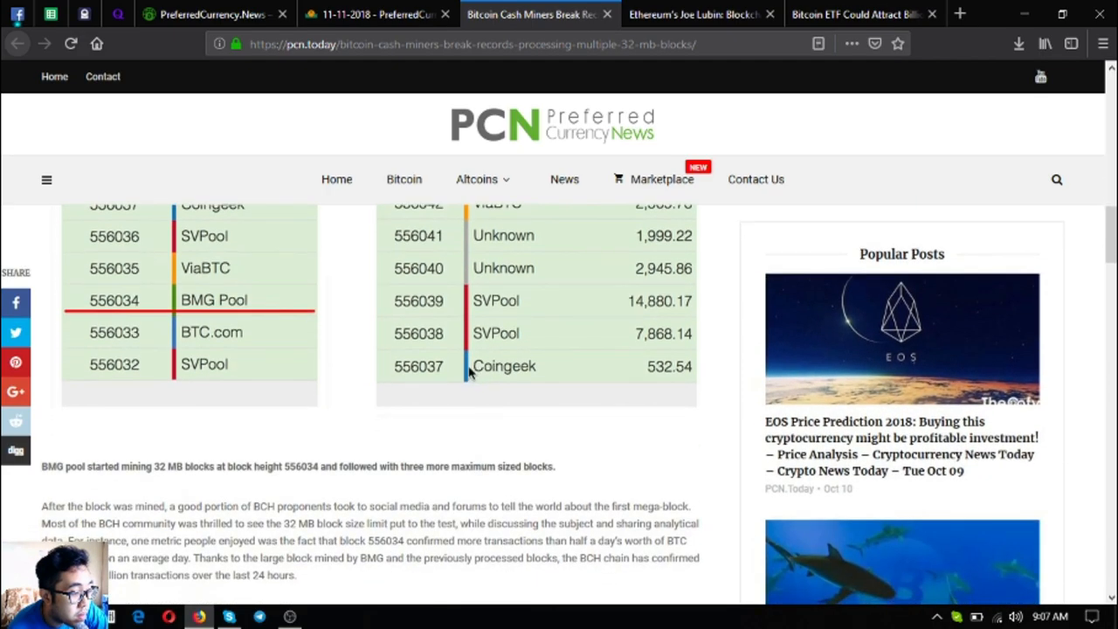
scroll(down, 3)
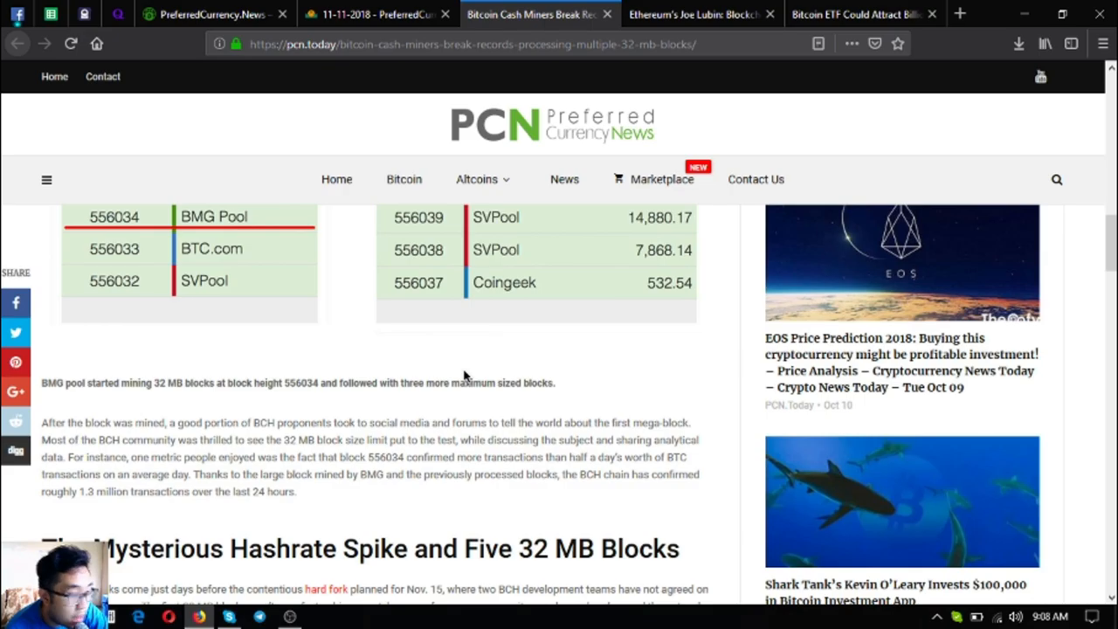
Step: Scroll to 'The Mysterious Hashrate Spike and Five 32 MB Blocks' section and node chart
scroll(down, 3)
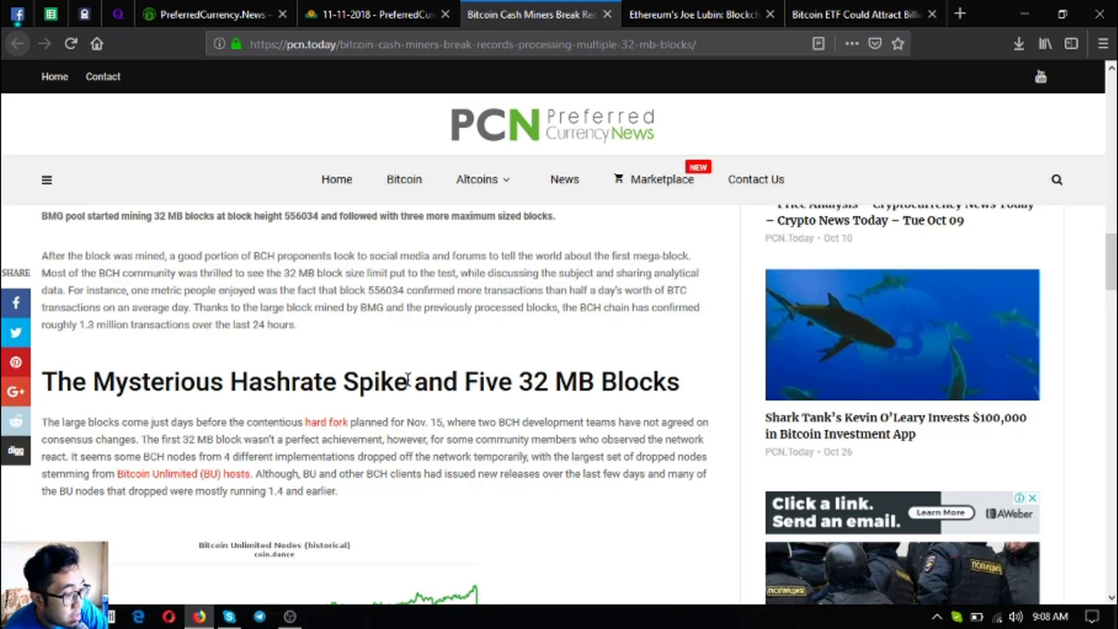
scroll(down, 3)
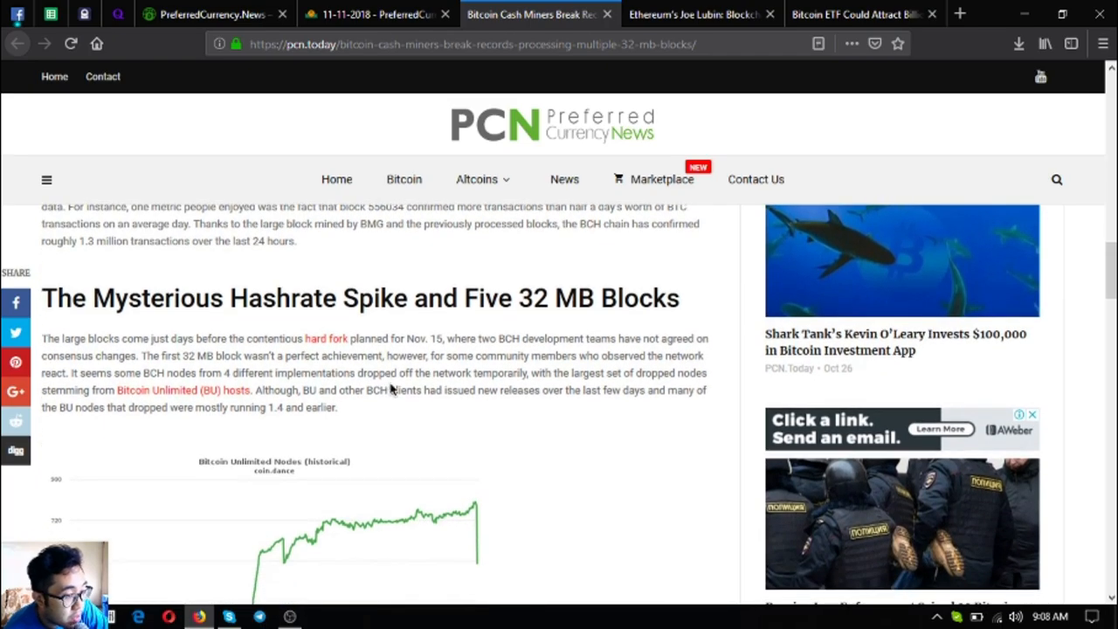
scroll(down, 3)
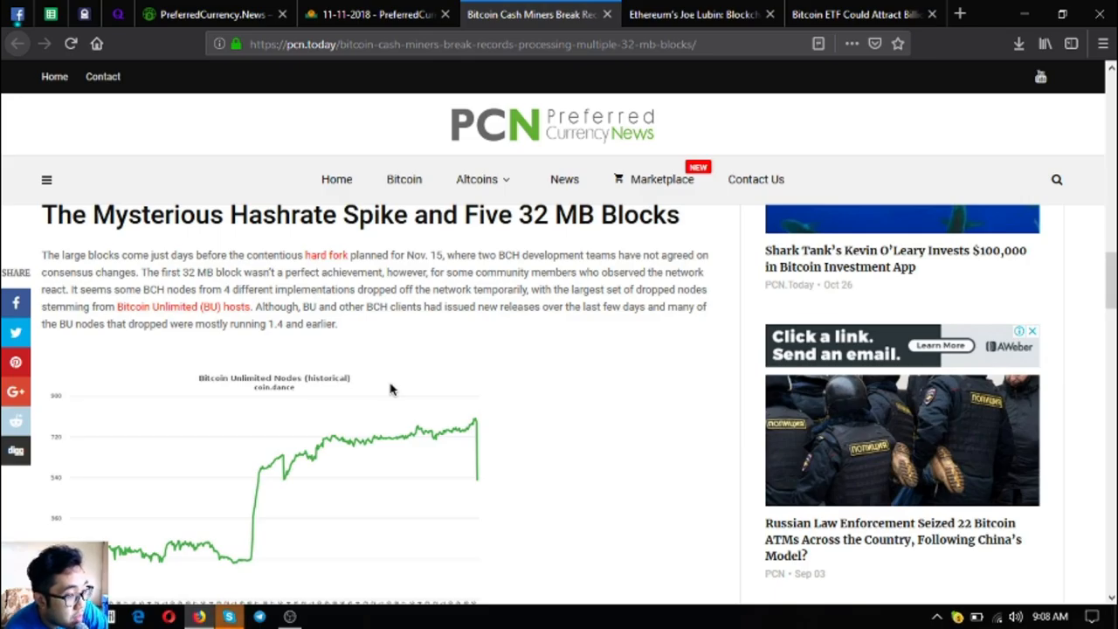
mouse_move(343, 137)
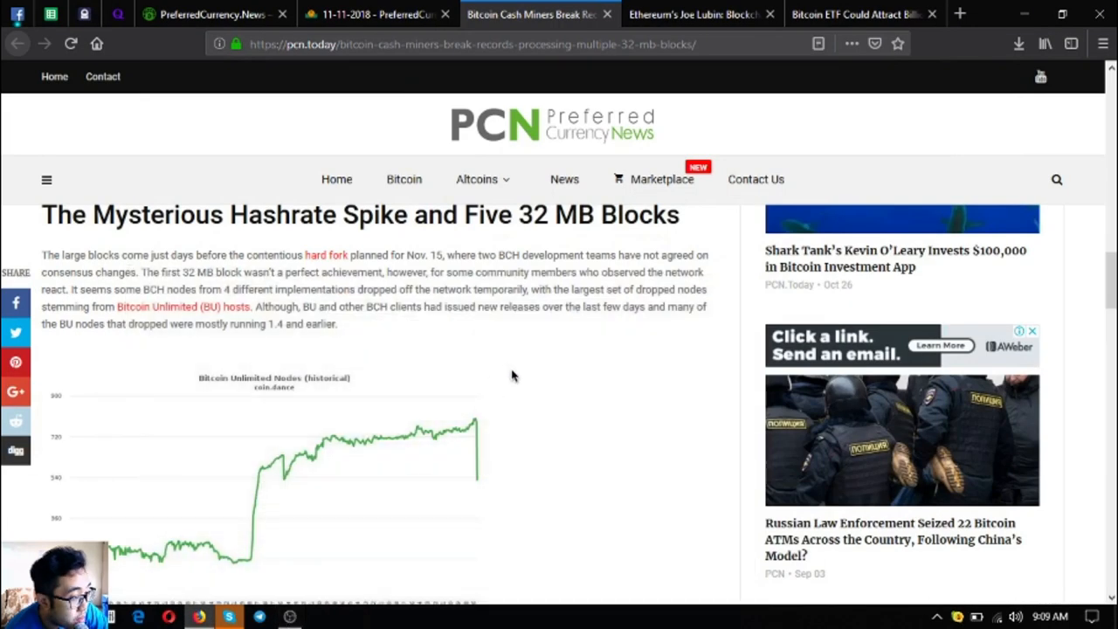
Step: Scroll to the article's end with the Fork.lol note and Continue Reading link
scroll(down, 3)
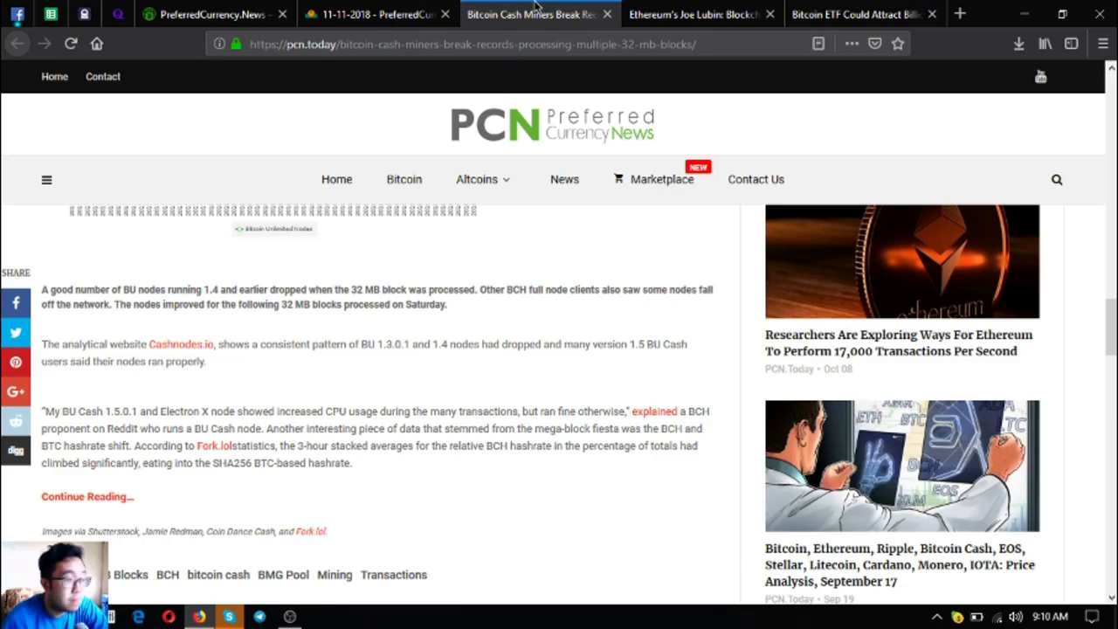
Step: Open the original Bitcoin.com story on BMG Pool's 32 MB blocks and read past the hashrate chart
click(725, 14)
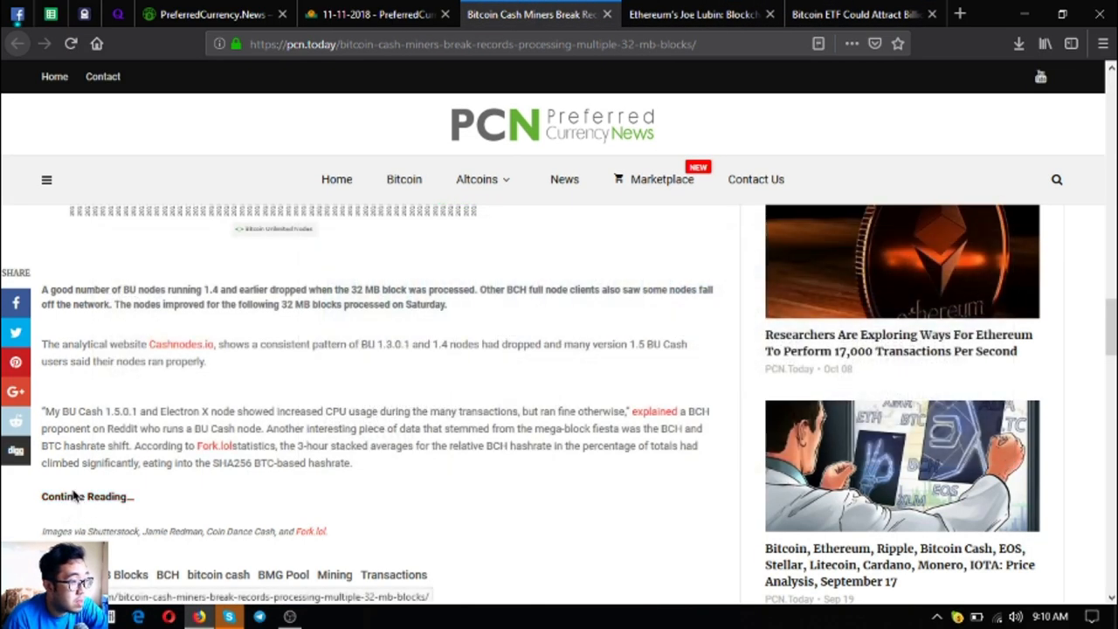
click(82, 496)
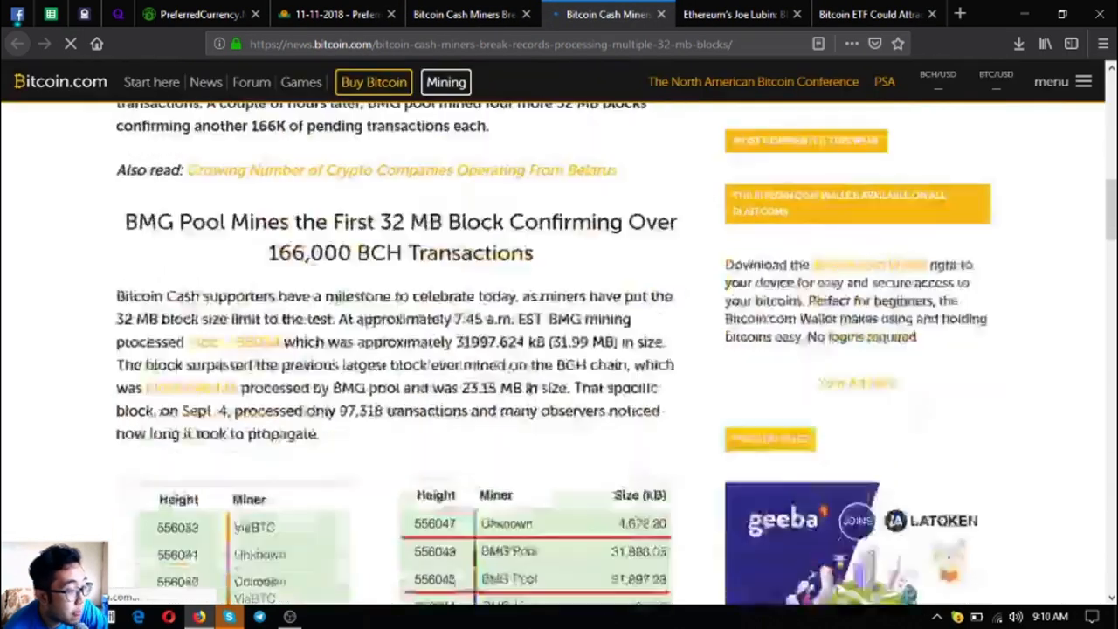
scroll(down, 3)
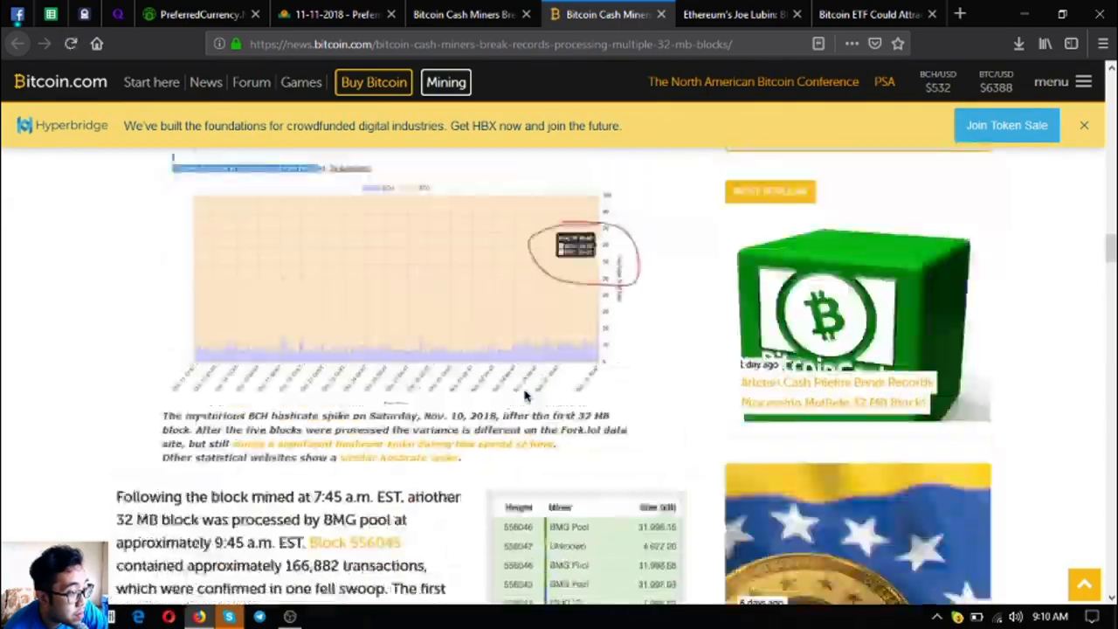
scroll(down, 3)
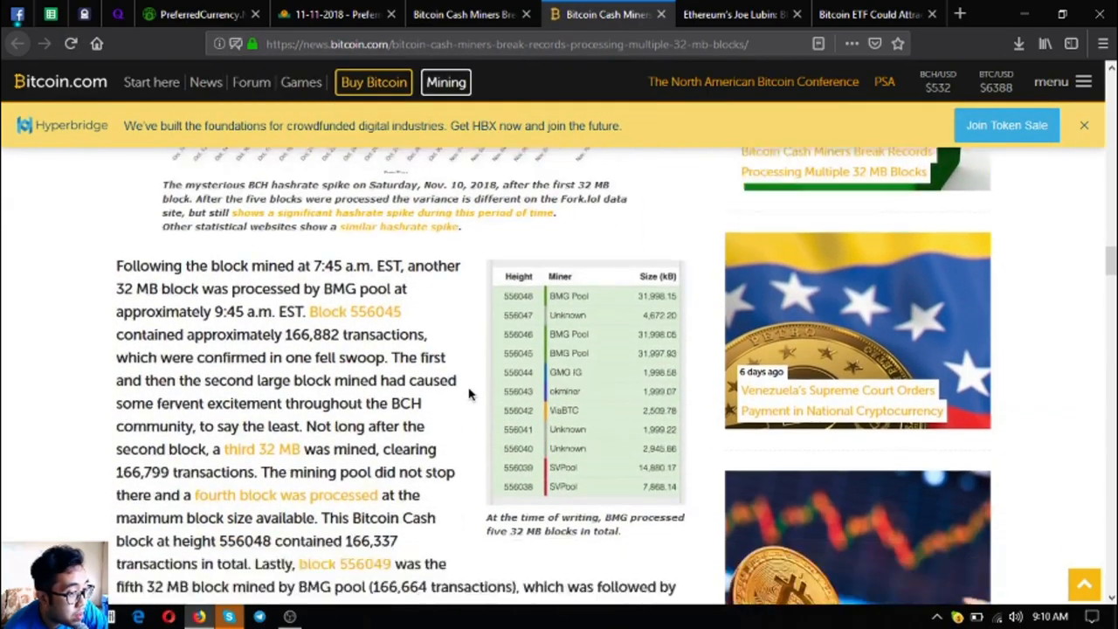
scroll(down, 3)
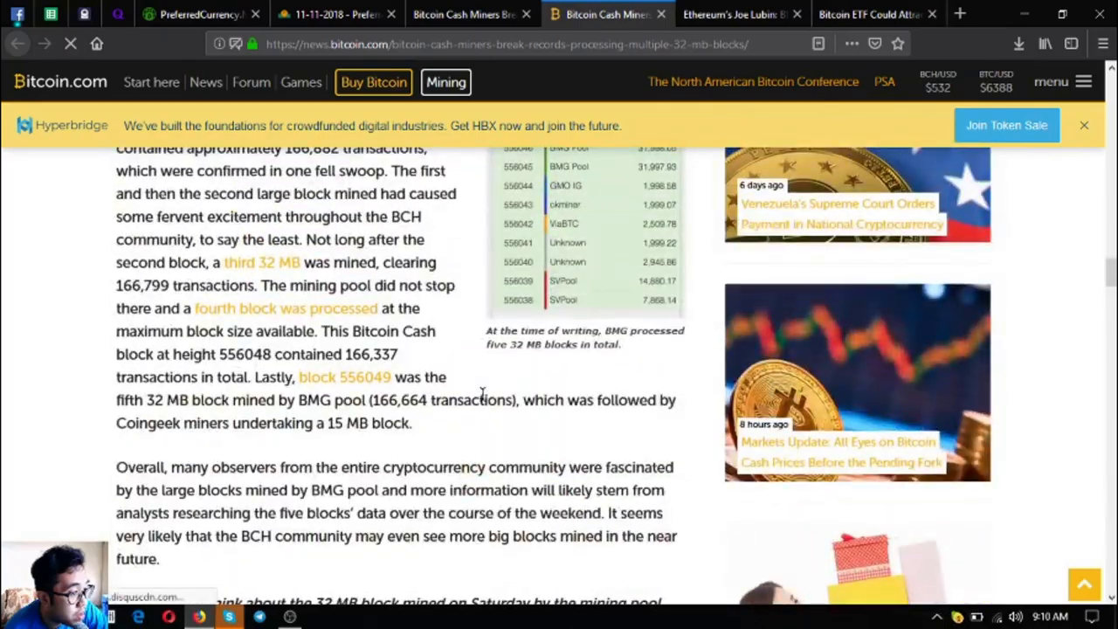
scroll(down, 3)
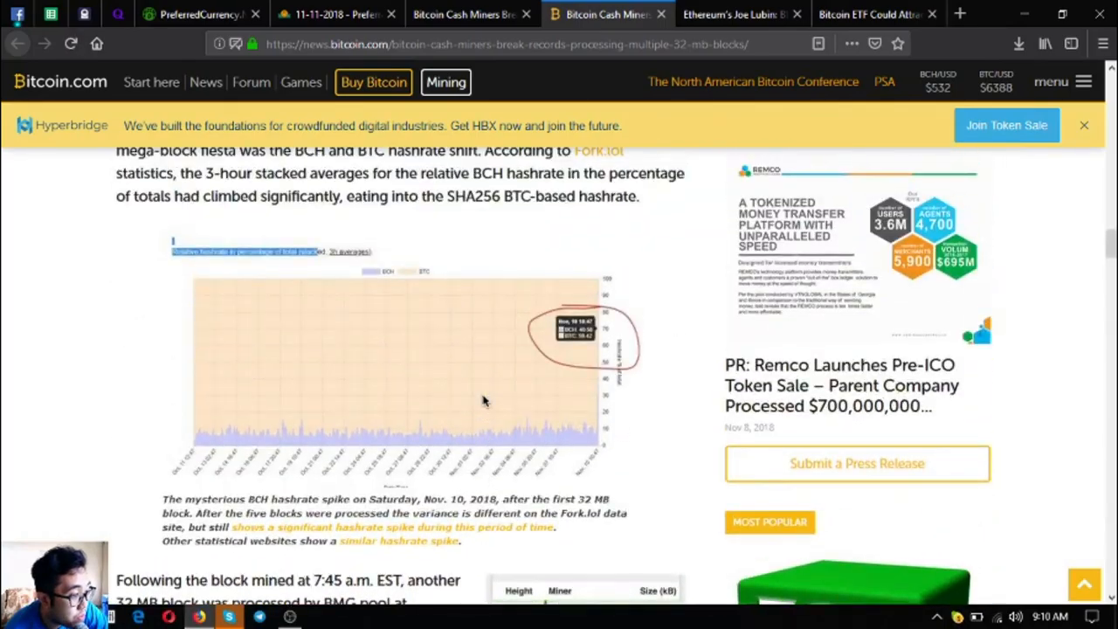
scroll(down, 3)
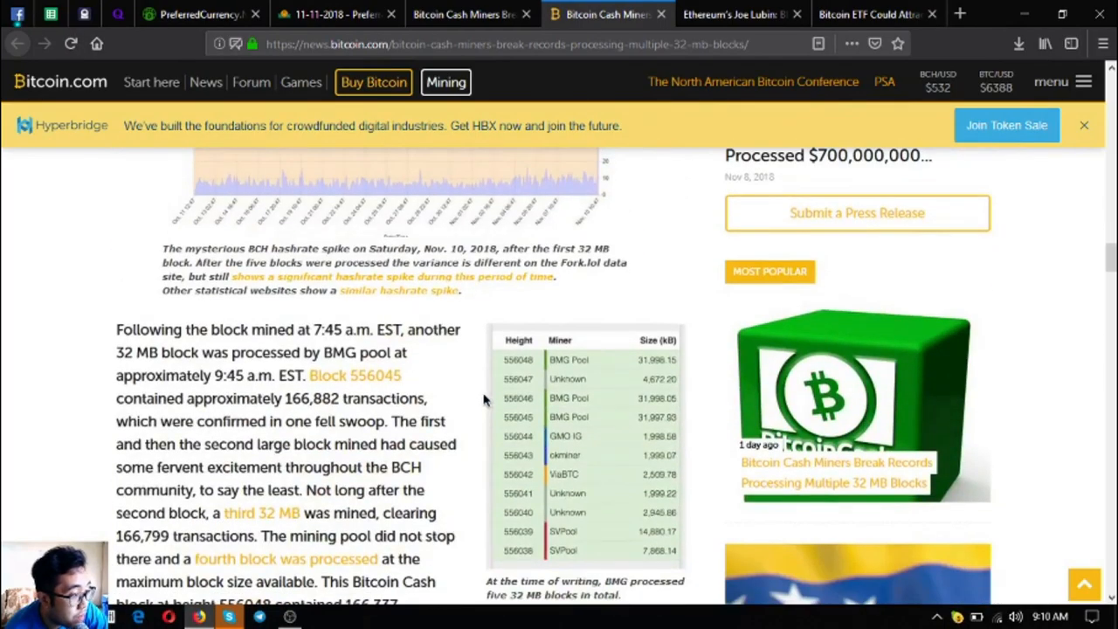
mouse_move(444, 399)
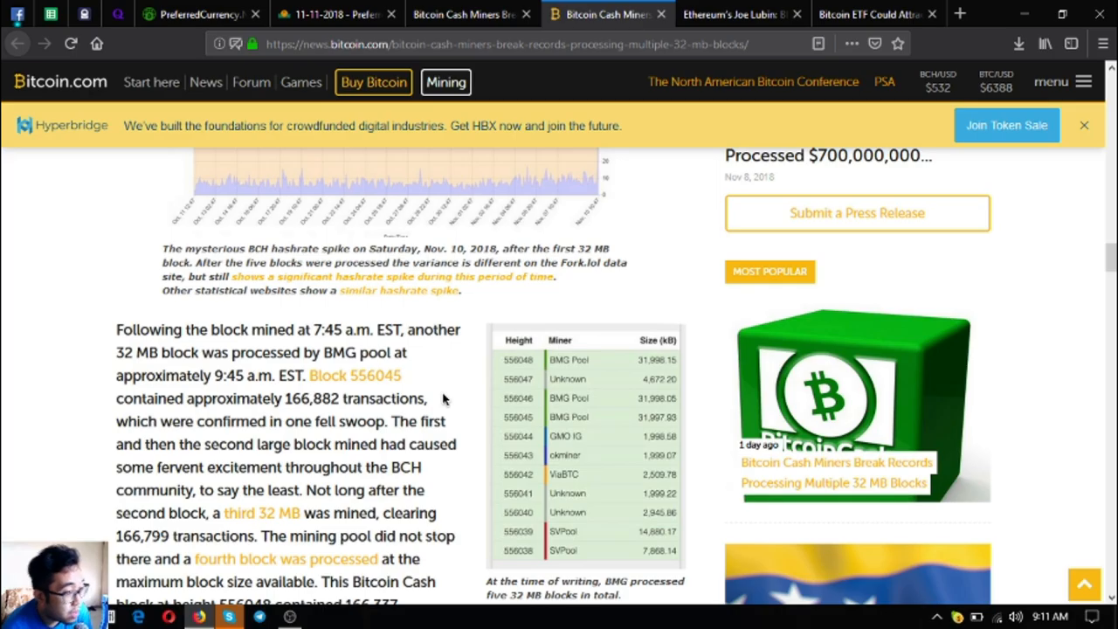
Step: Read on past the five 32 MB blocks paragraph to the closing question and image credits
scroll(down, 3)
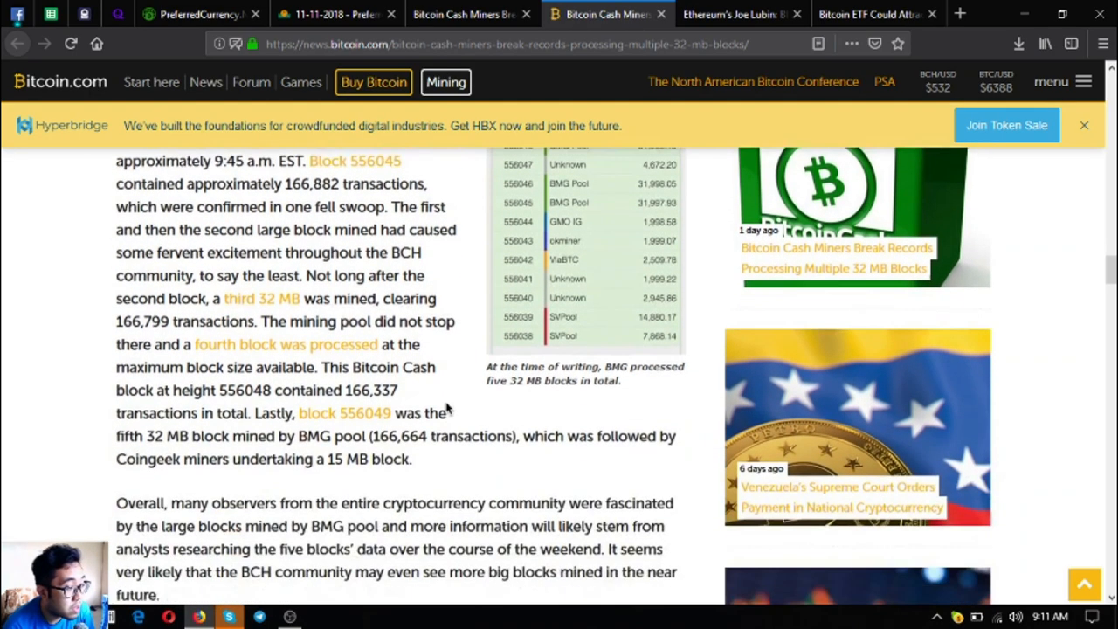
scroll(down, 3)
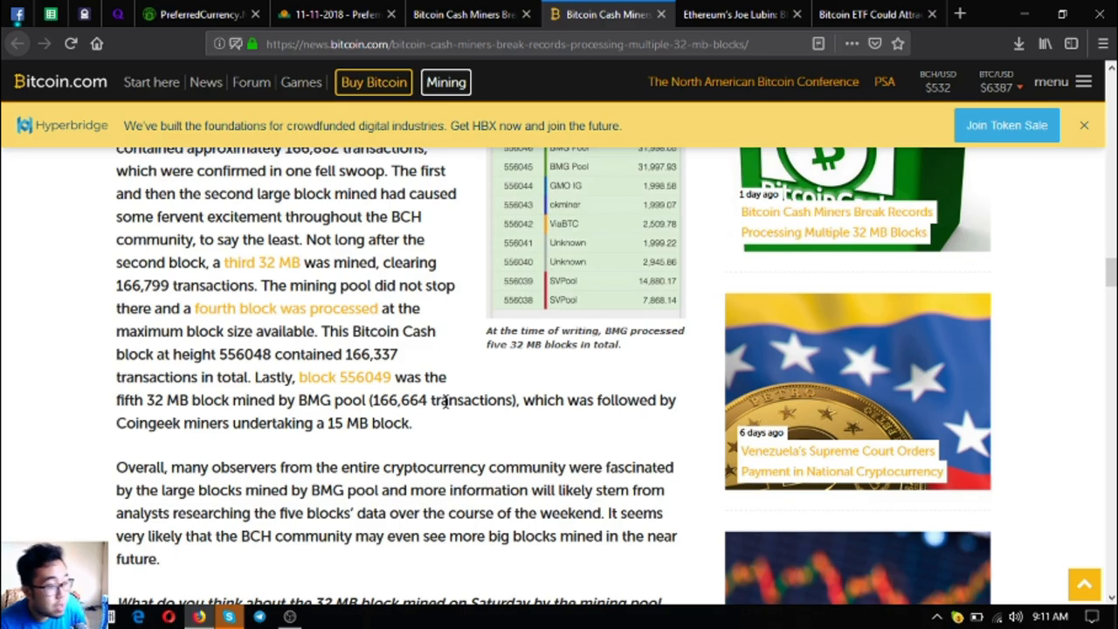
scroll(down, 3)
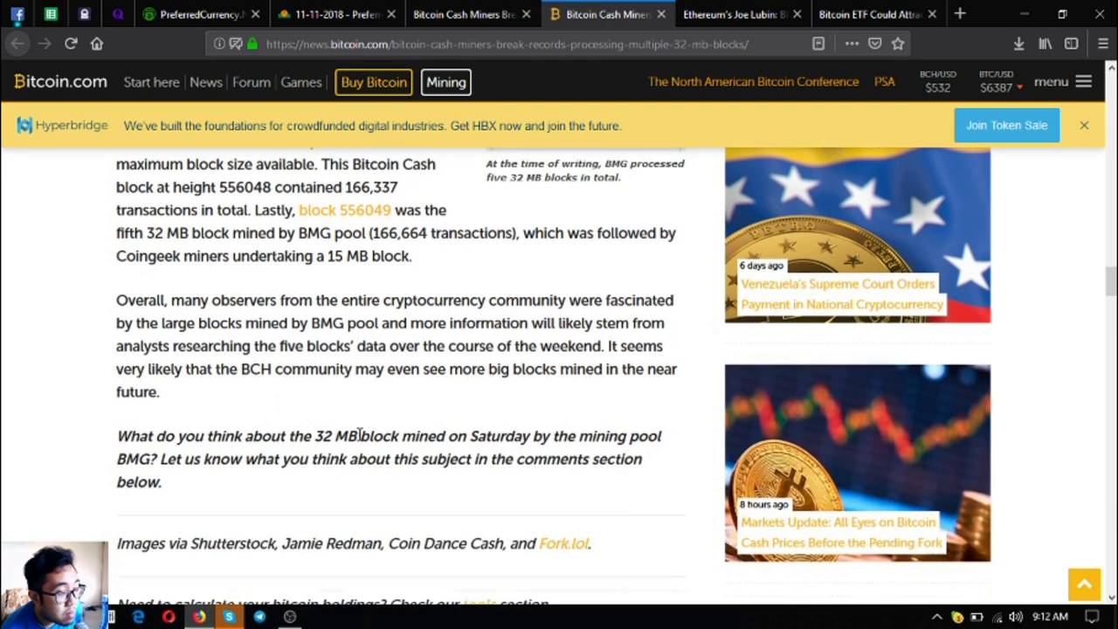
scroll(down, 3)
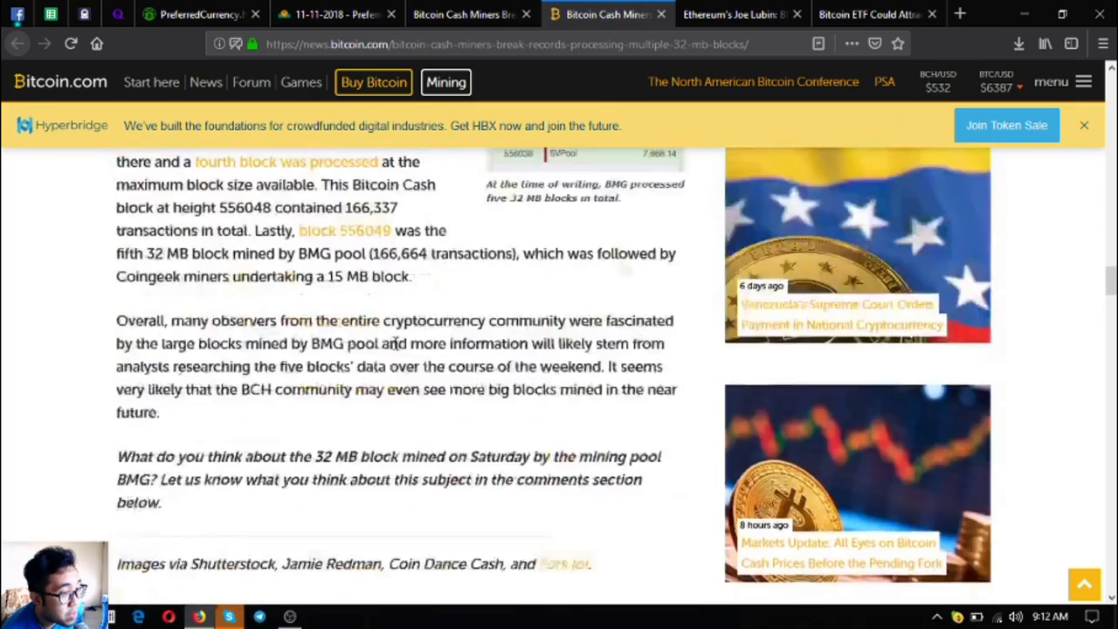
Step: Return to the 12 November newsletter and read down to the Joe Lubin and VanEck ETF items
click(354, 14)
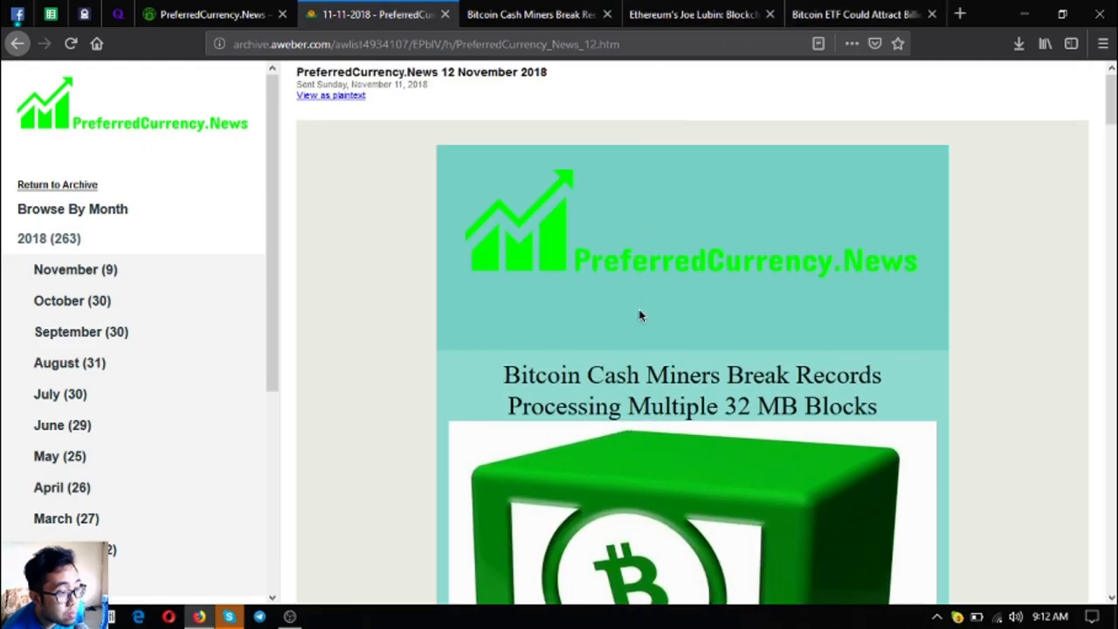
scroll(down, 3)
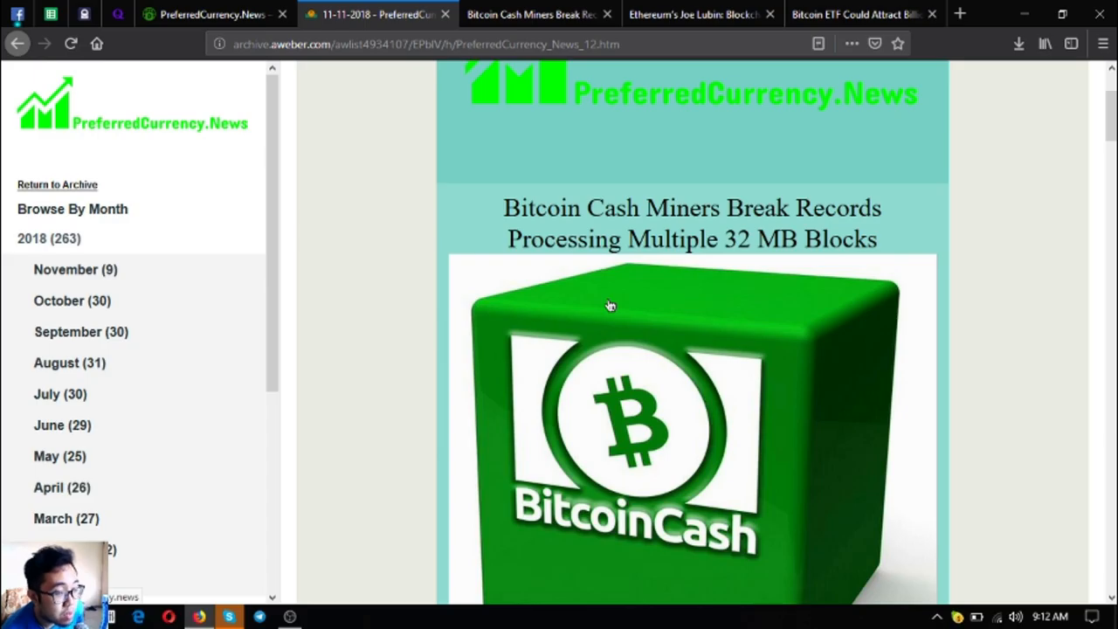
scroll(down, 3)
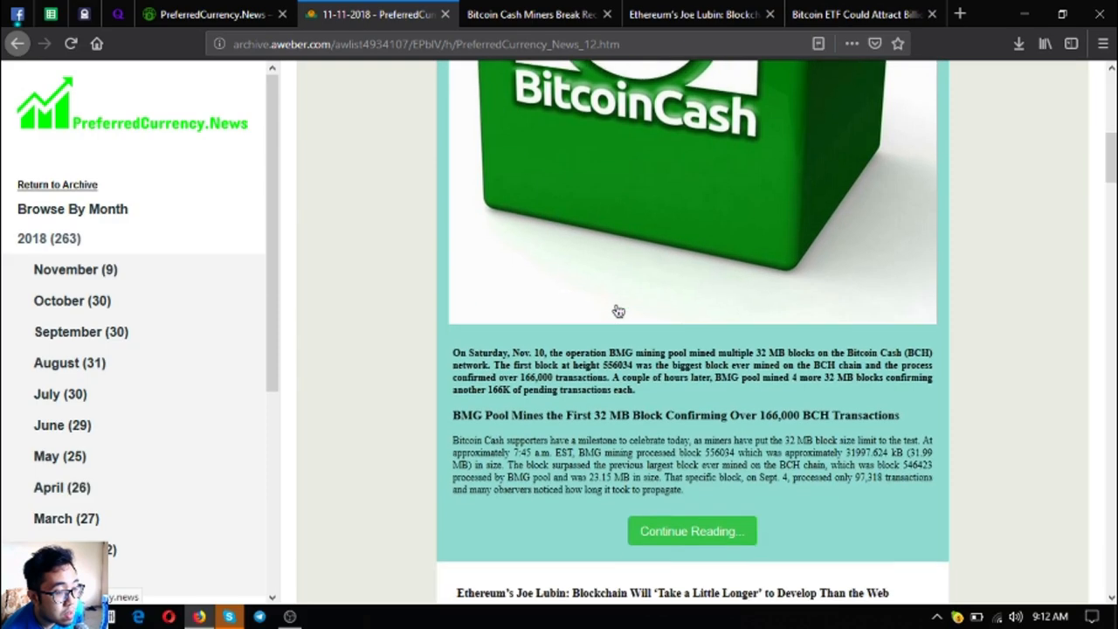
scroll(down, 3)
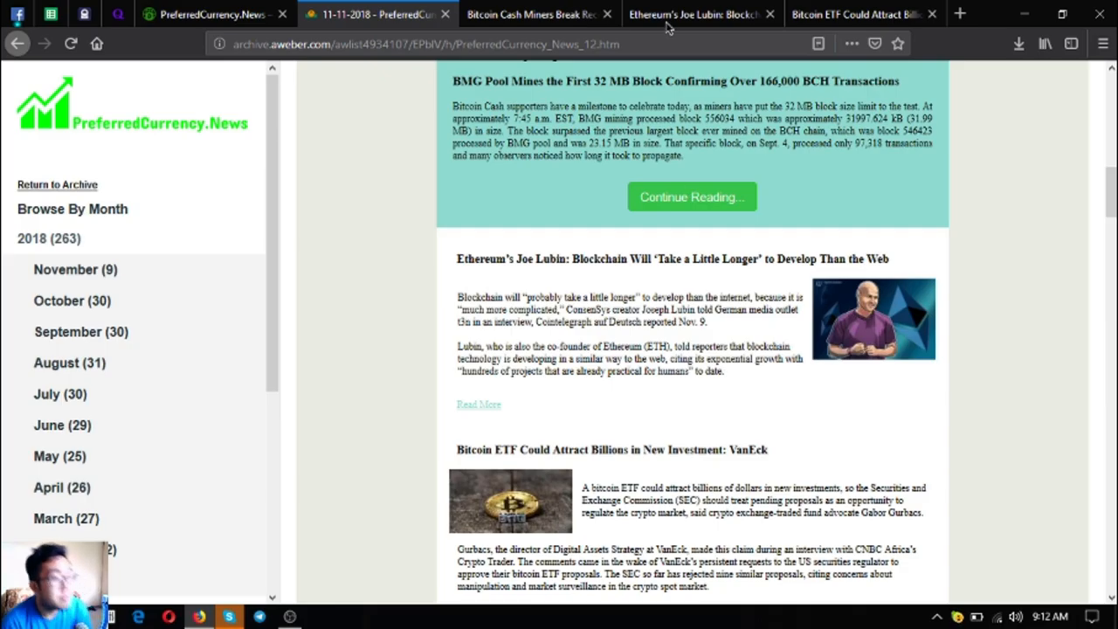
Step: Bring up the PCN.Today Joe Lubin article and scroll to his Web3 quote
click(550, 15)
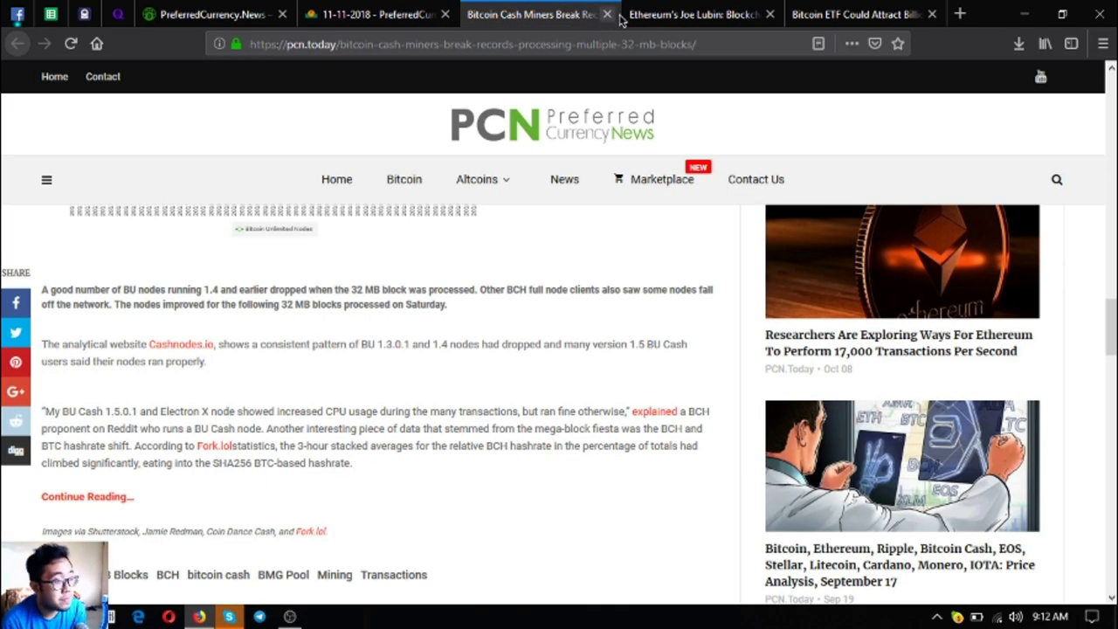
click(725, 14)
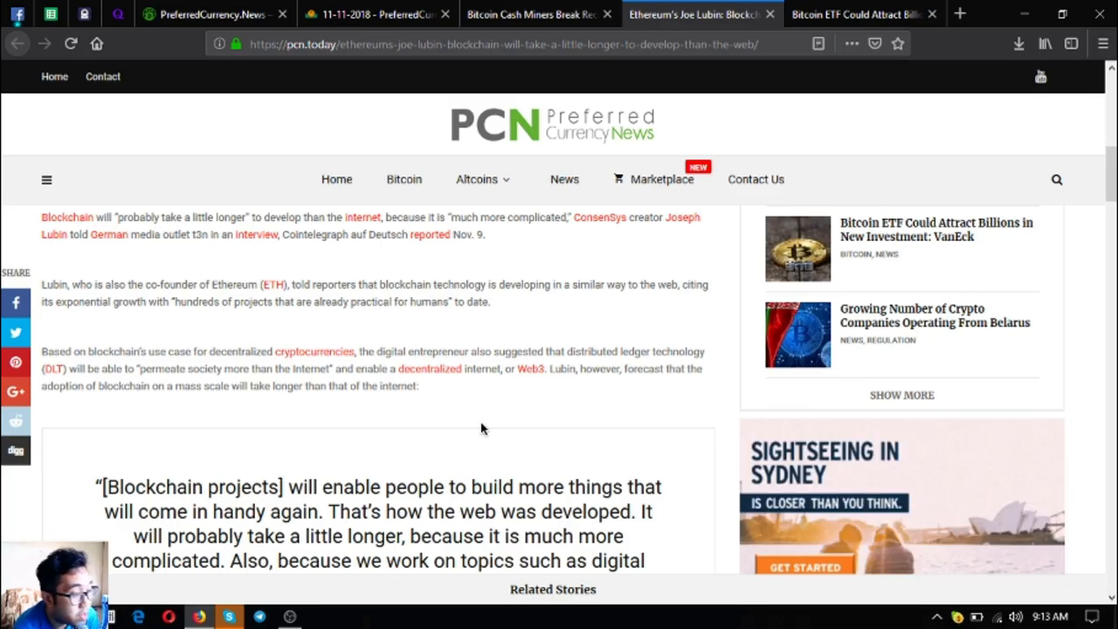
scroll(down, 3)
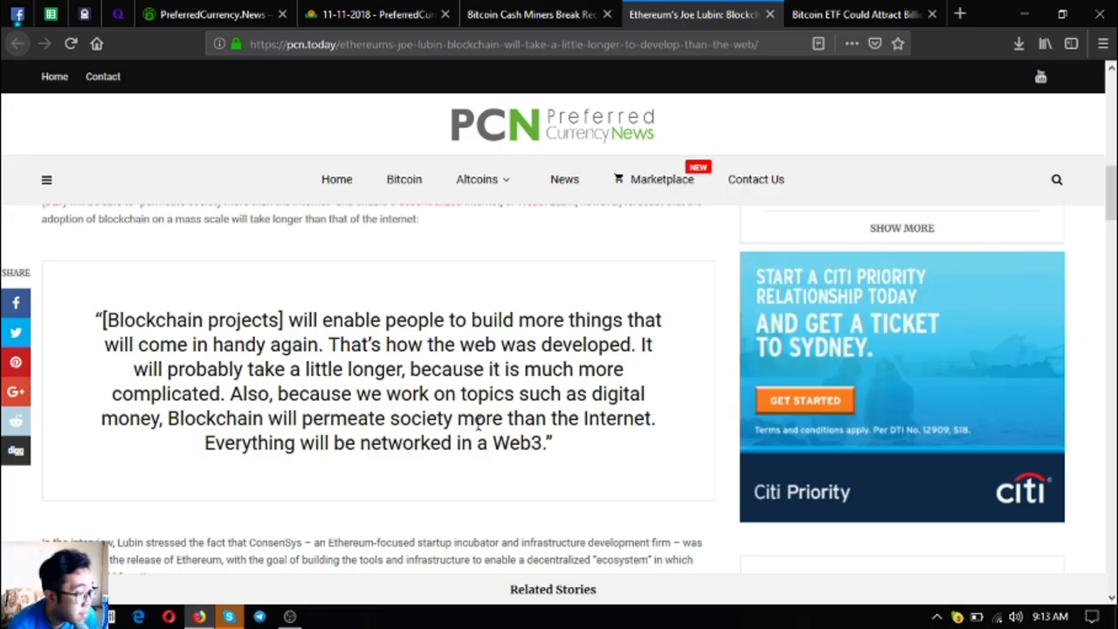
Step: Scroll past Lubin's ConsenSys ecosystem quote to the Continue Reading link and tags
scroll(down, 3)
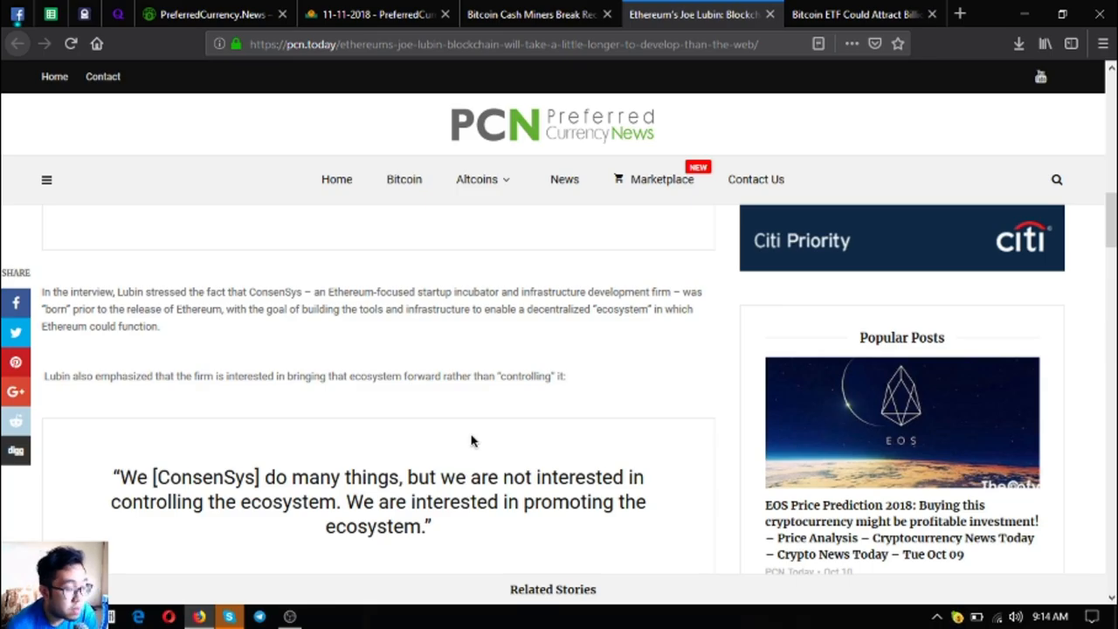
scroll(down, 3)
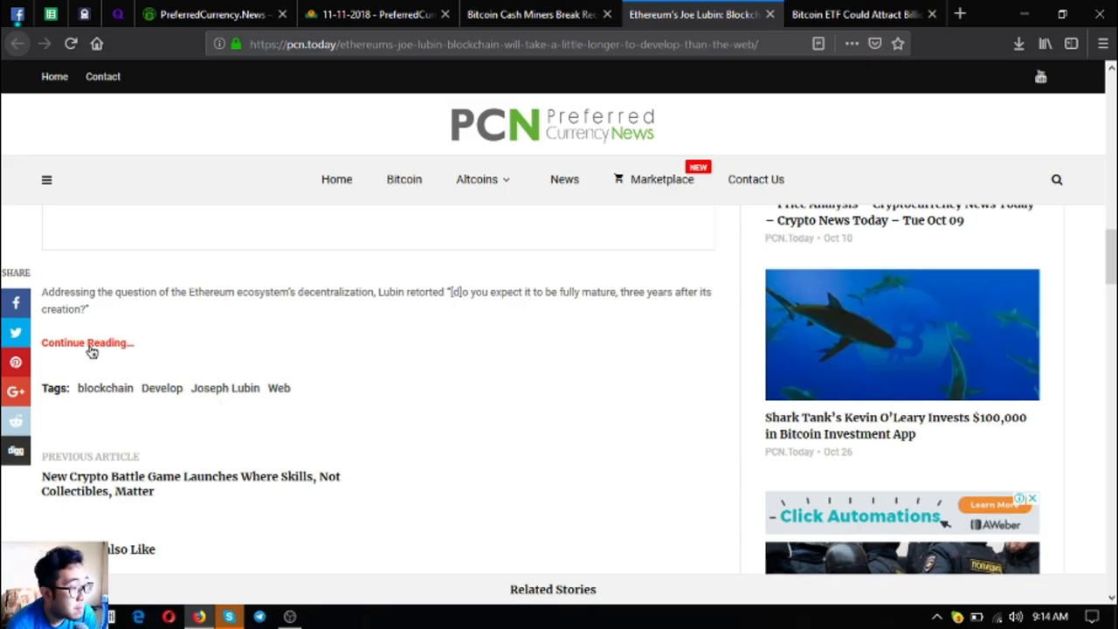
Step: Open the Cointelegraph Joe Lubin article and read past his 'digital gold' remark to the tags
click(86, 343)
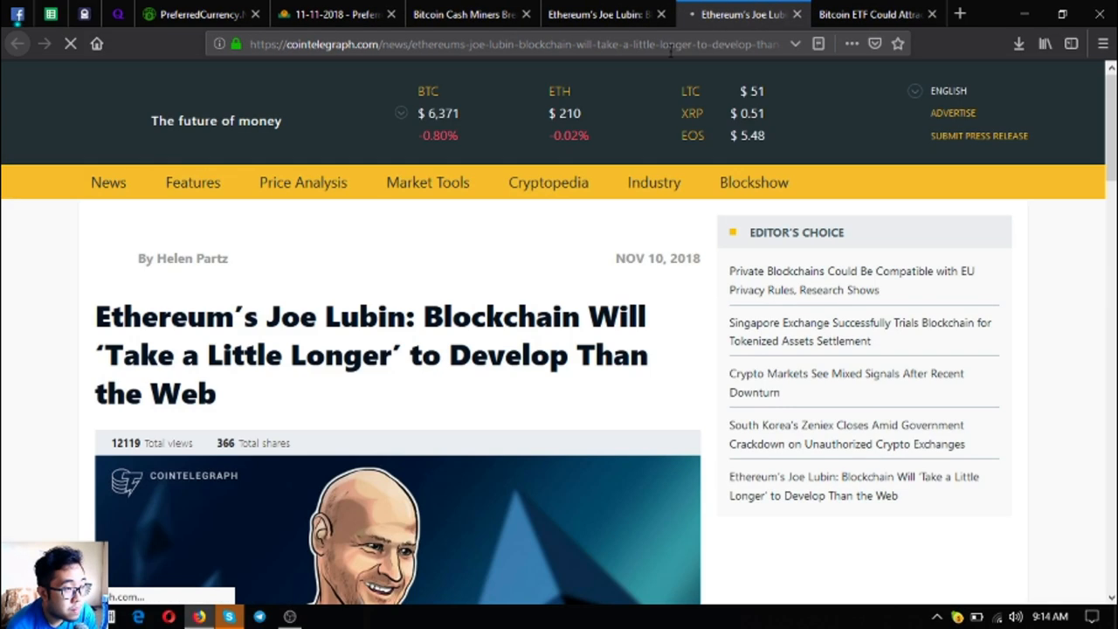
scroll(down, 3)
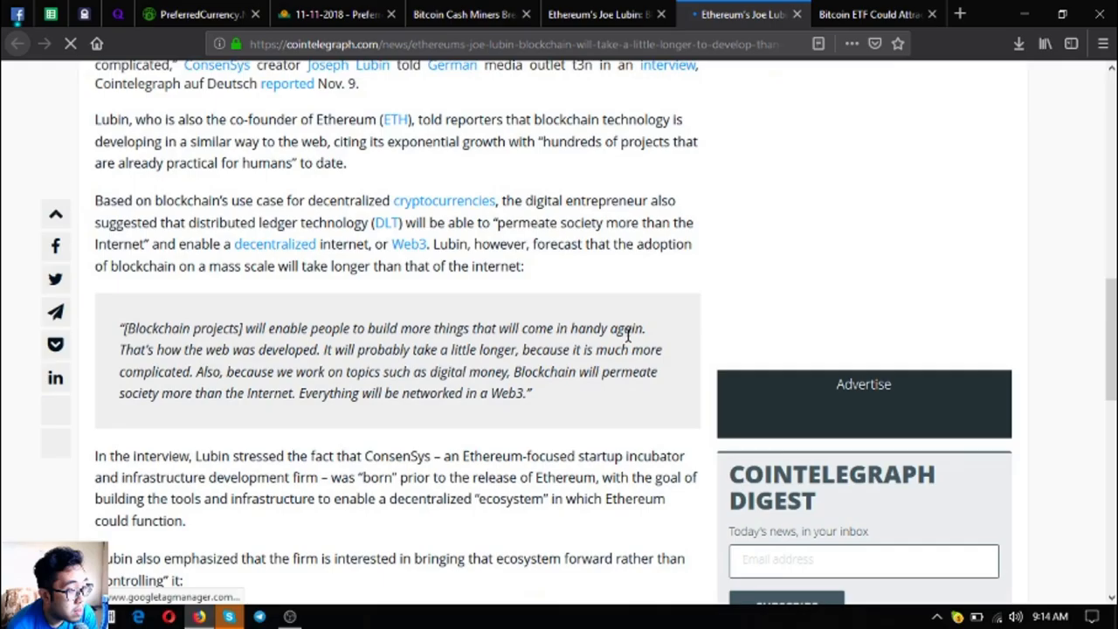
scroll(down, 3)
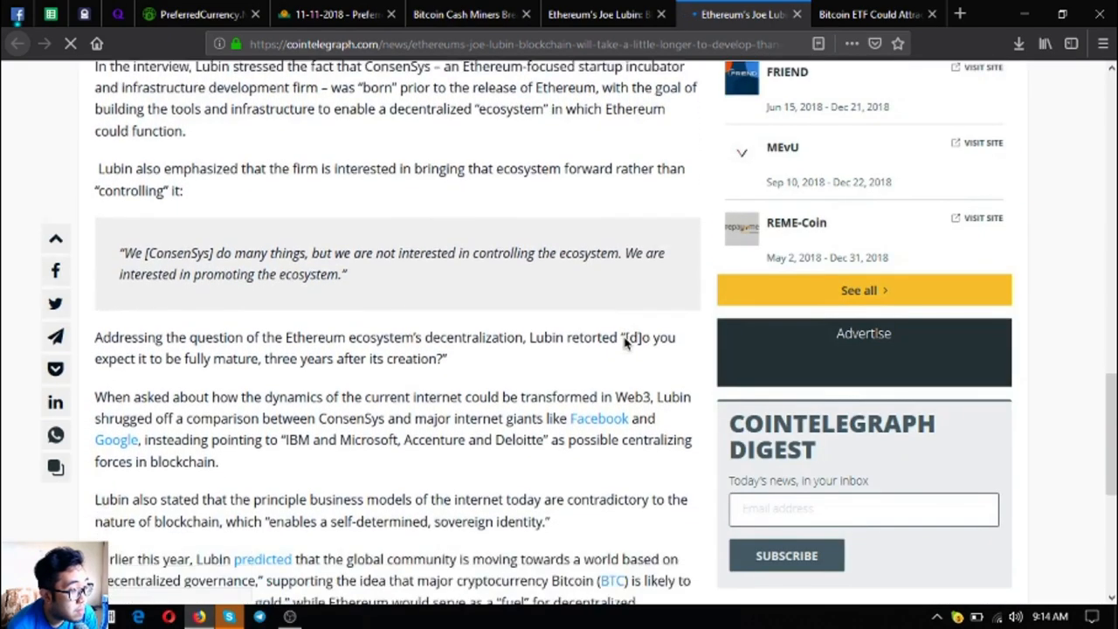
scroll(down, 3)
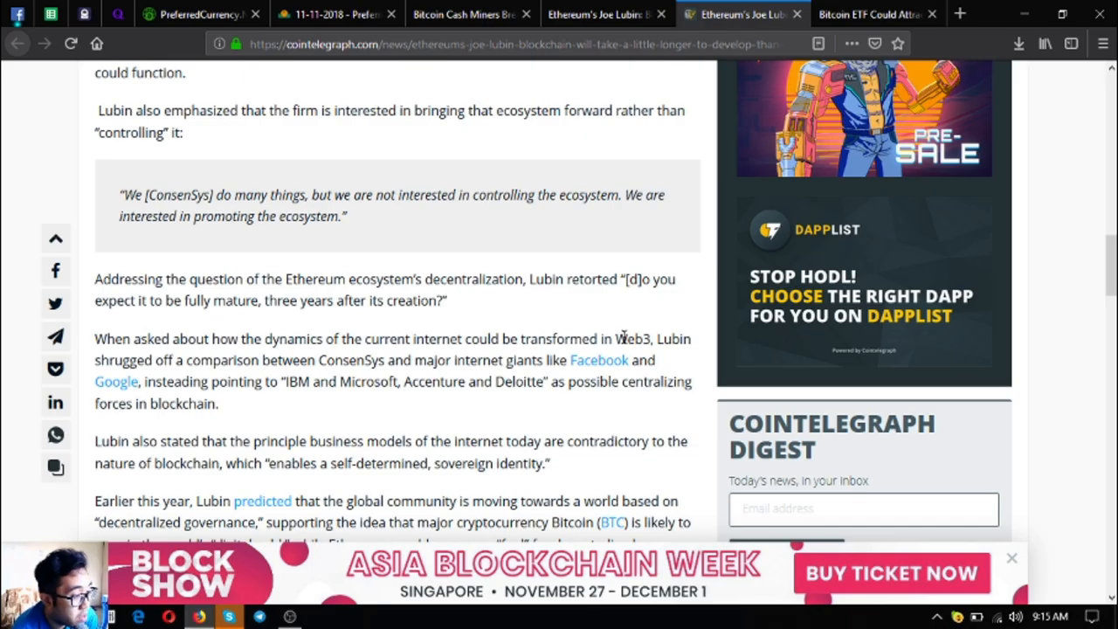
scroll(down, 3)
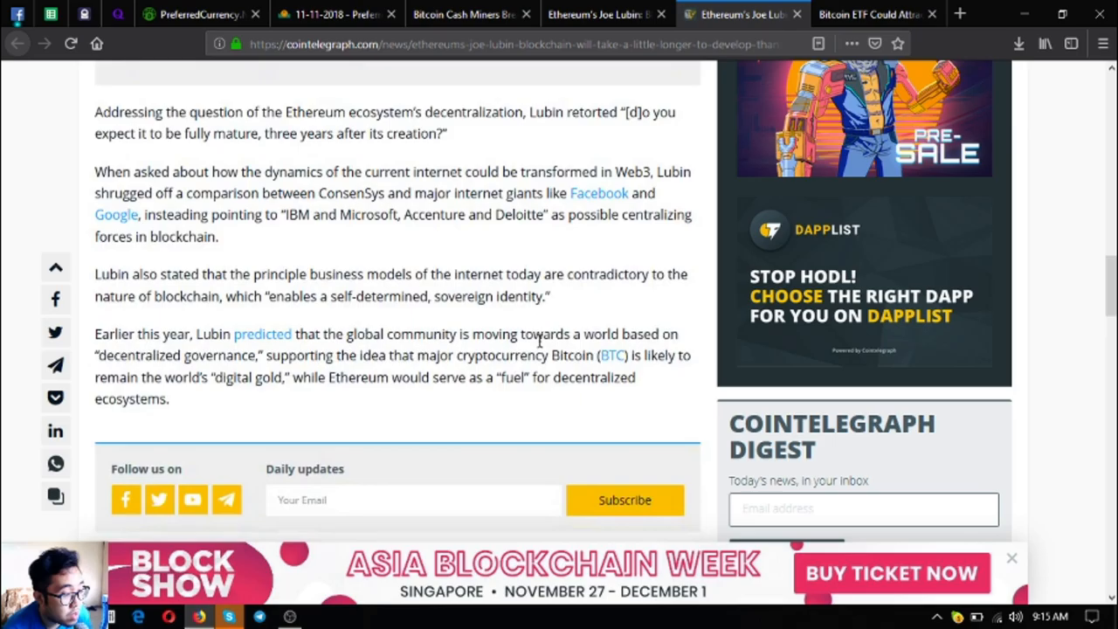
scroll(down, 3)
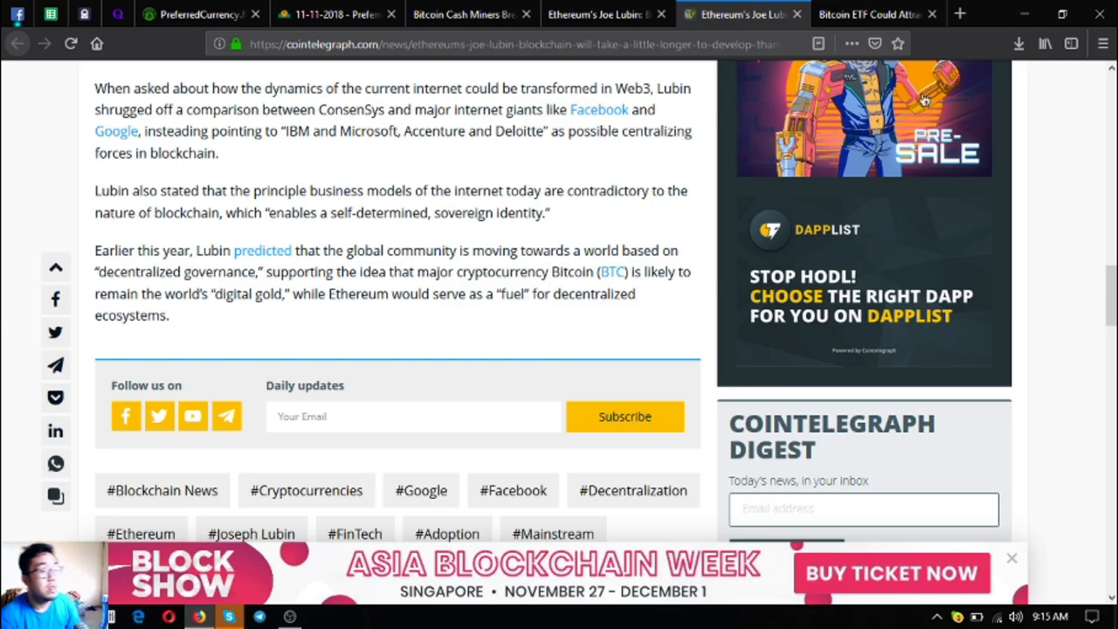
Step: Close the Cointelegraph story and dismiss the Next Up popup on the VanEck ETF article
click(349, 15)
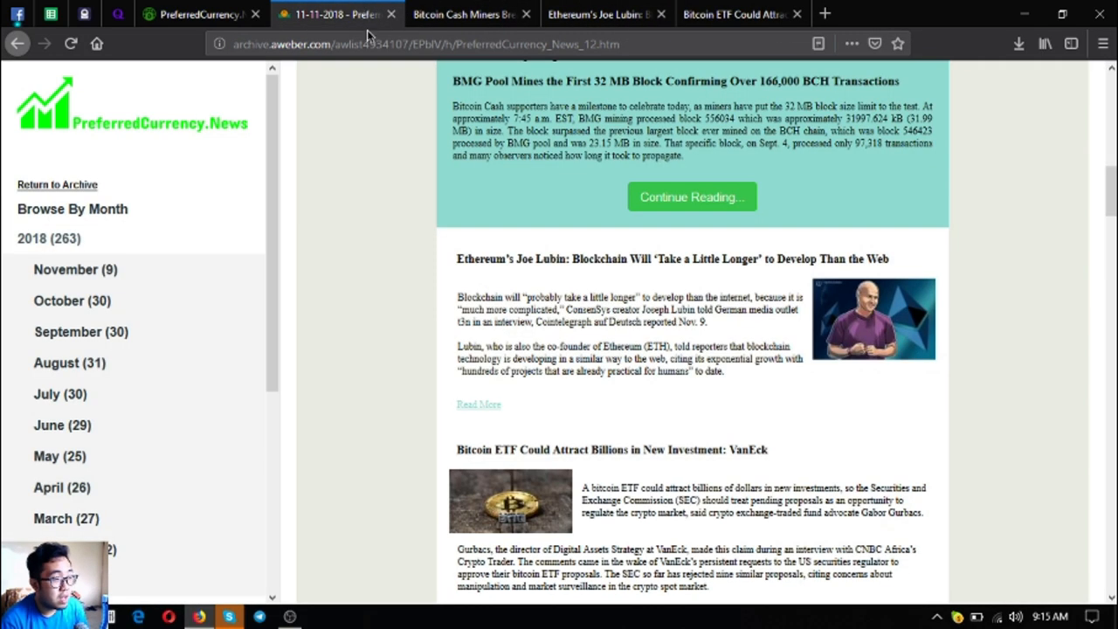
scroll(down, 3)
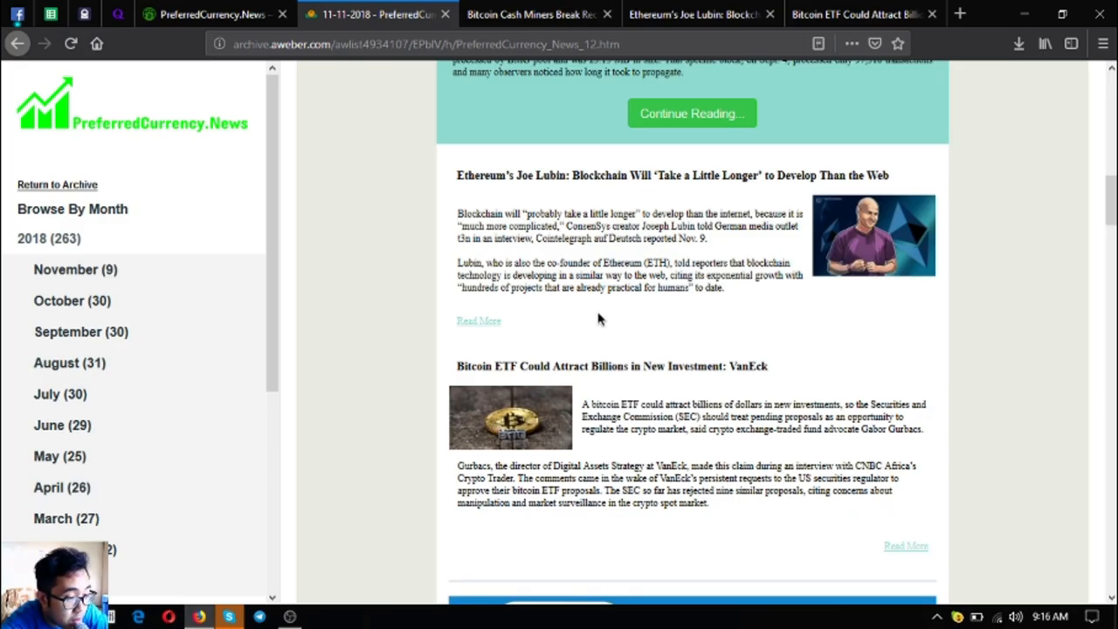
mouse_move(776, 103)
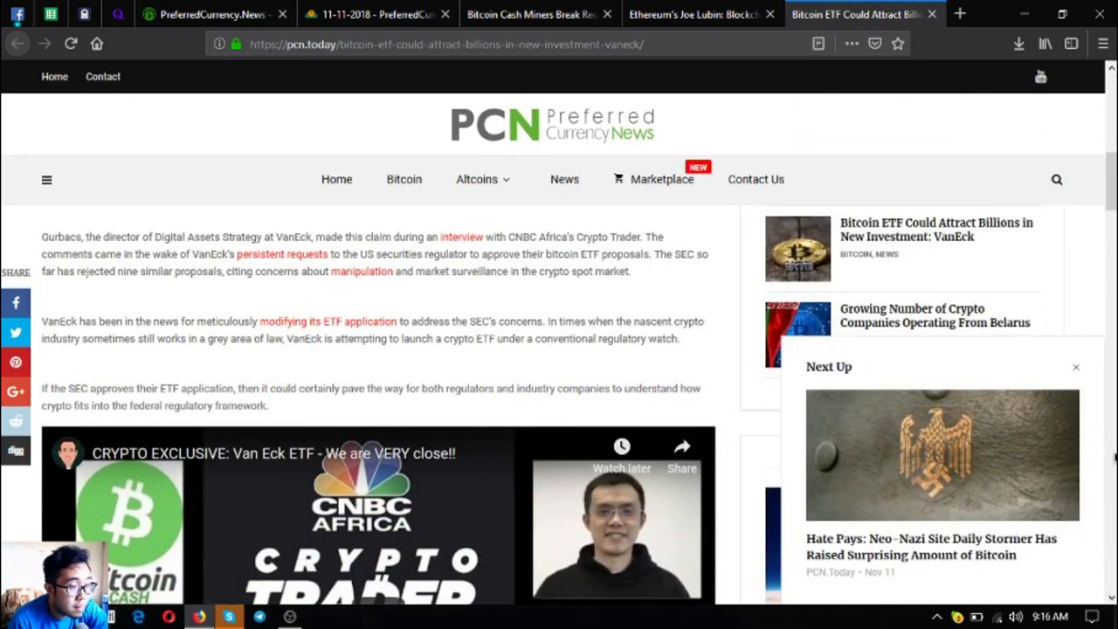
mouse_move(1065, 375)
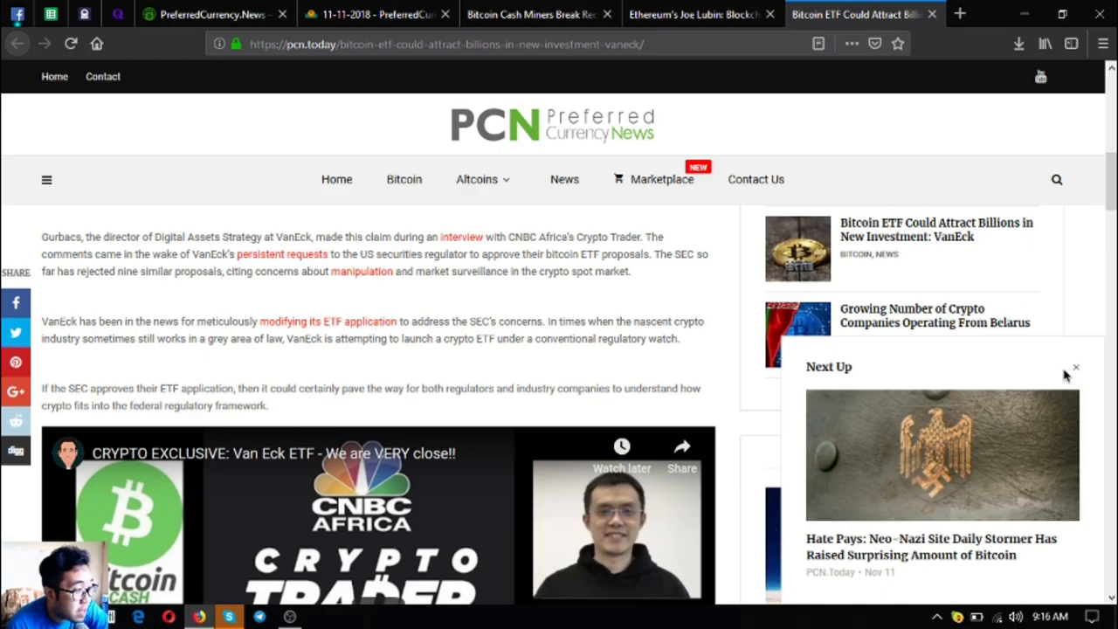
click(1075, 366)
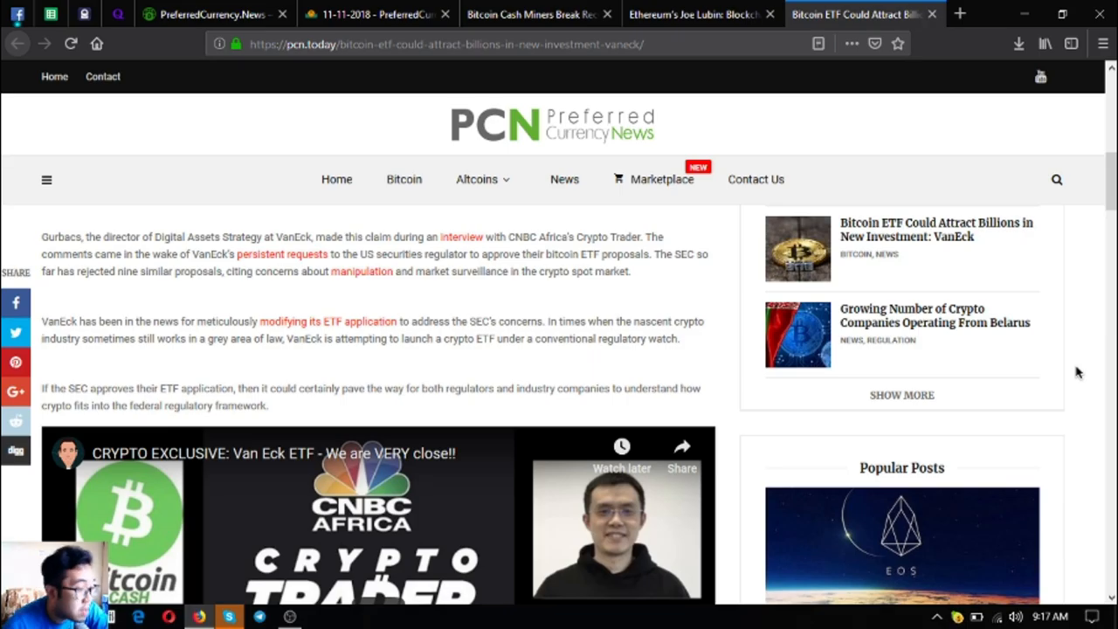
Step: Scroll the VanEck Bitcoin ETF article past the embedded CNBC Africa video
scroll(down, 3)
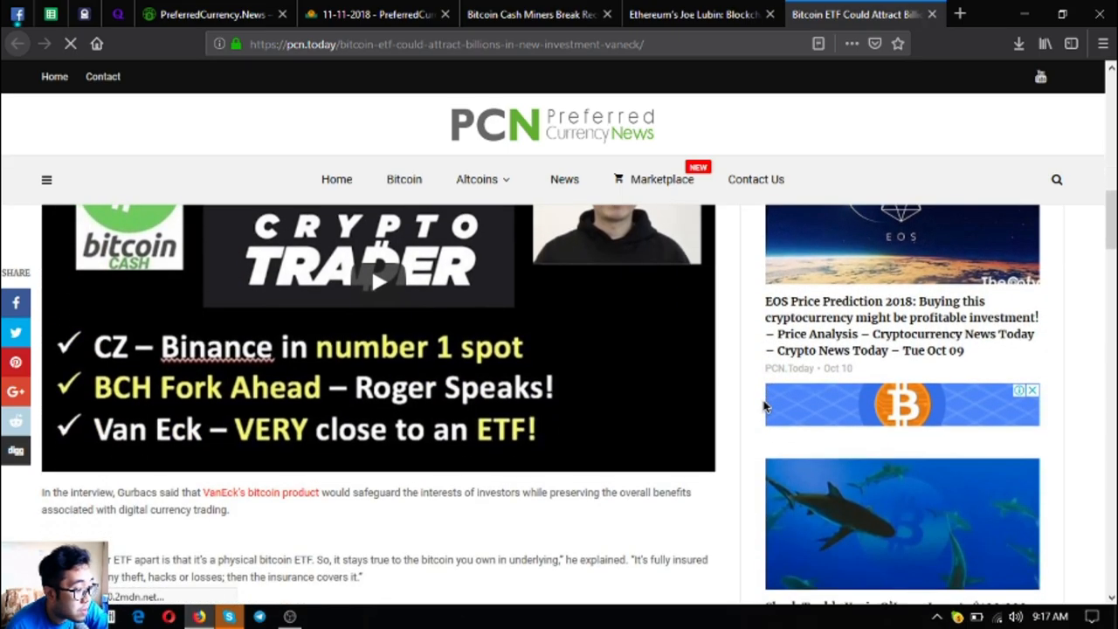
scroll(down, 3)
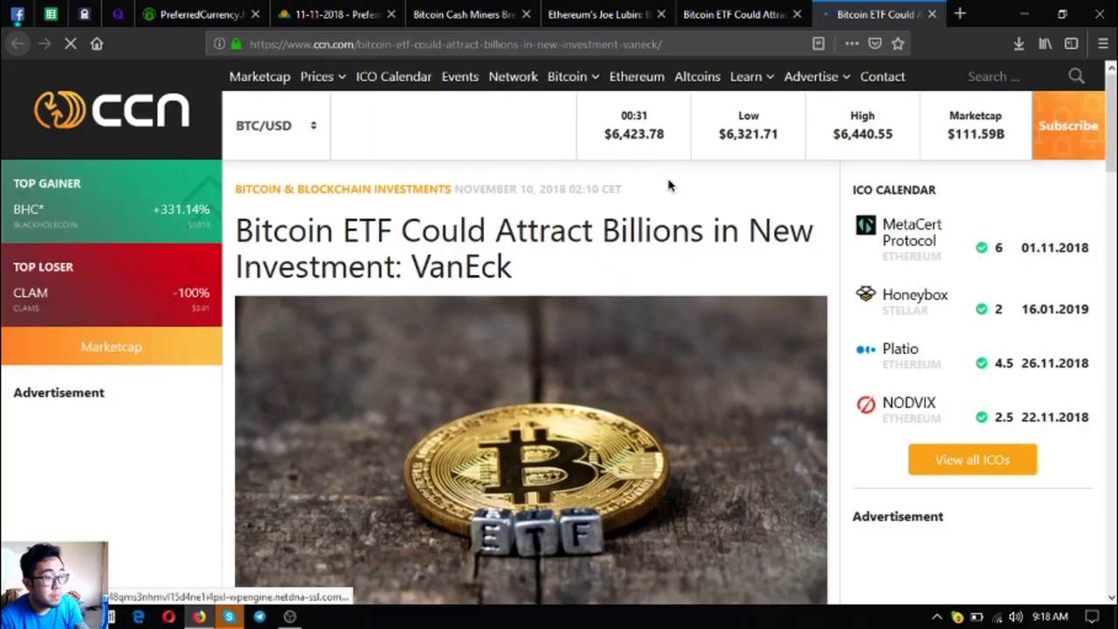
Step: Scroll through CCN's Bitcoin ETF article, then close the duplicate ccn.com tab
scroll(down, 3)
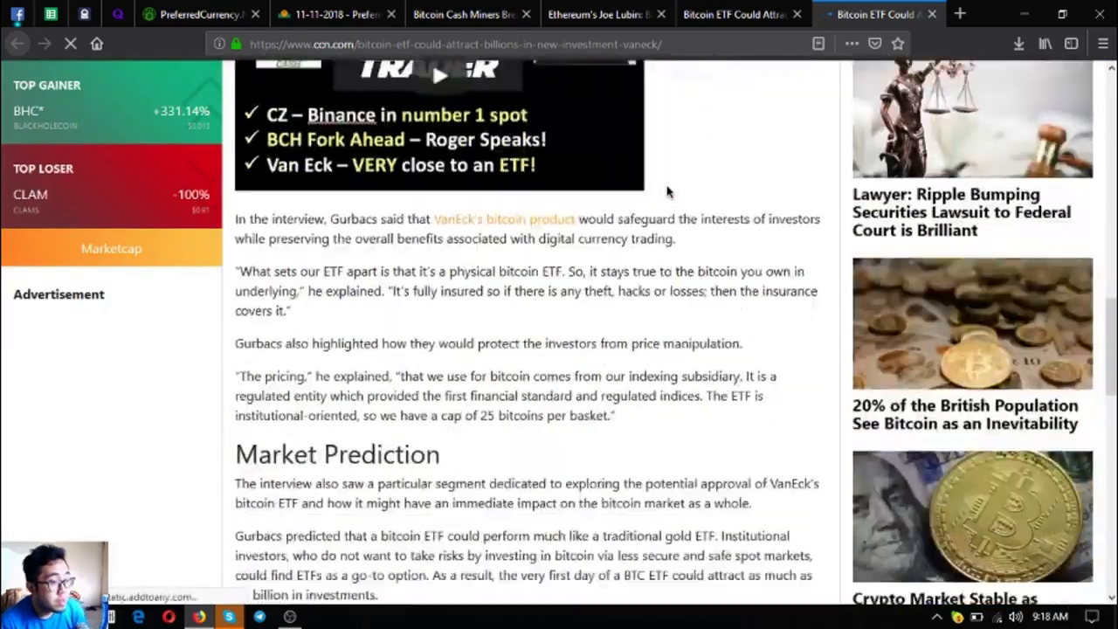
scroll(down, 3)
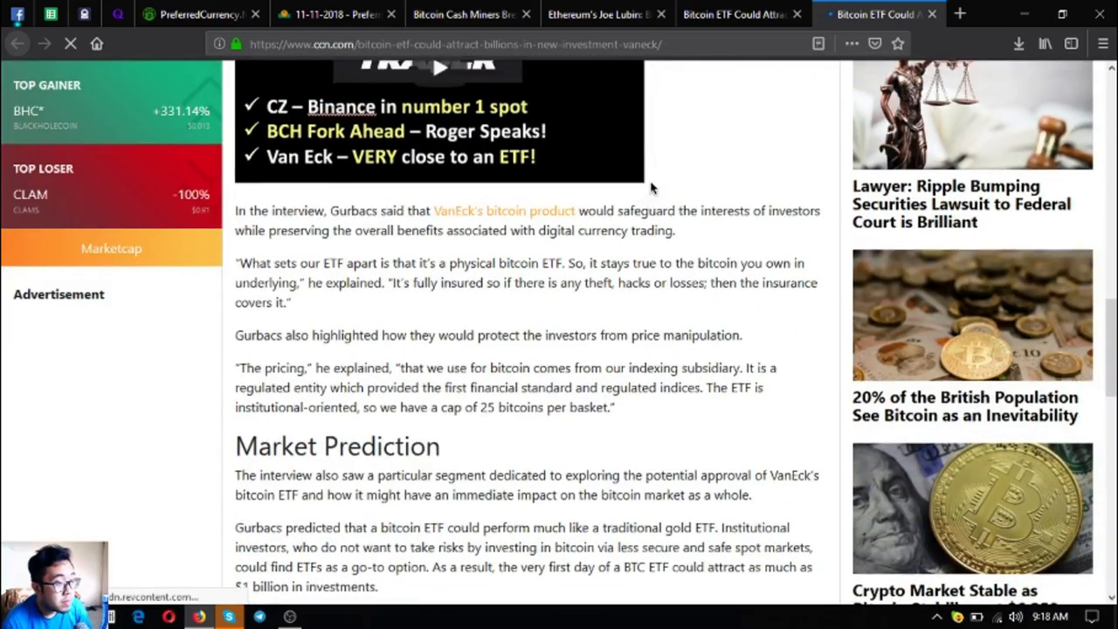
scroll(down, 3)
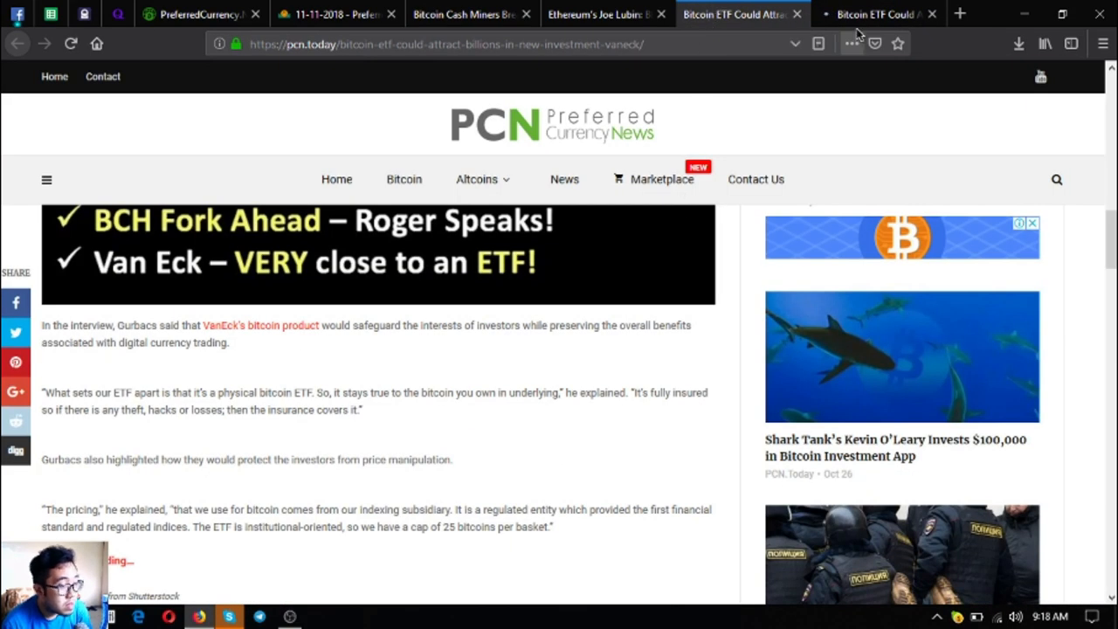
click(885, 13)
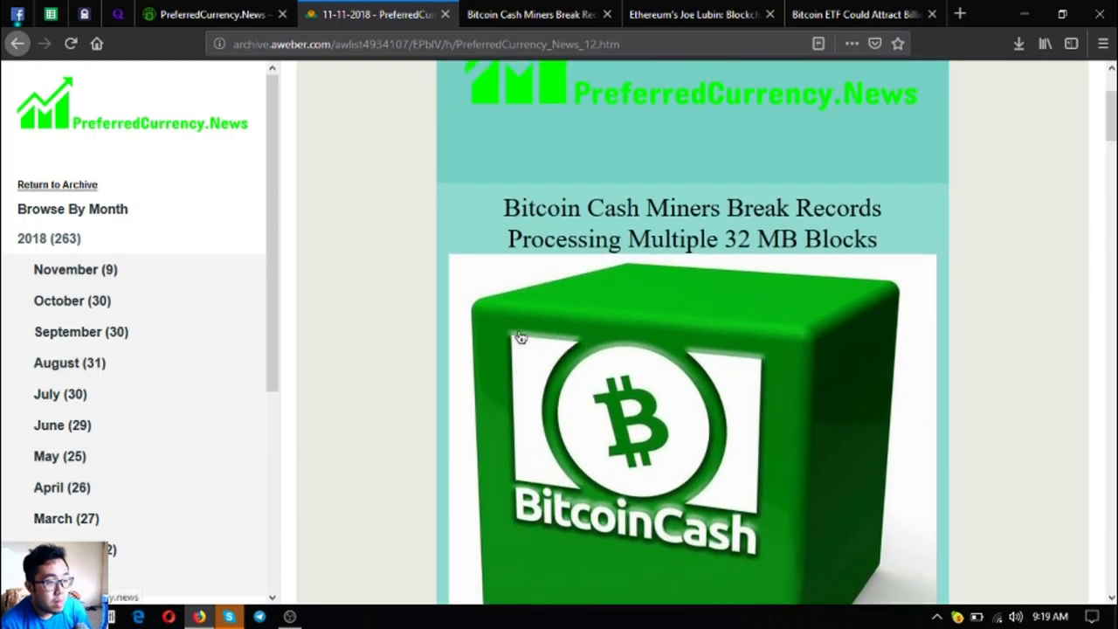
mouse_move(526, 337)
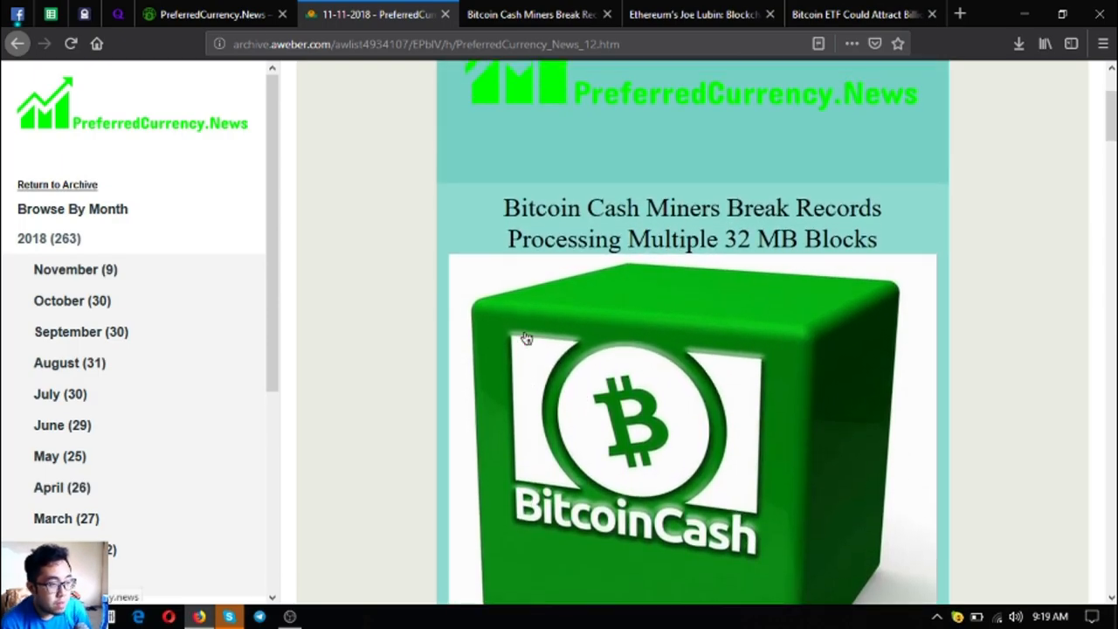
Step: Scroll the 12 November newsletter past its news items to the ten-coin Research List
scroll(down, 3)
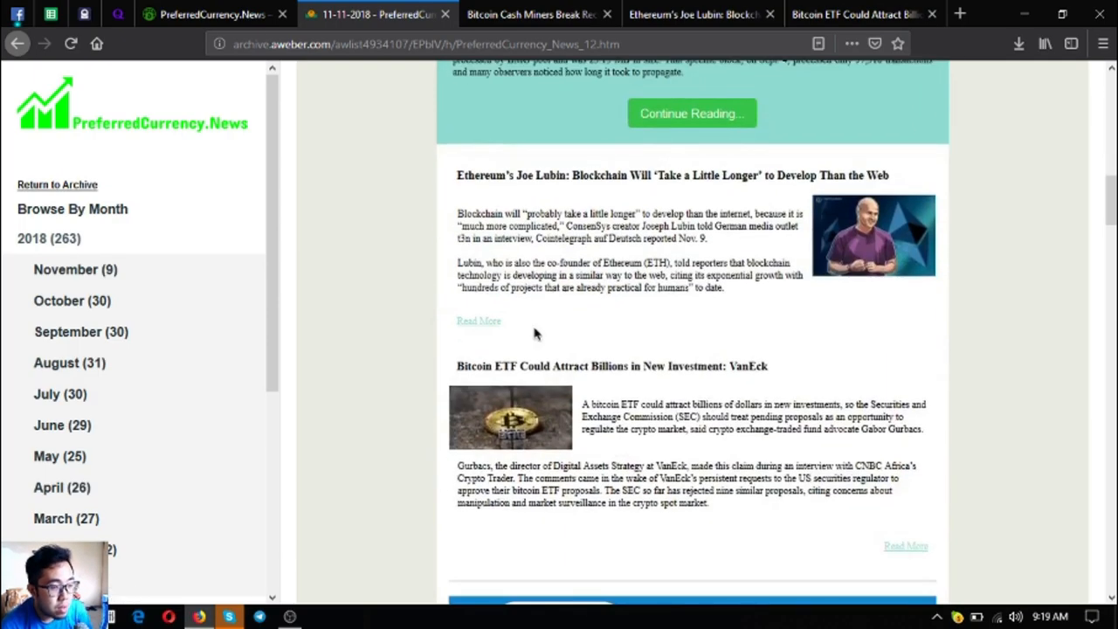
scroll(down, 3)
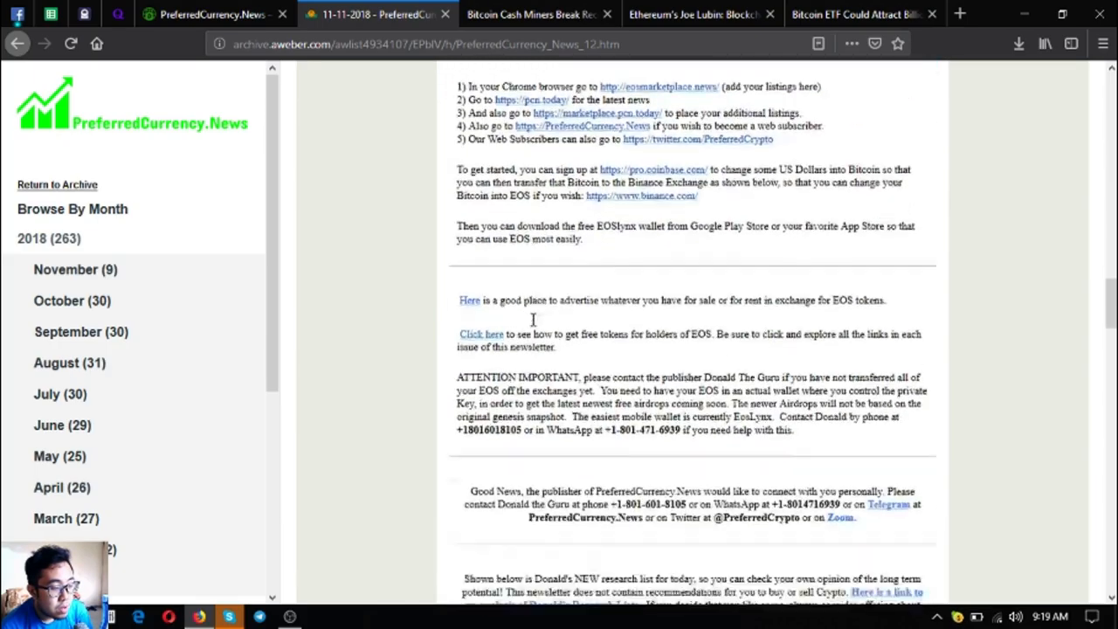
scroll(down, 3)
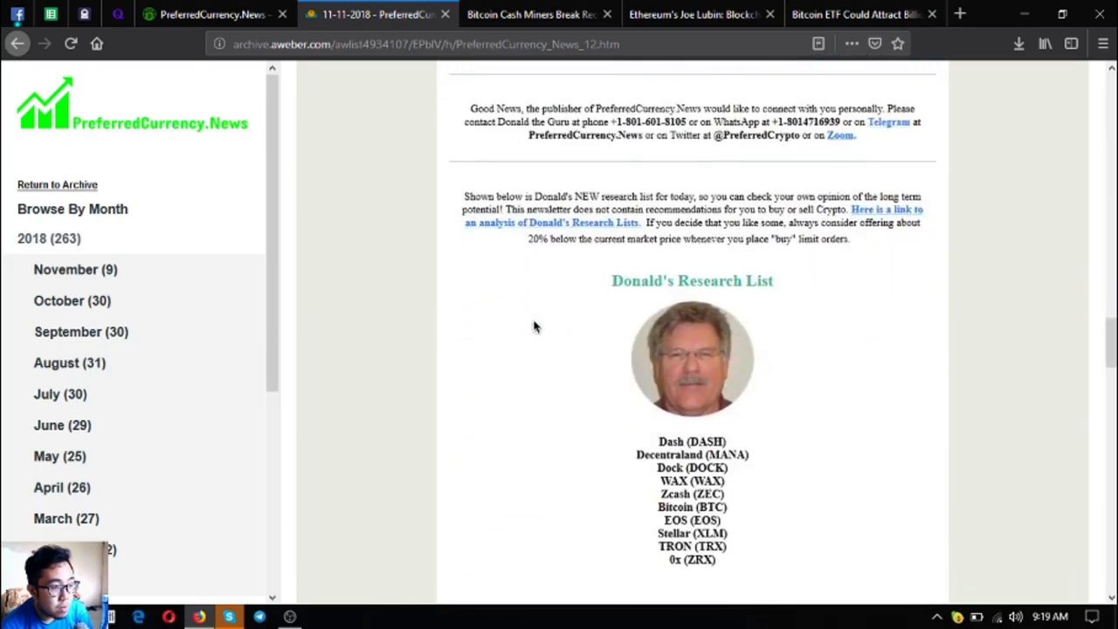
scroll(down, 3)
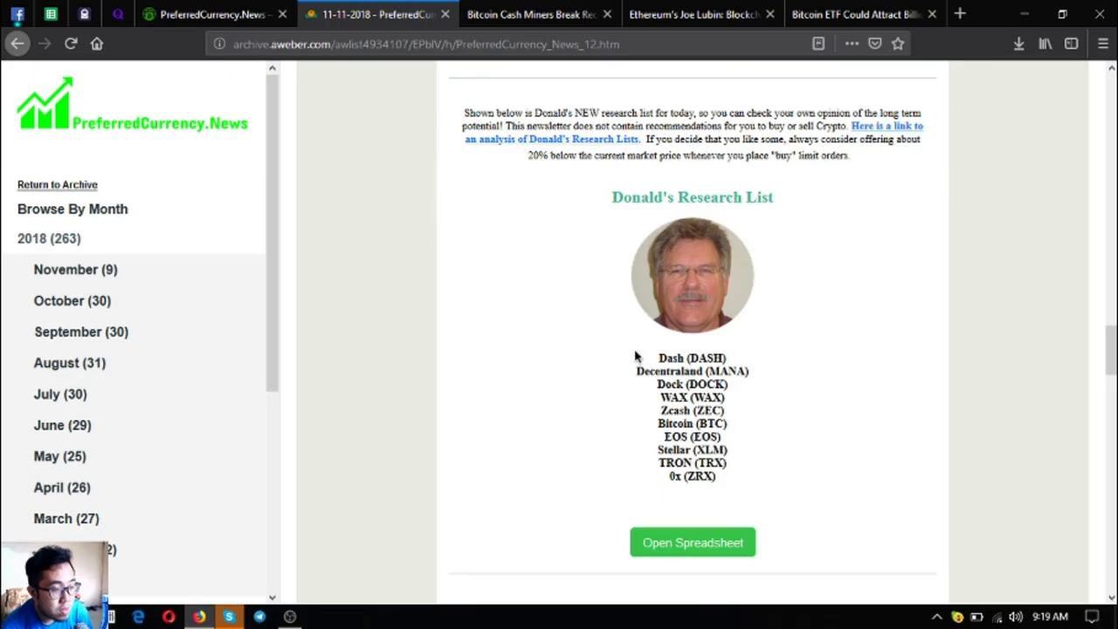
mouse_move(853, 240)
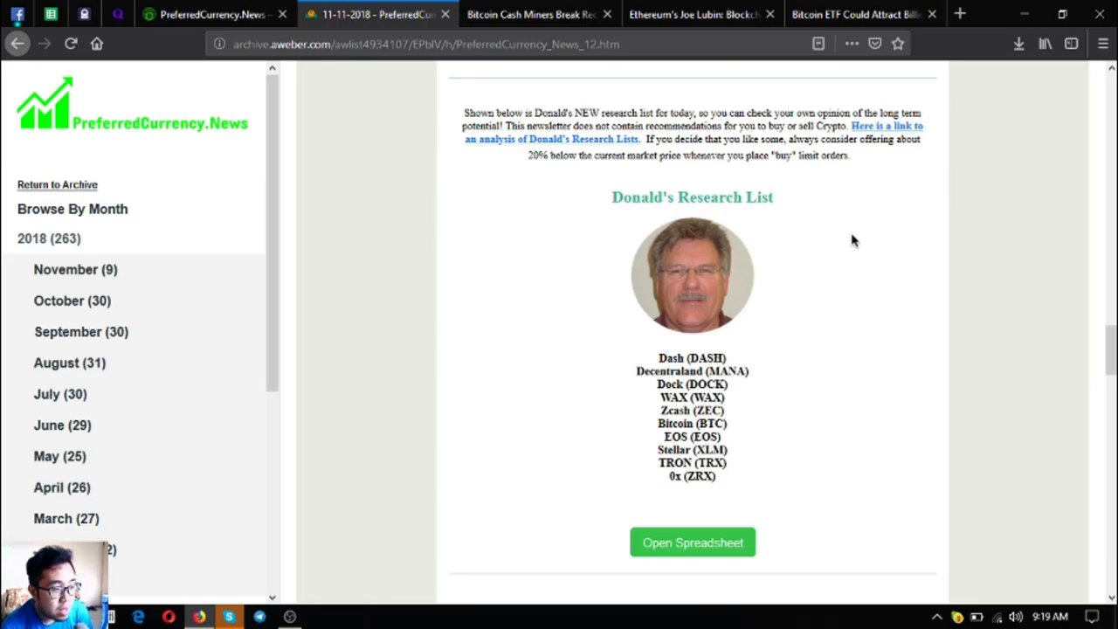
mouse_move(850, 251)
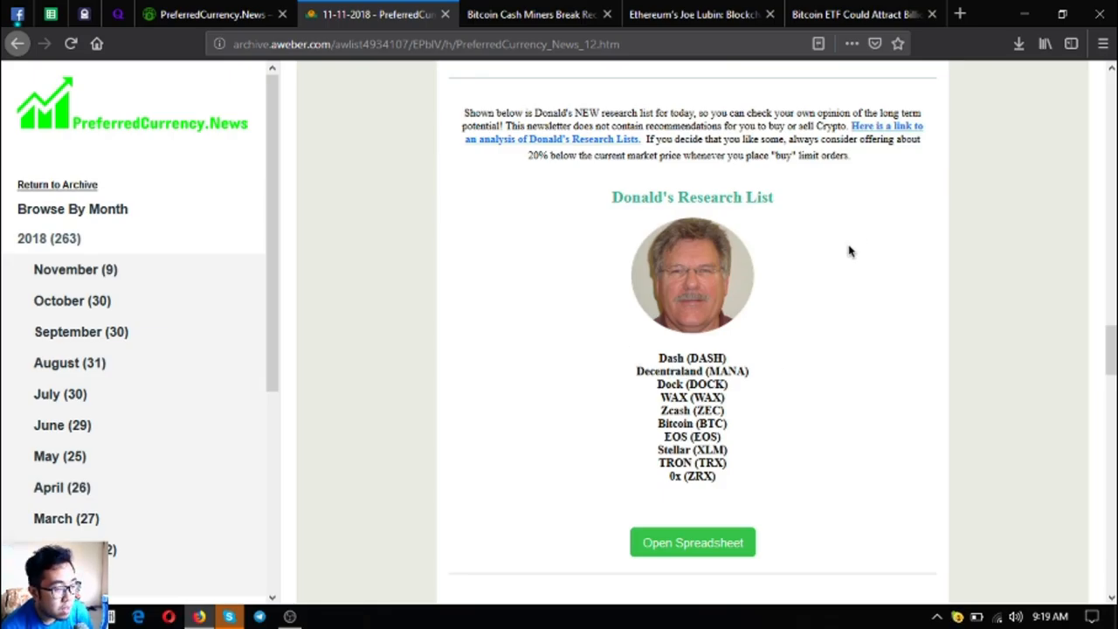
mouse_move(689, 559)
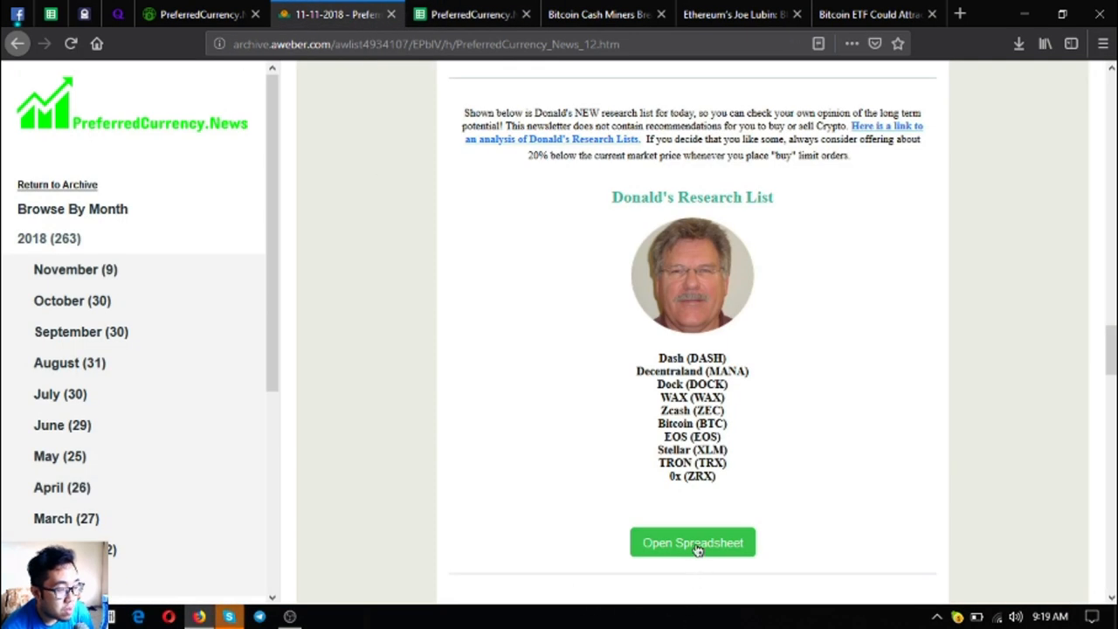
Step: Switch between the newsletter and the 12 November 2018 token spreadsheet, scrolling its rows
click(691, 541)
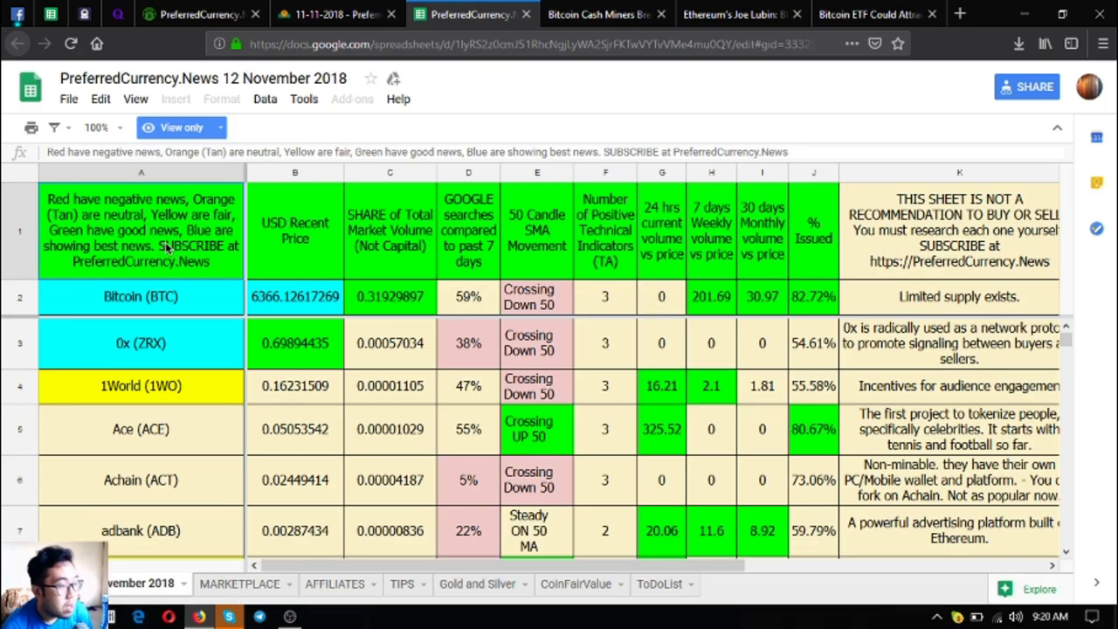
click(340, 15)
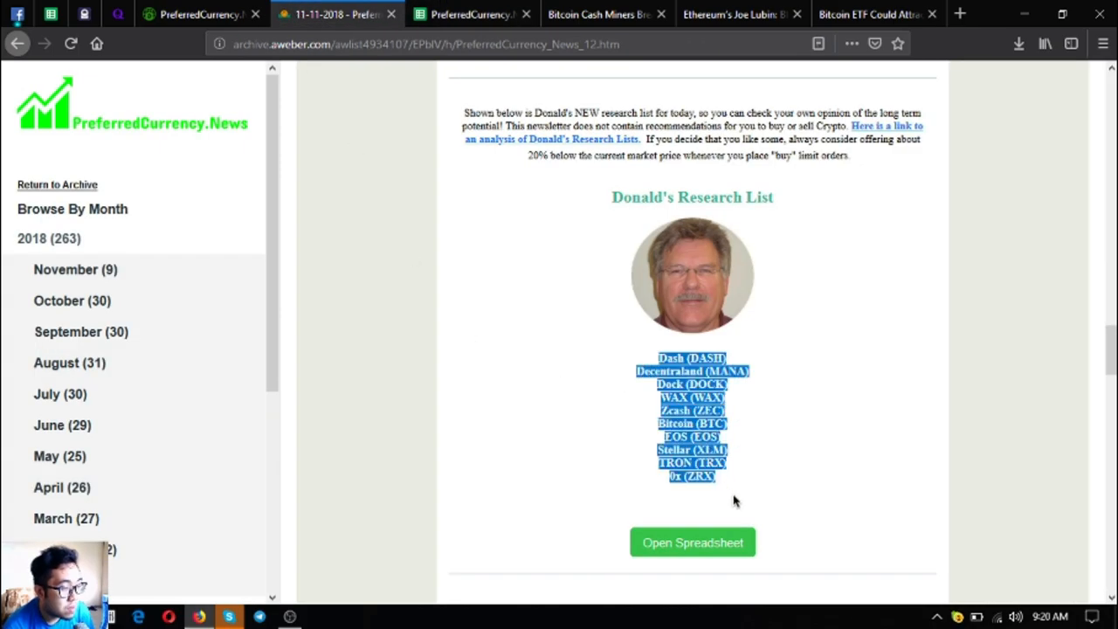
click(692, 541)
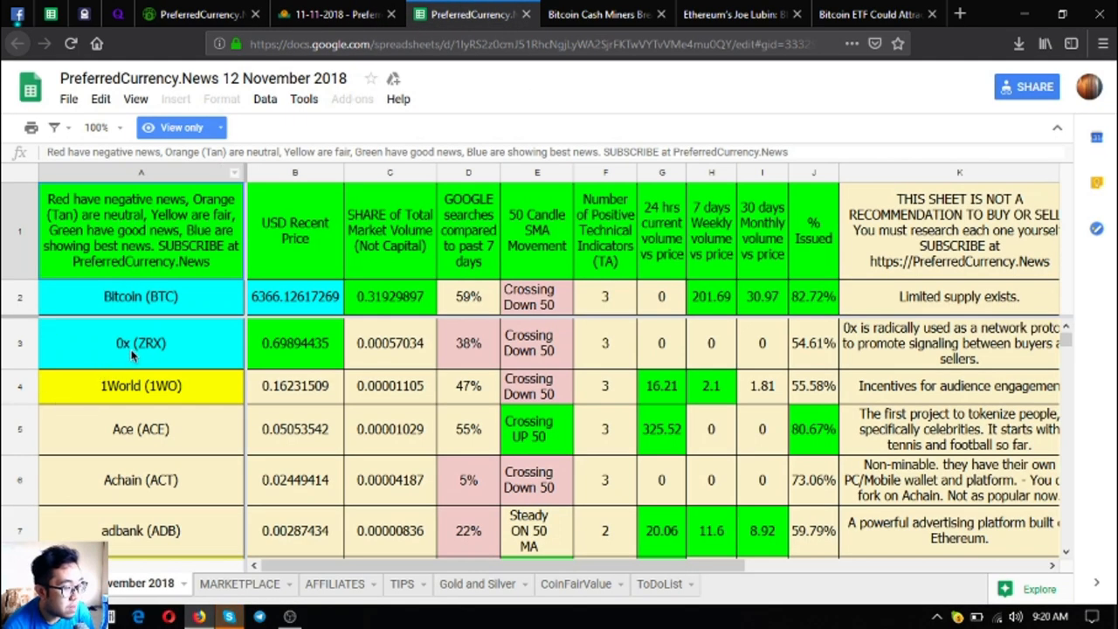
scroll(down, 3)
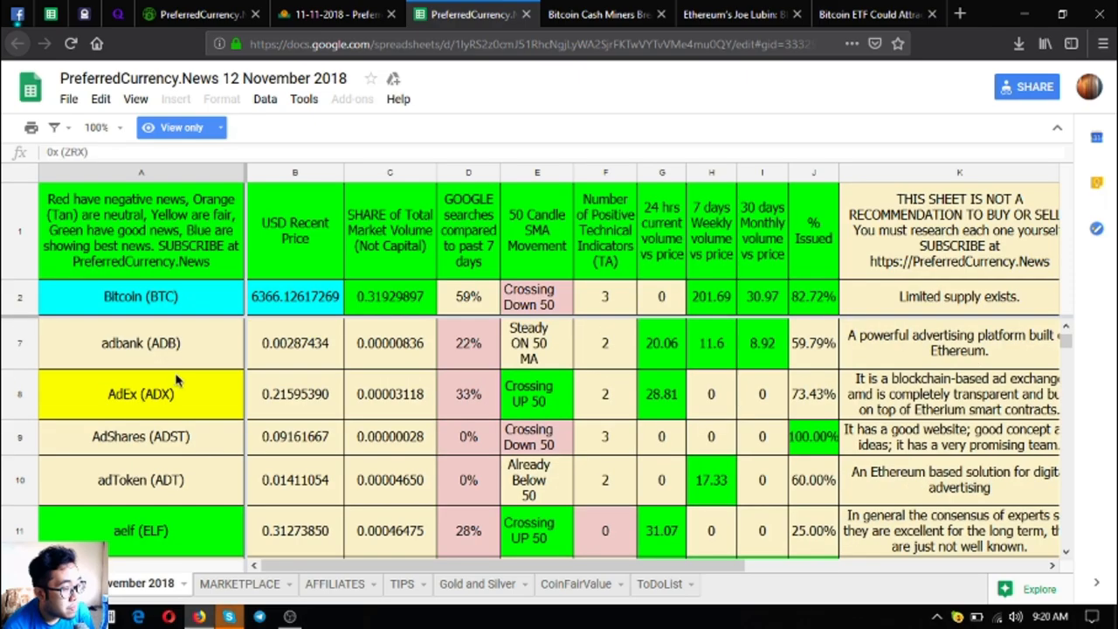
scroll(down, 3)
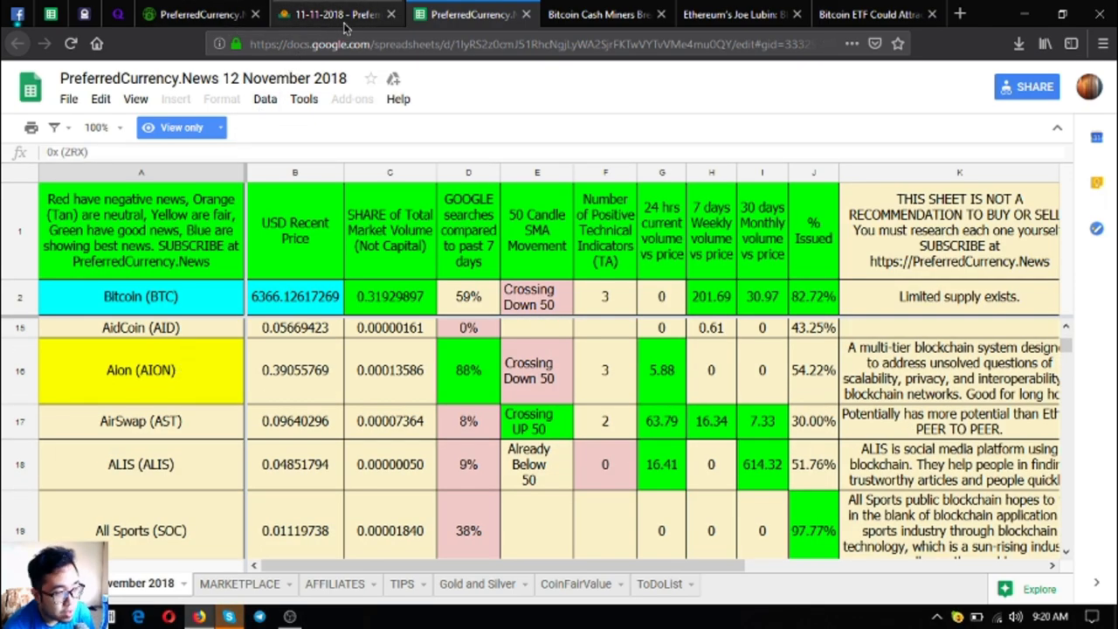
mouse_move(679, 389)
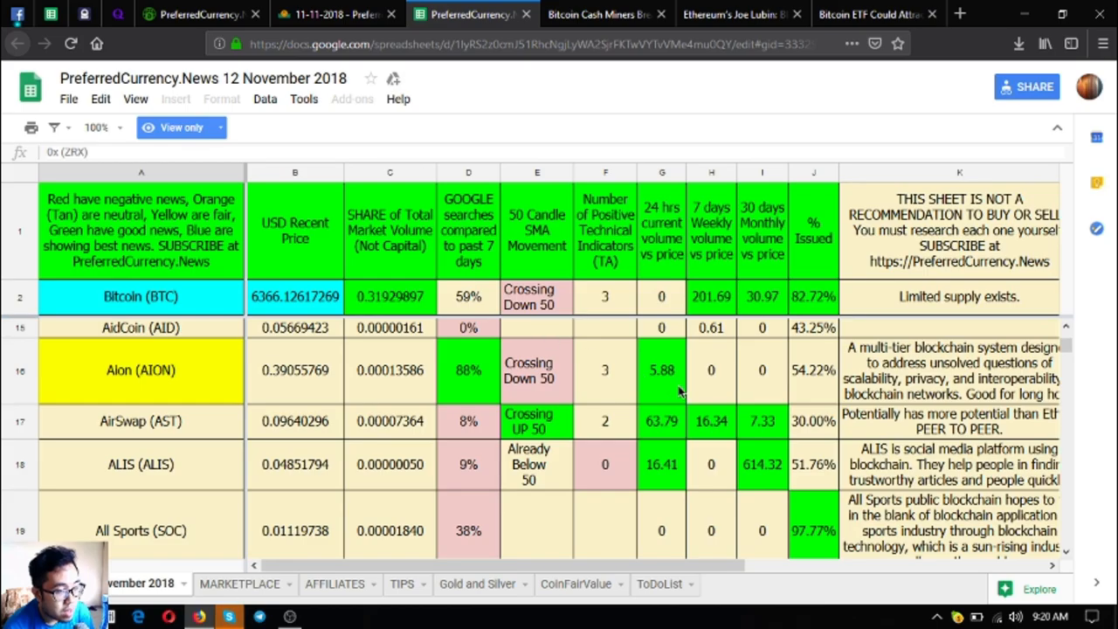
Step: Read the AidCoin, Aion, Bitcoin and Achain cells, scrolling down to aelf and Aeon
click(140, 327)
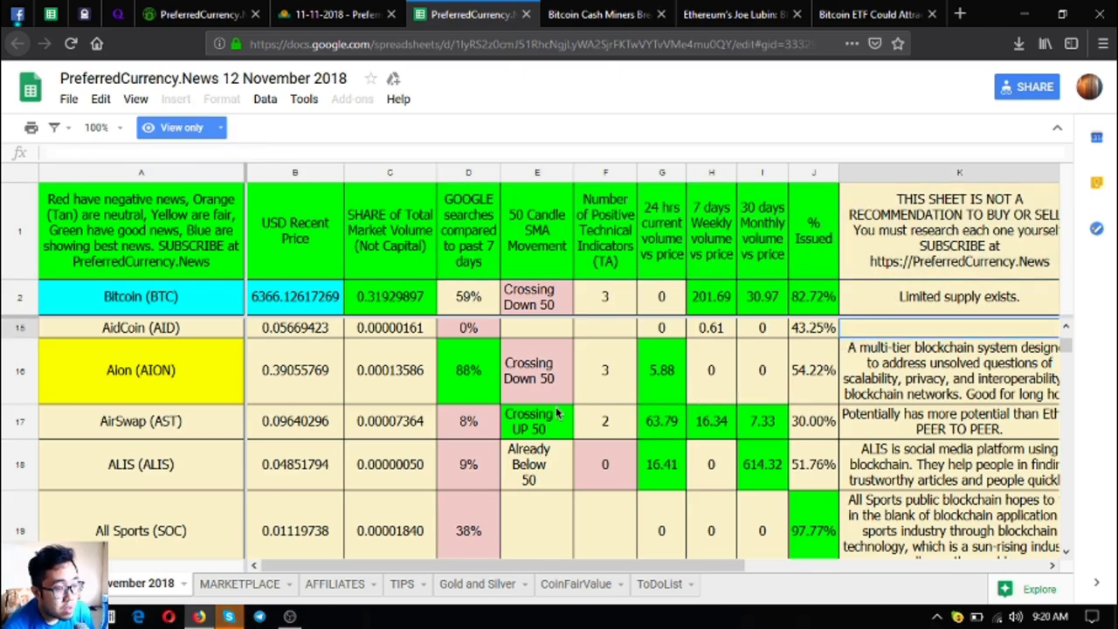
click(536, 370)
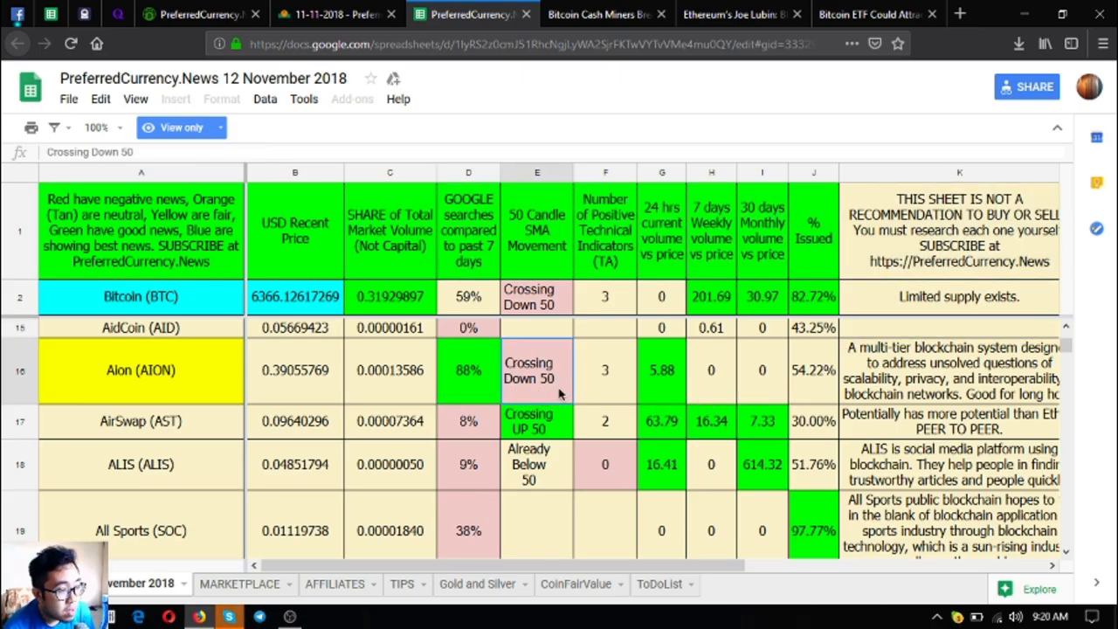
click(604, 370)
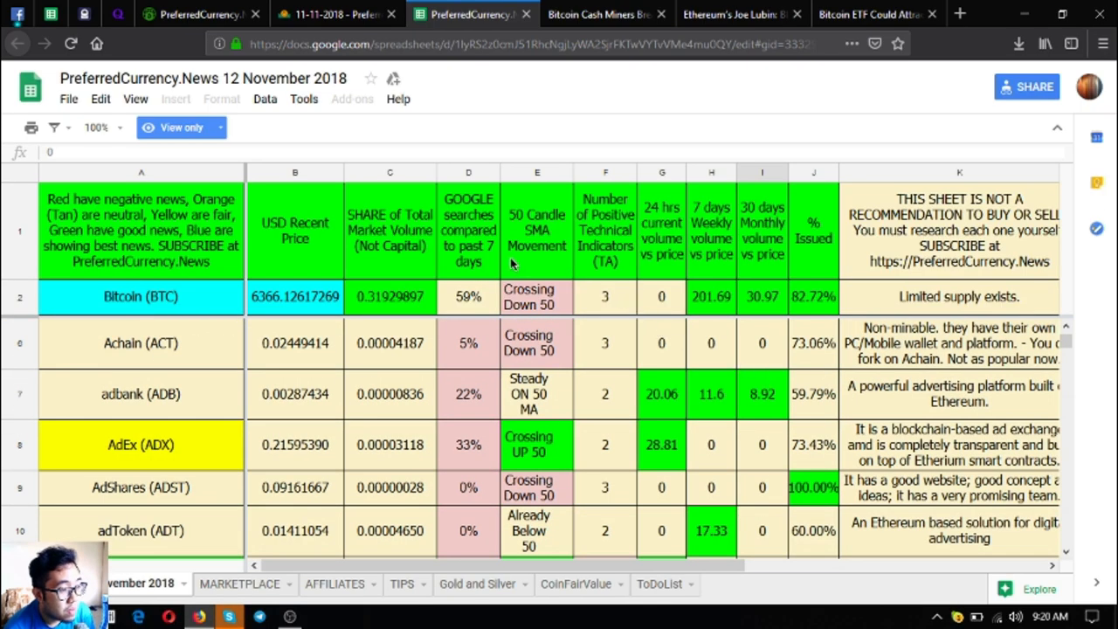
click(536, 230)
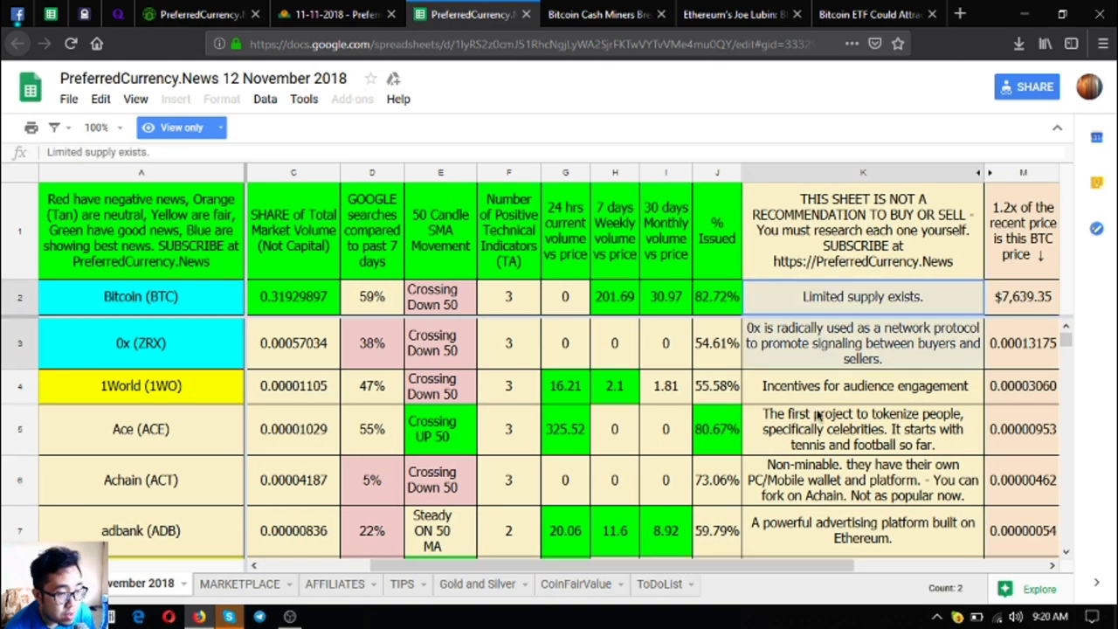
click(862, 479)
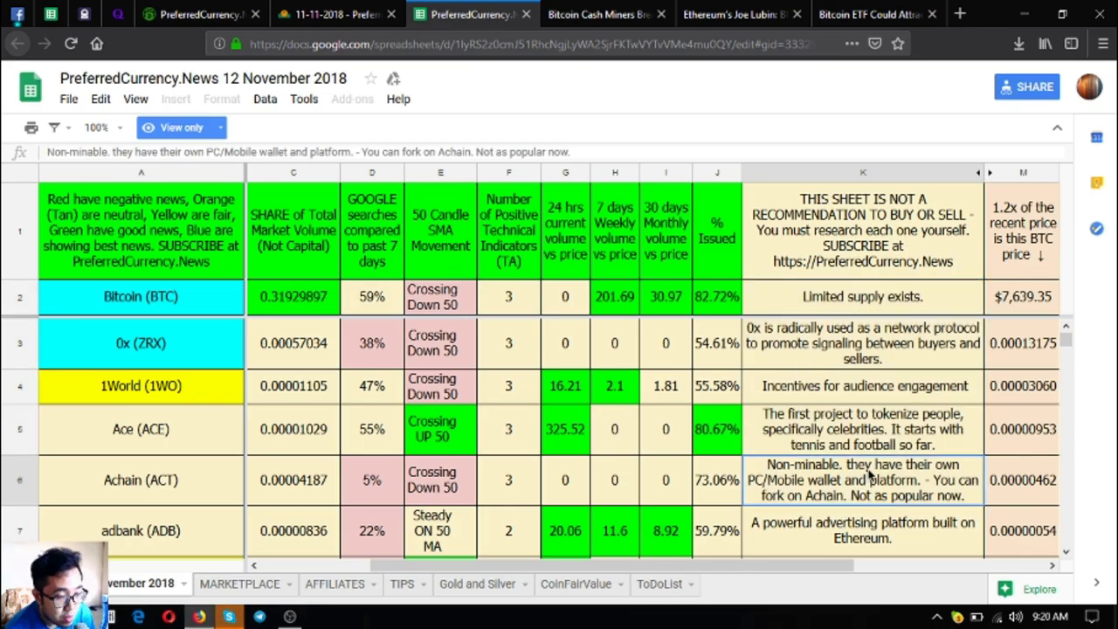
scroll(left, 3)
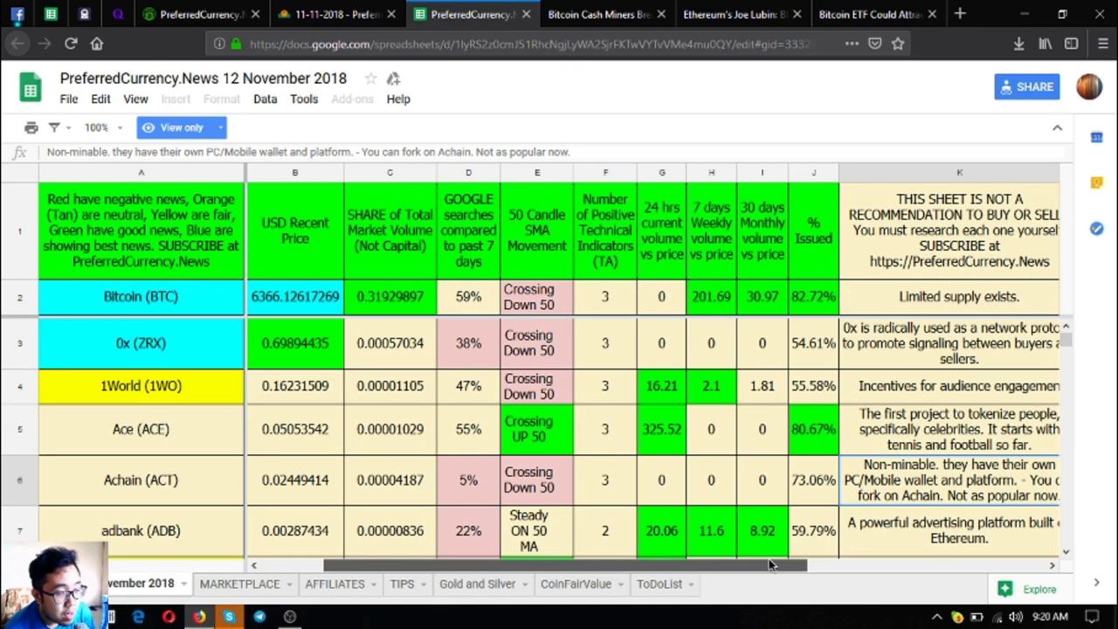
scroll(down, 3)
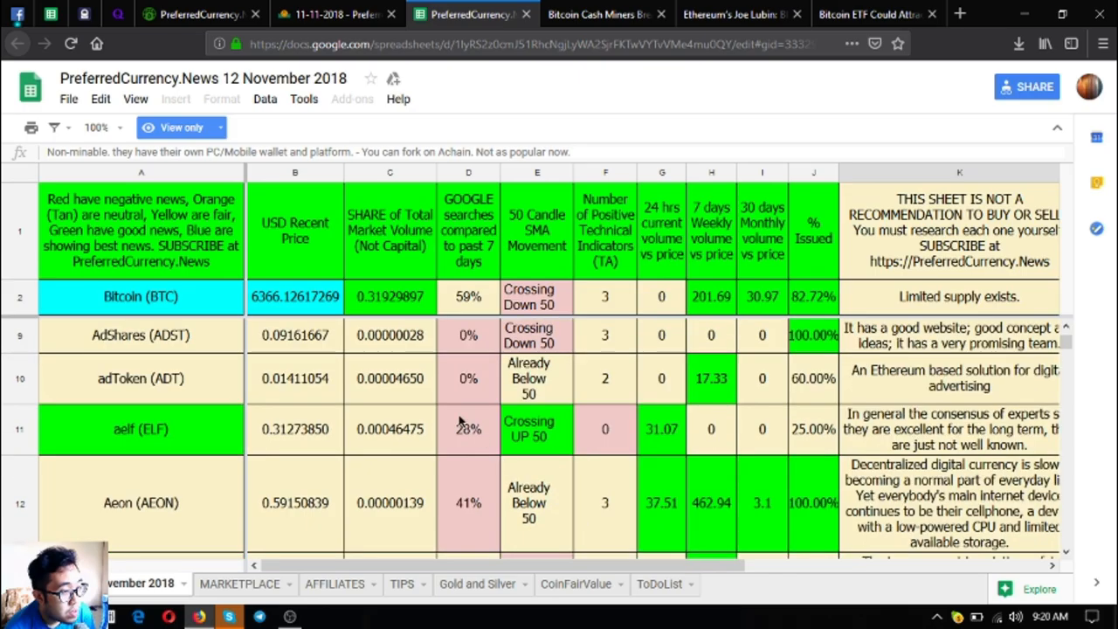
Step: Select the copy-the-spreadsheet paragraph and scroll the newsletter down to the affiliate program section
click(363, 15)
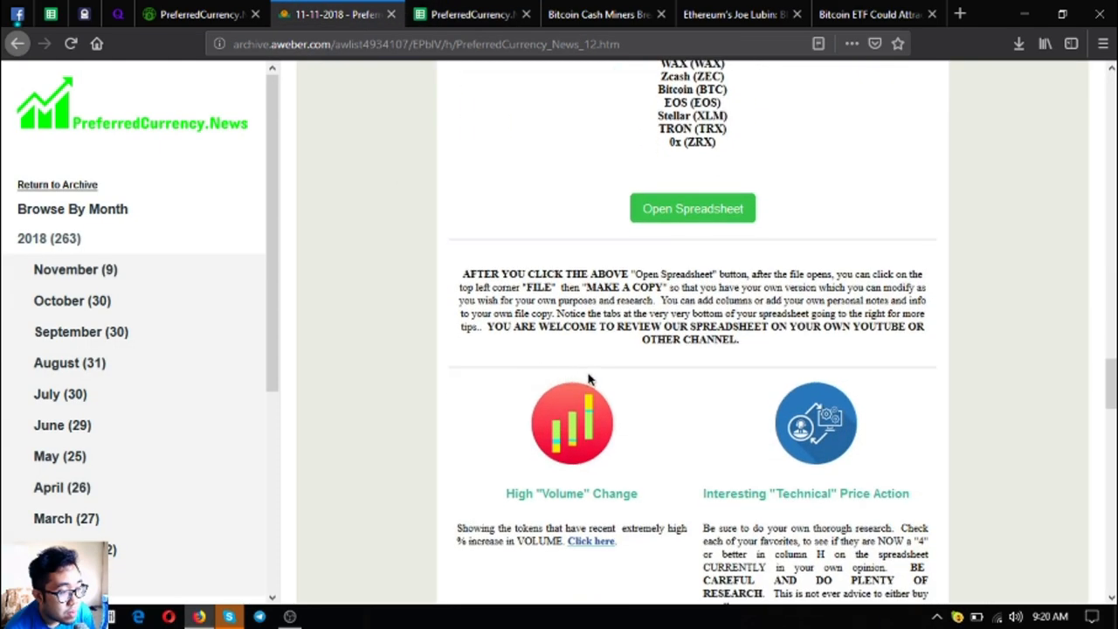
mouse_move(630, 307)
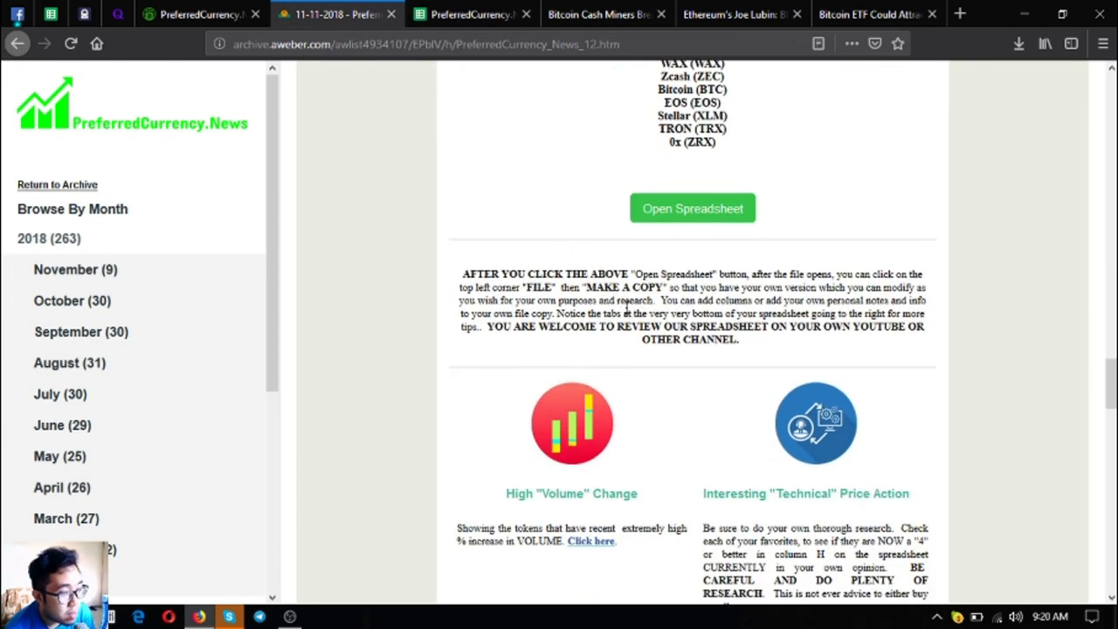
drag(462, 273, 740, 339)
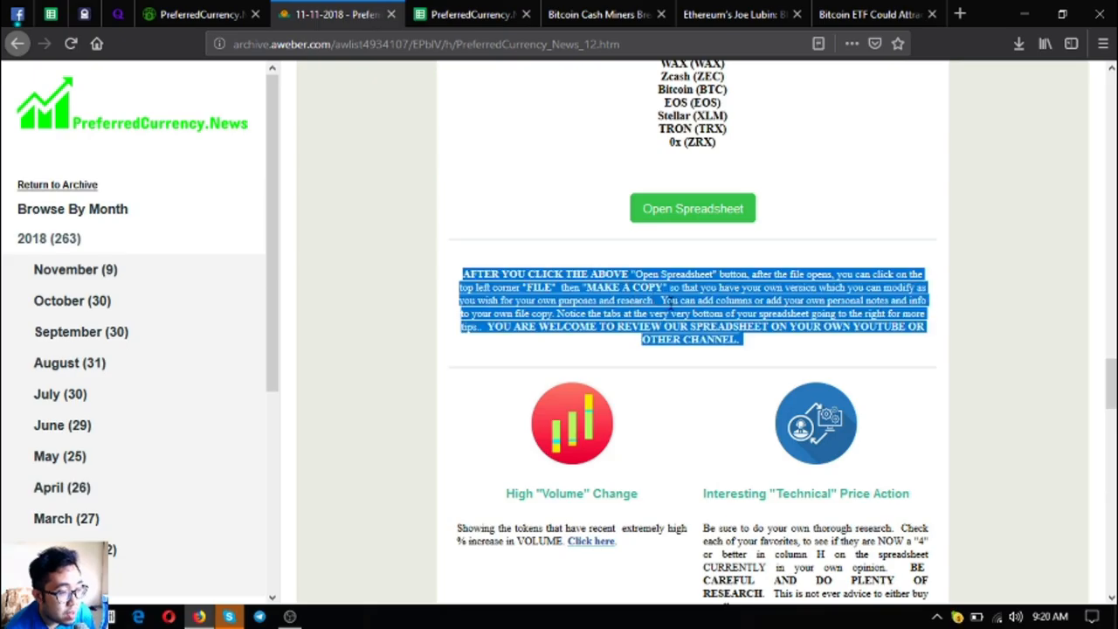
scroll(down, 3)
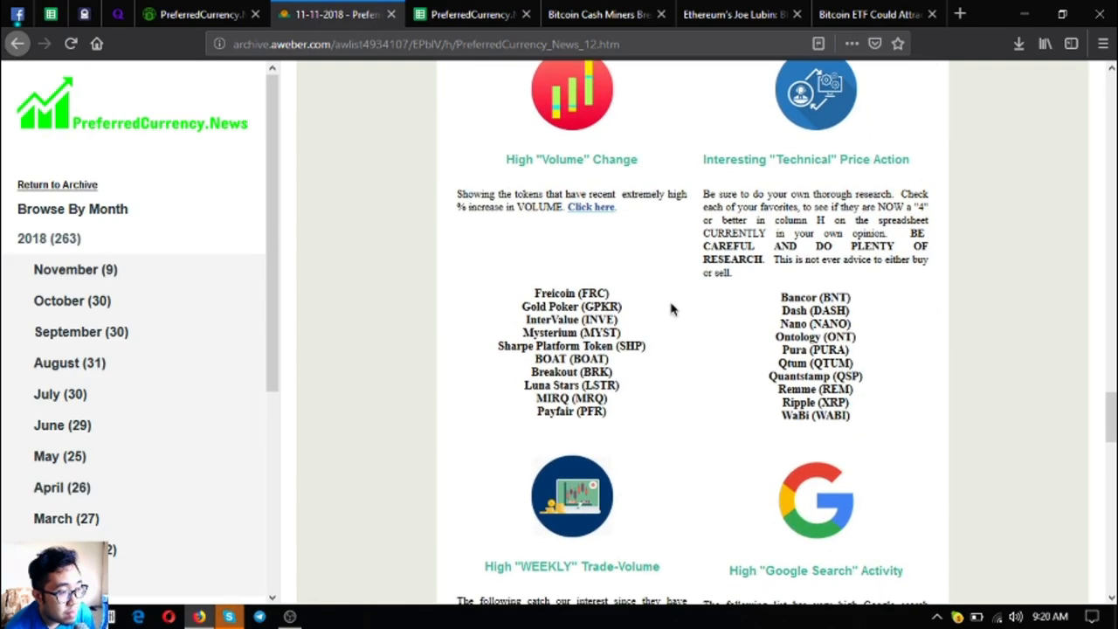
mouse_move(665, 314)
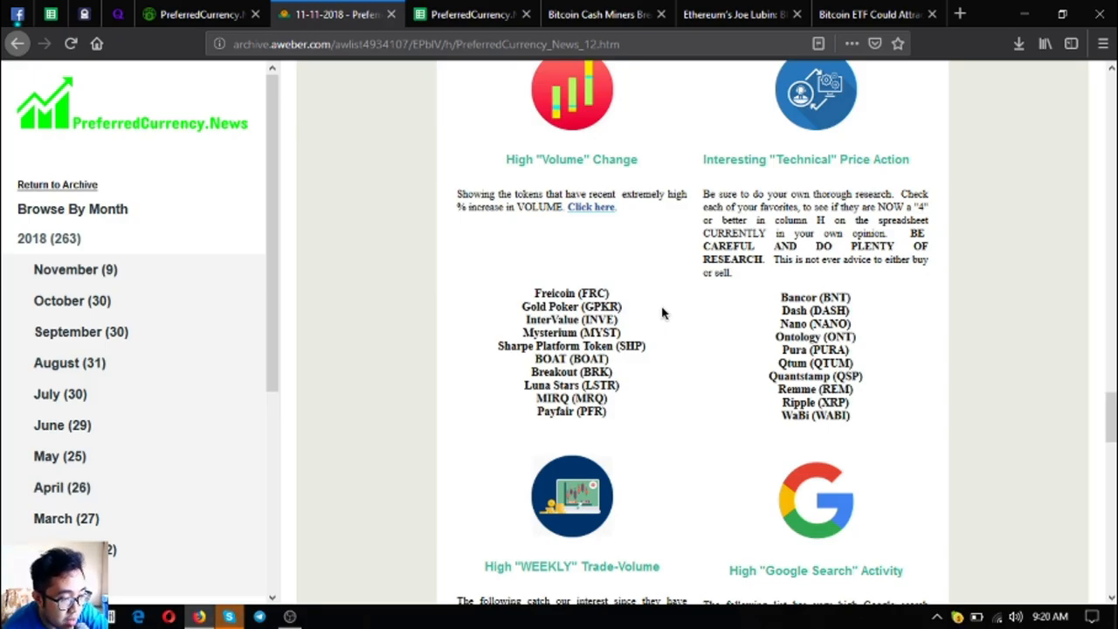
scroll(down, 3)
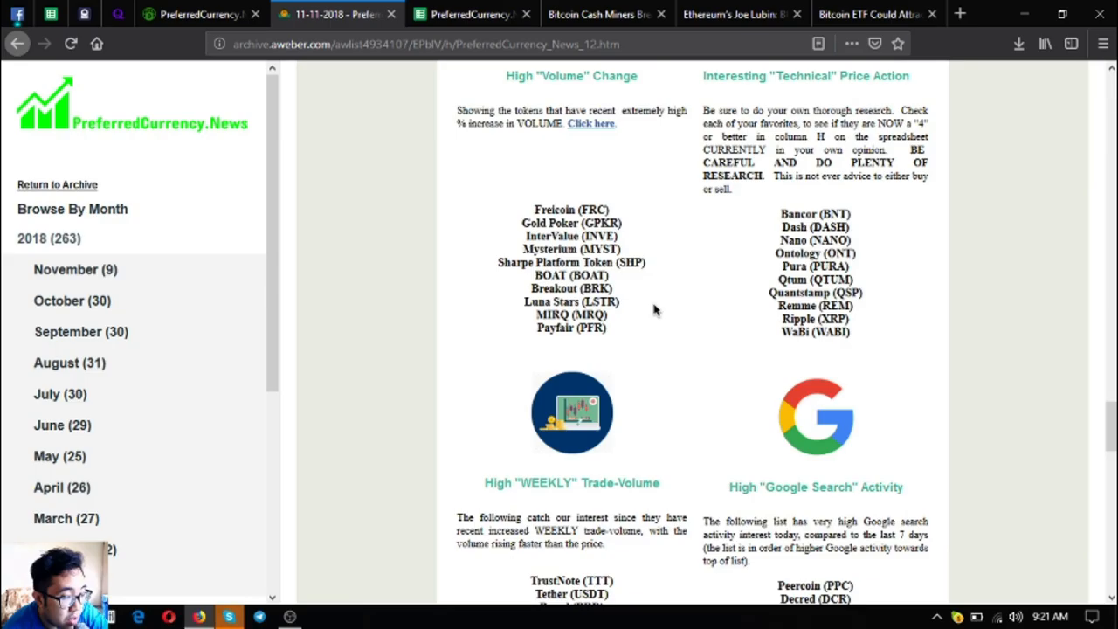
scroll(down, 3)
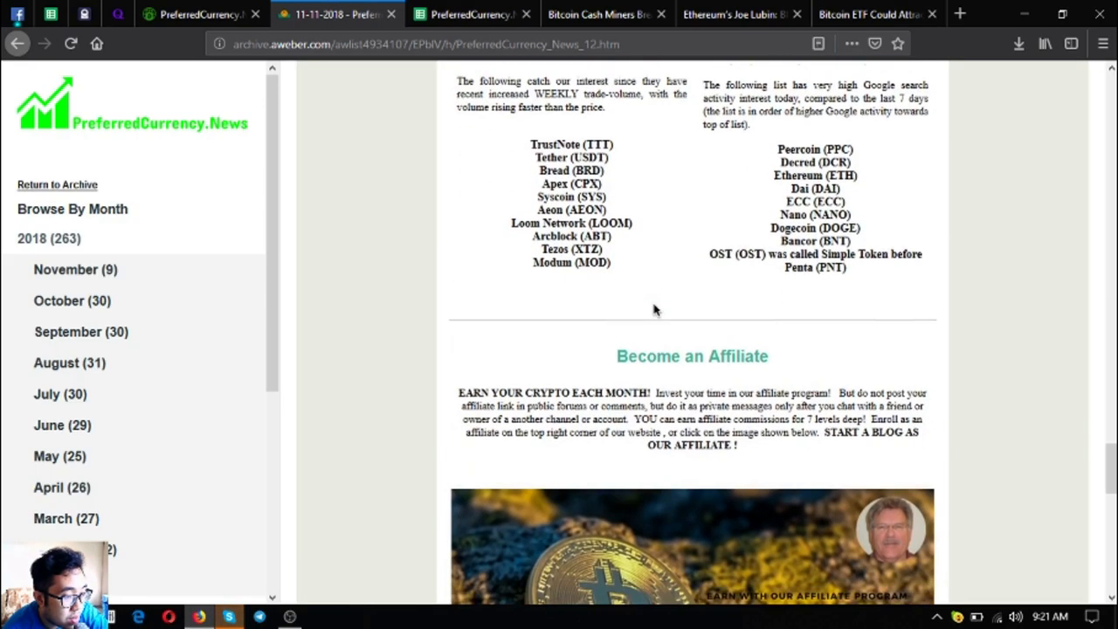
scroll(down, 3)
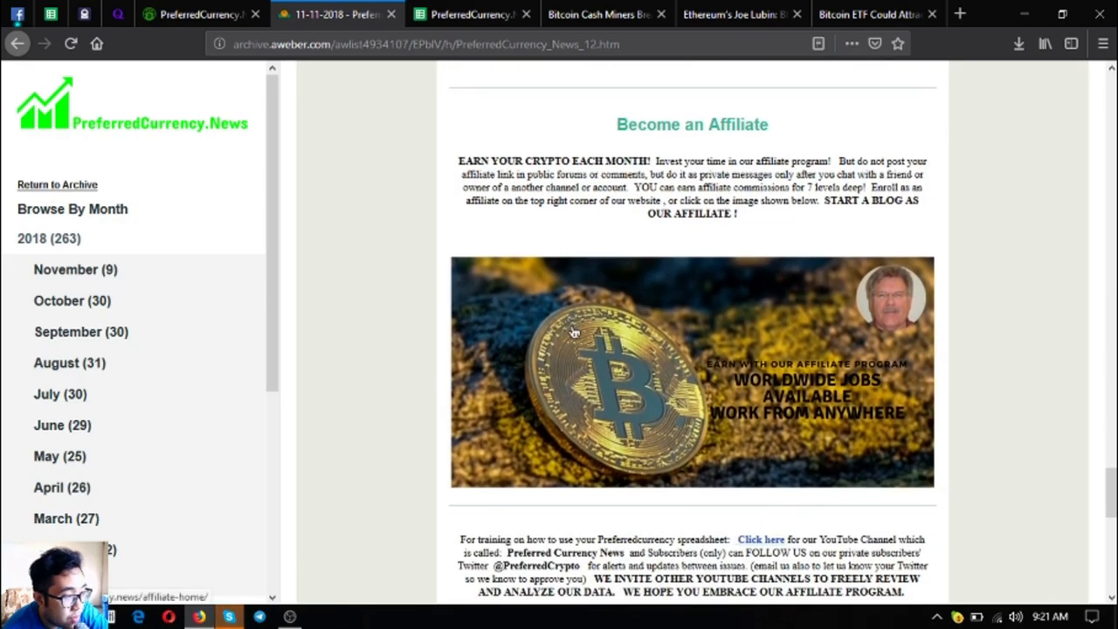
mouse_move(785, 404)
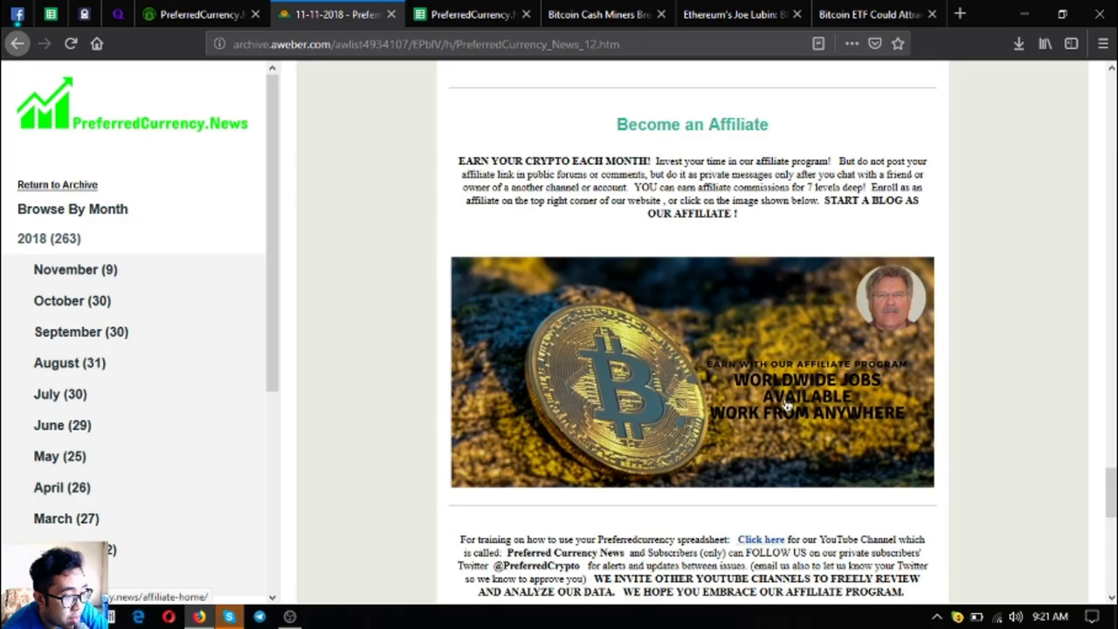
mouse_move(654, 420)
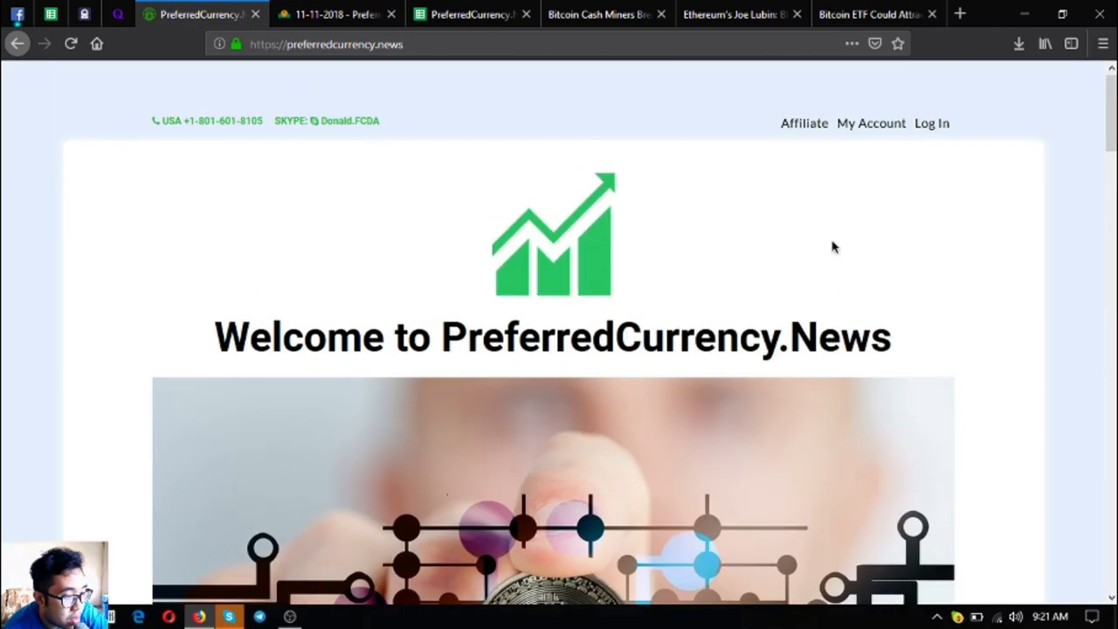
mouse_move(804, 129)
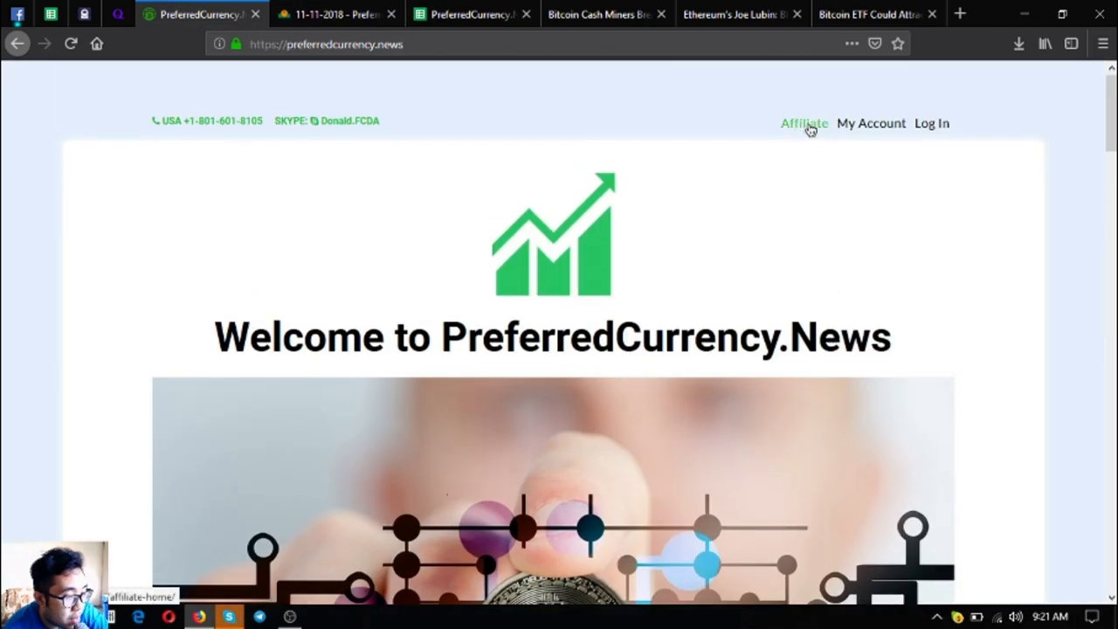
Step: Go back to the newsletter issue and scroll through its token lists
click(348, 13)
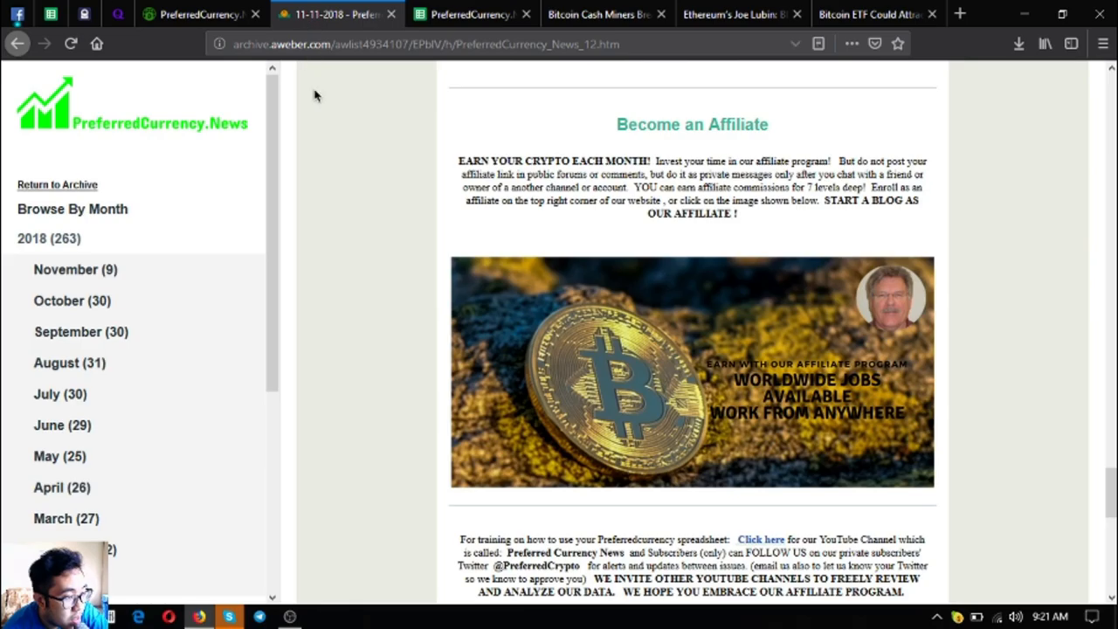
scroll(down, 3)
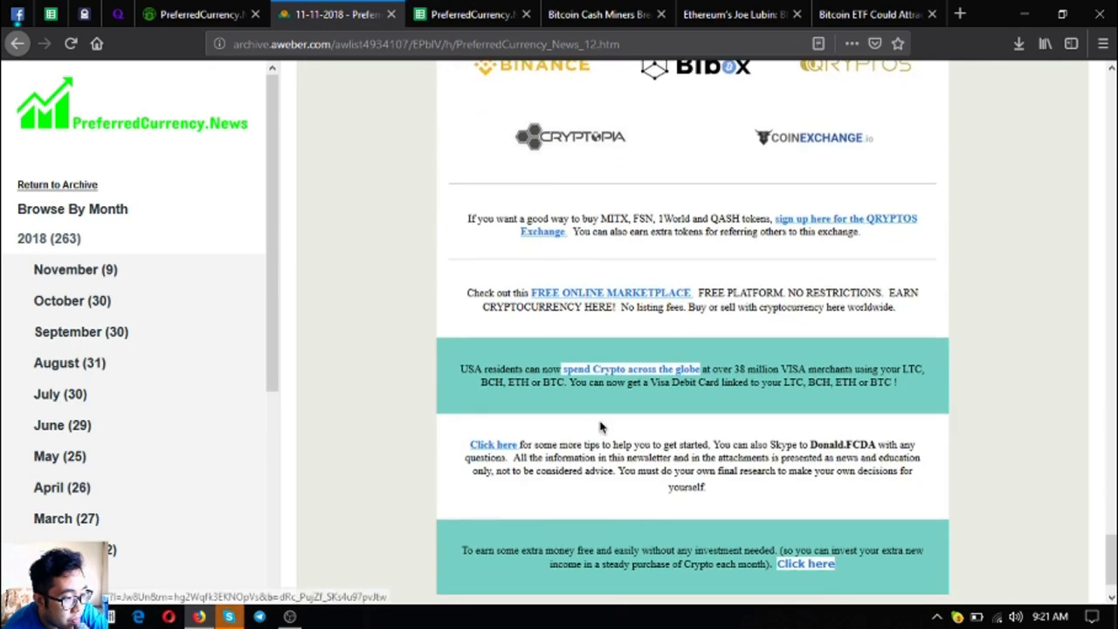
mouse_move(723, 403)
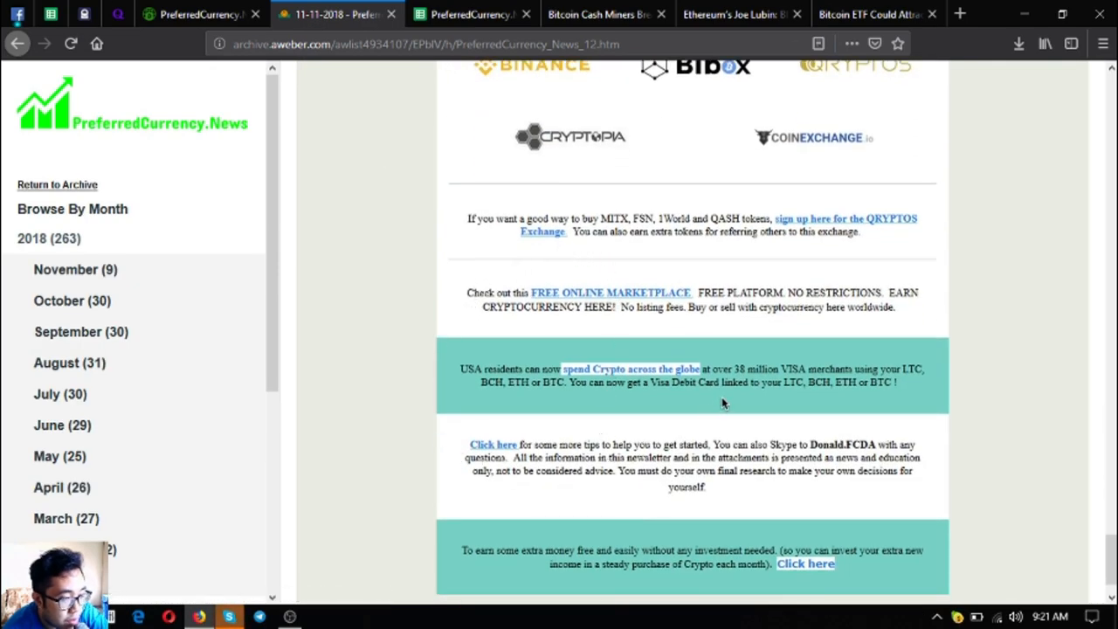
scroll(down, 3)
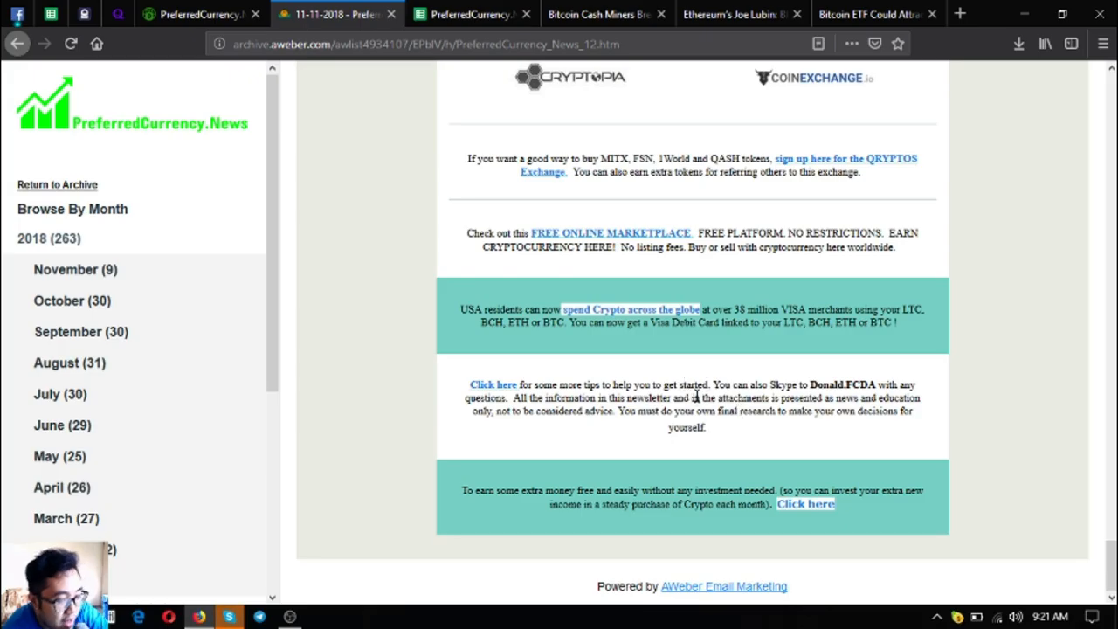
scroll(up, 3)
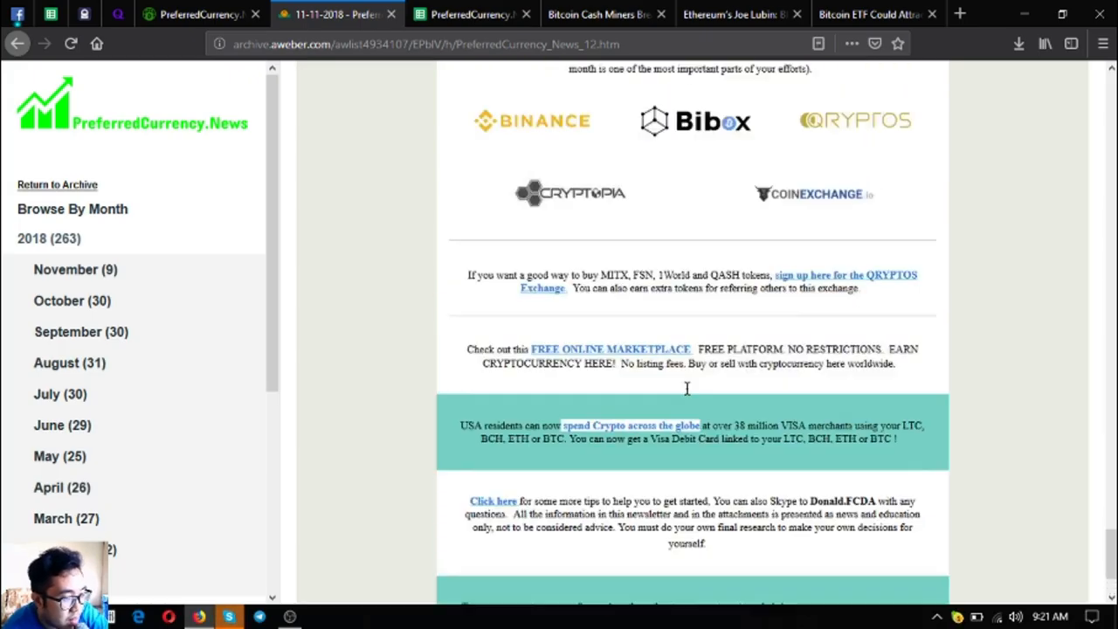
Step: View PreferredCurrency.News's Subscribe Now section, then return to the 11-11-2018 newsletter
click(196, 16)
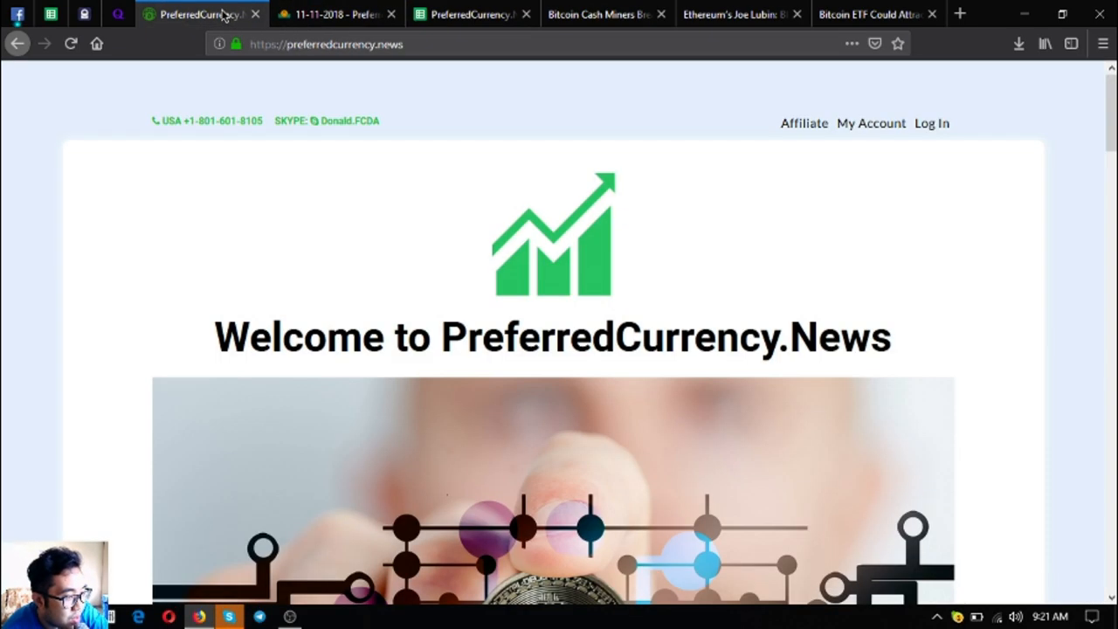
scroll(down, 3)
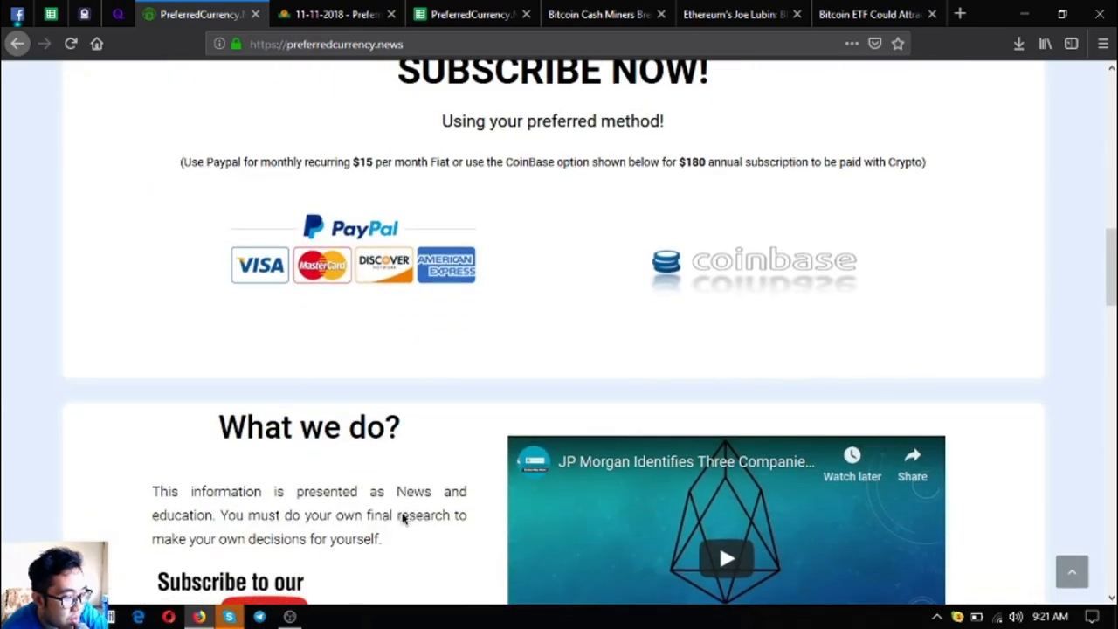
scroll(up, 3)
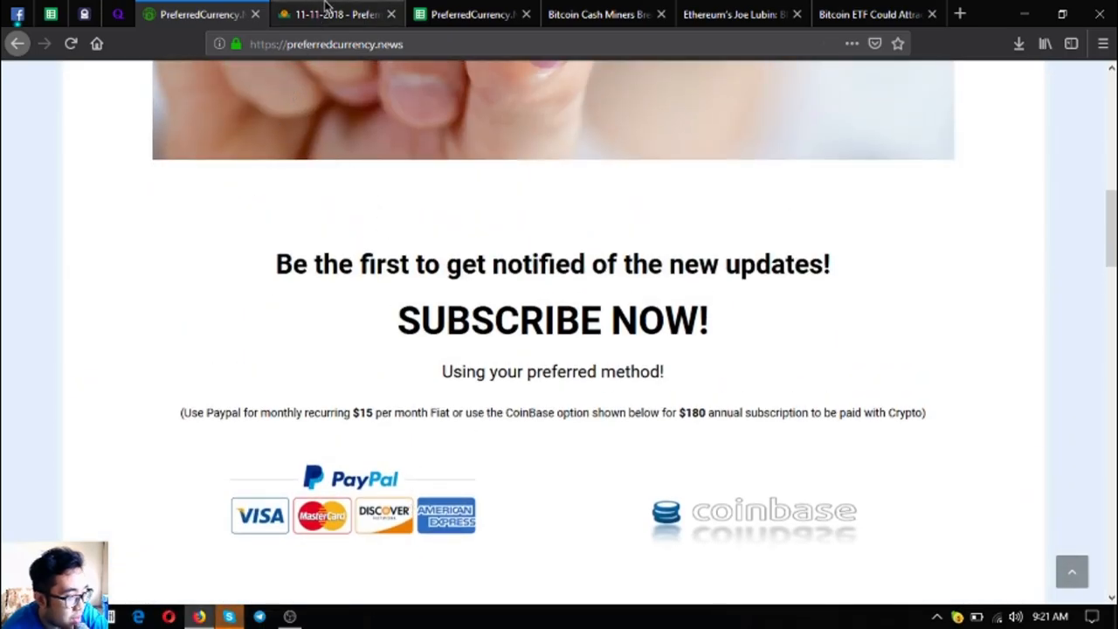
click(345, 14)
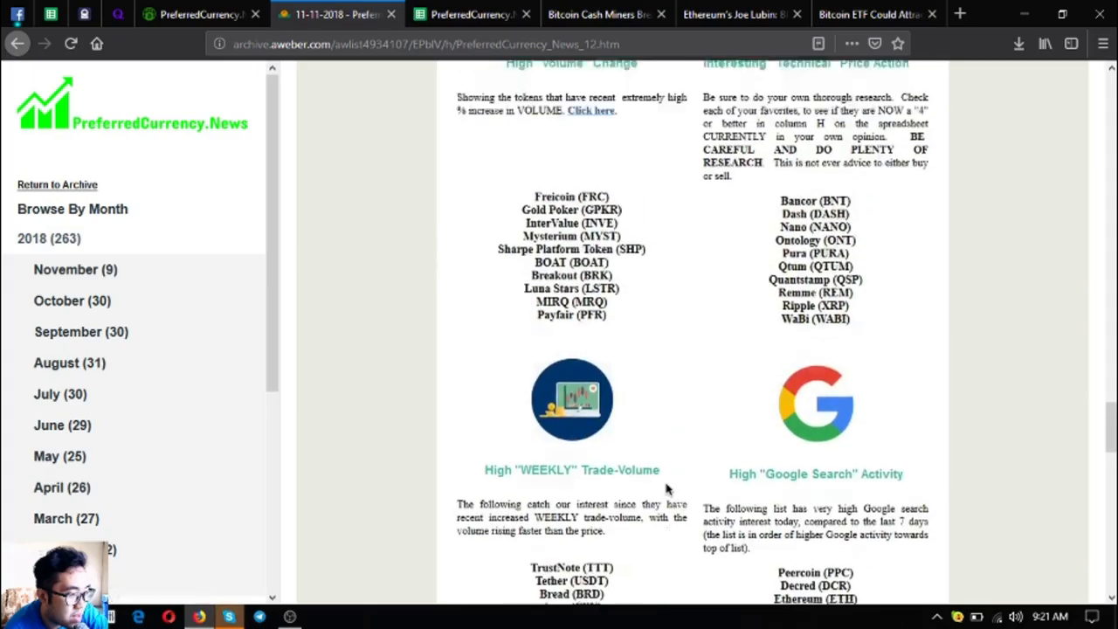
Step: Scroll to the EOS Marketplace News section and open the eosmarketplace.news listings link
scroll(down, 3)
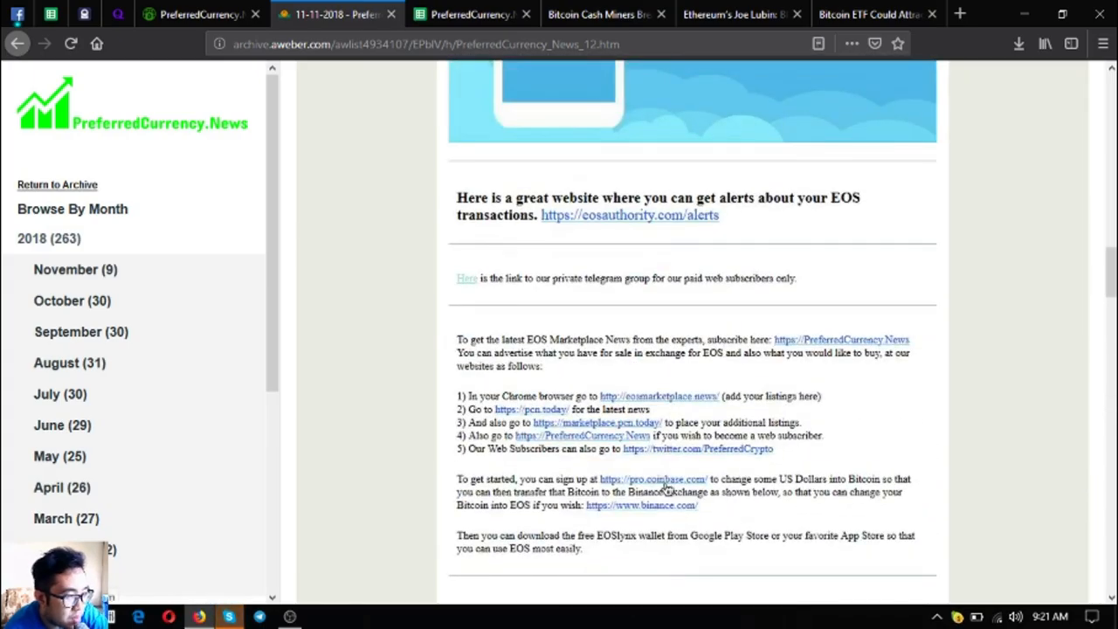
mouse_move(547, 394)
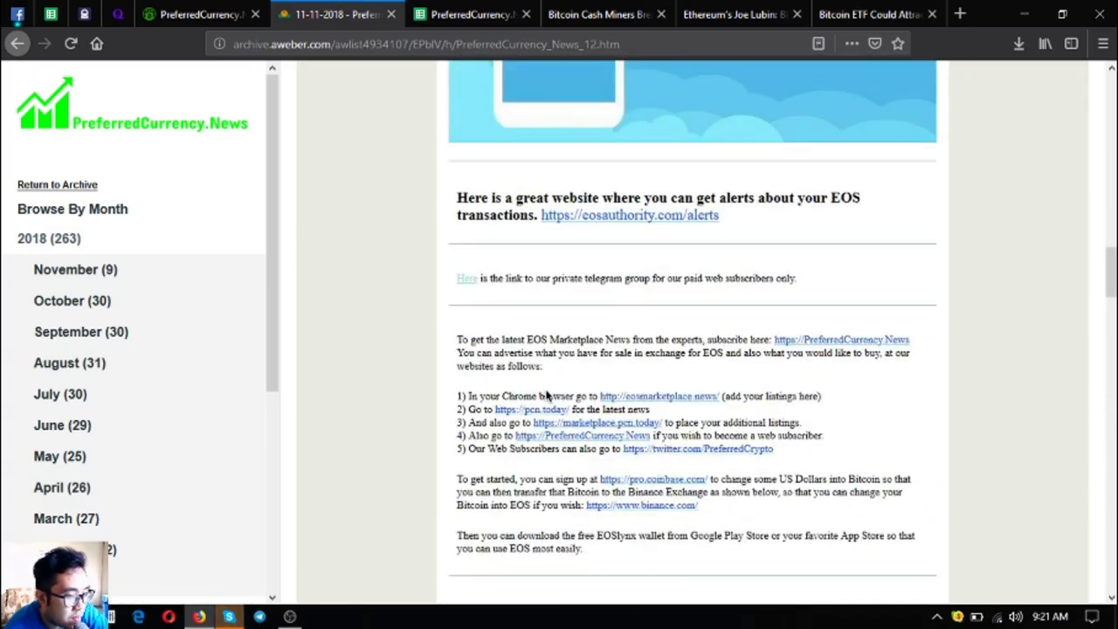
click(658, 396)
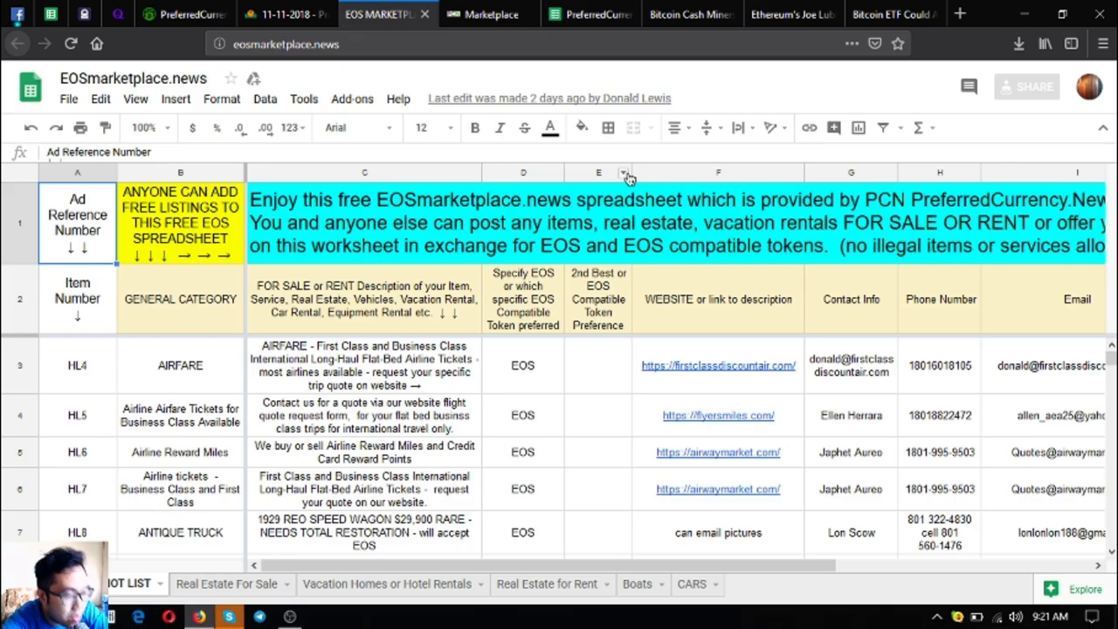
Step: Browse the EOSmarketplace listings' phone numbers and antique truck description, then return to PreferredCurrency.News
scroll(down, 3)
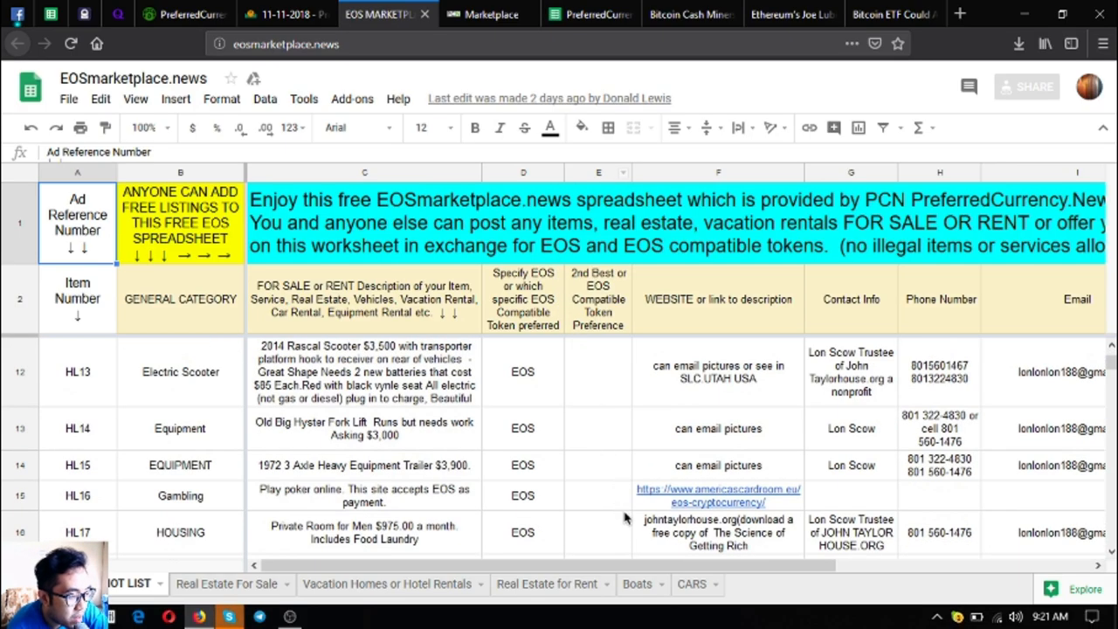
scroll(down, 3)
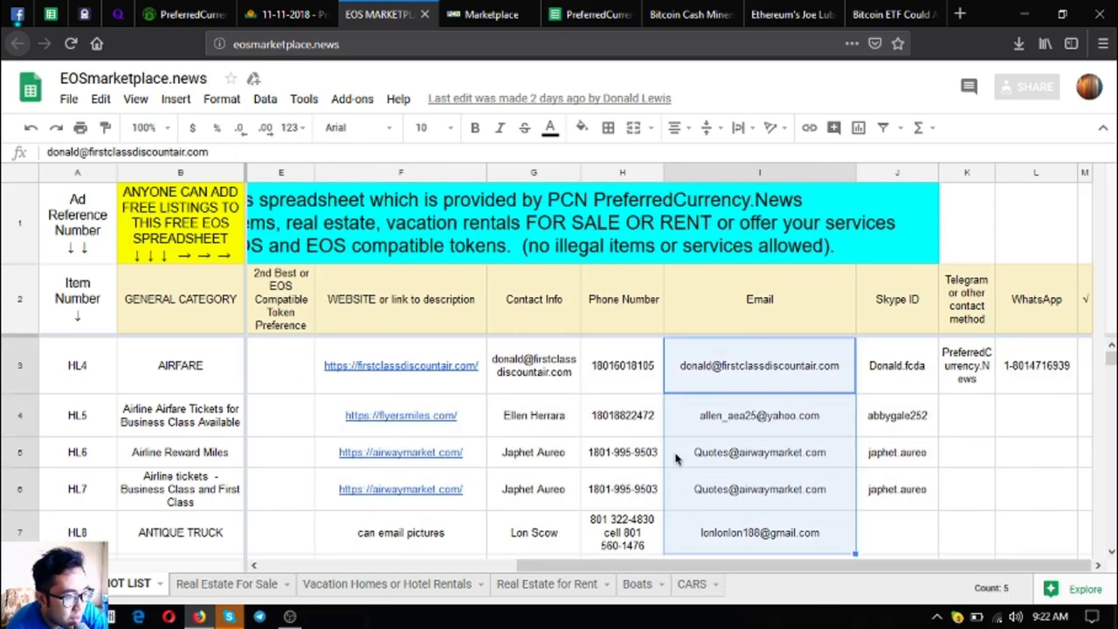
click(621, 365)
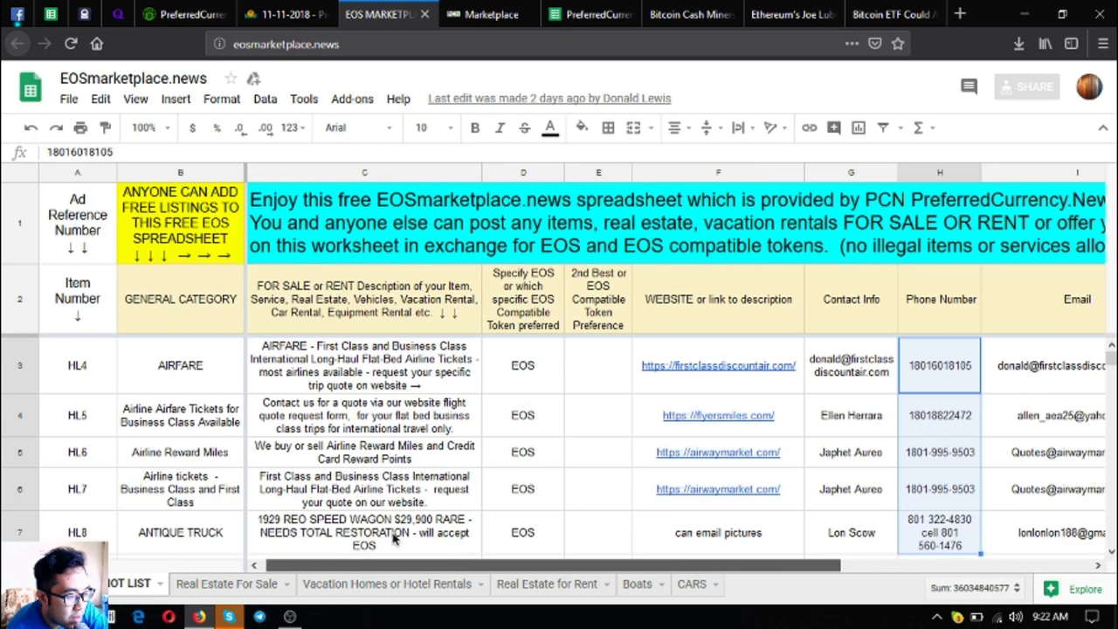
click(364, 531)
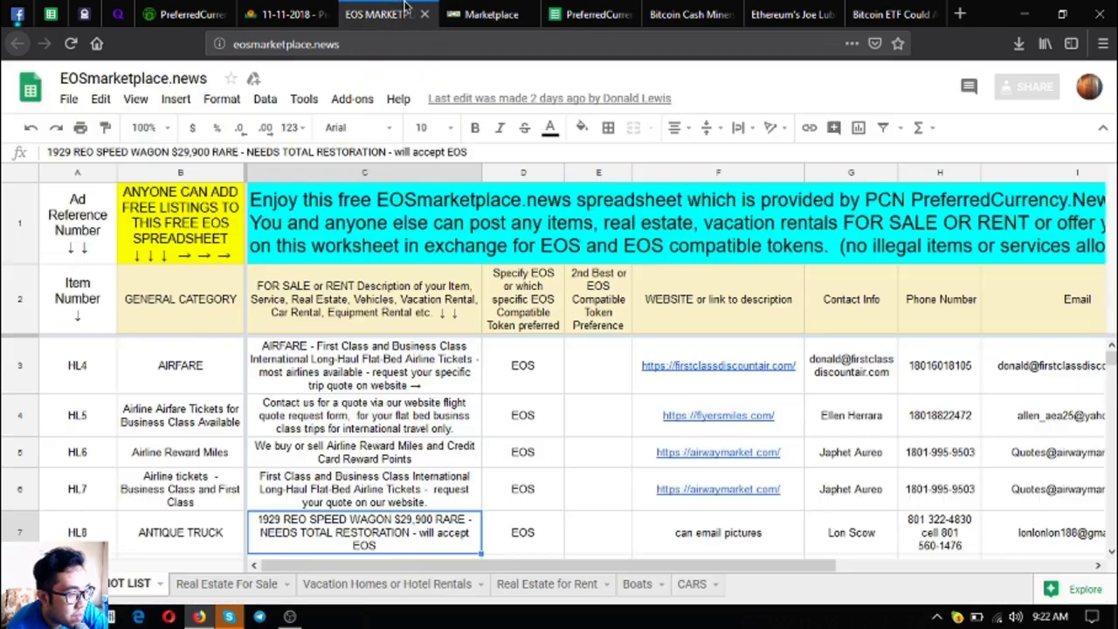
mouse_move(492, 14)
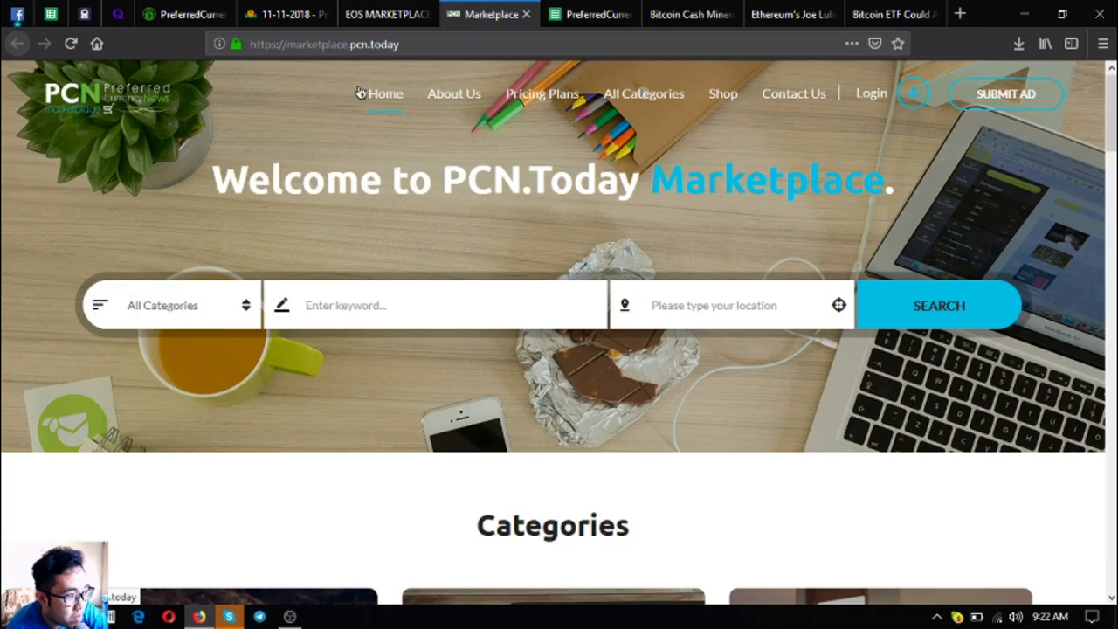
click(188, 15)
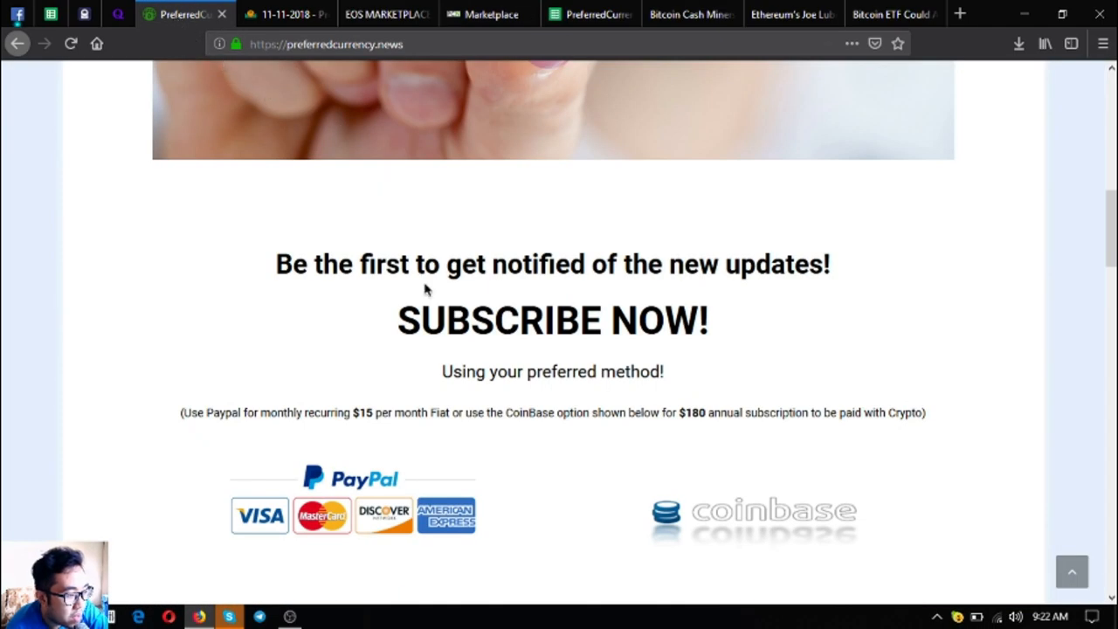
Step: Scroll up to the blockchain word-cloud image, then bring OBS Studio to the front
scroll(up, 3)
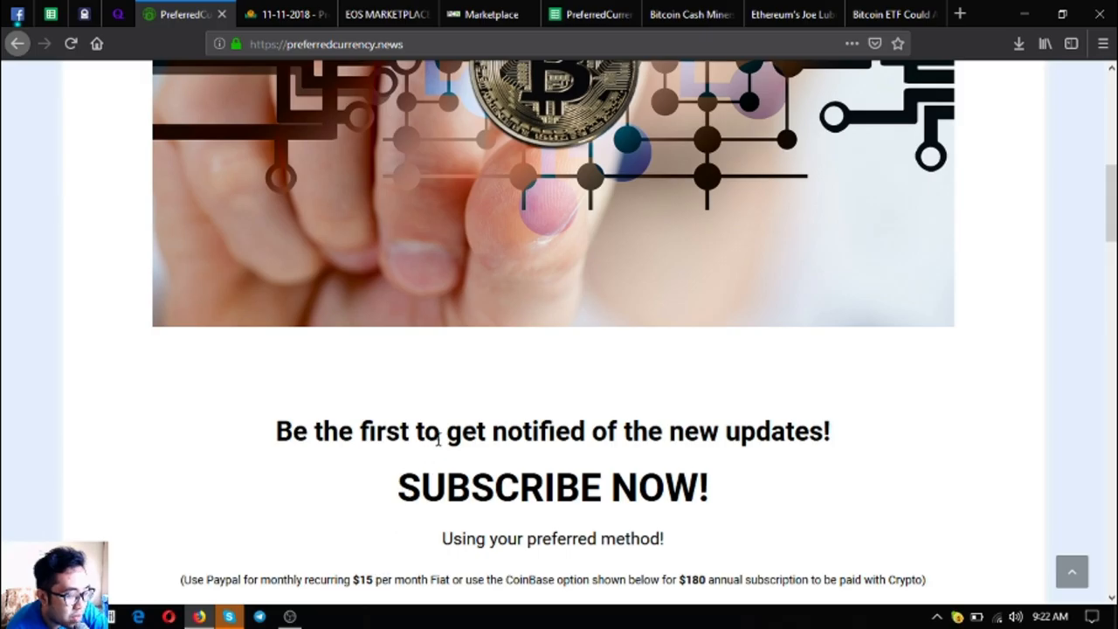
mouse_move(337, 625)
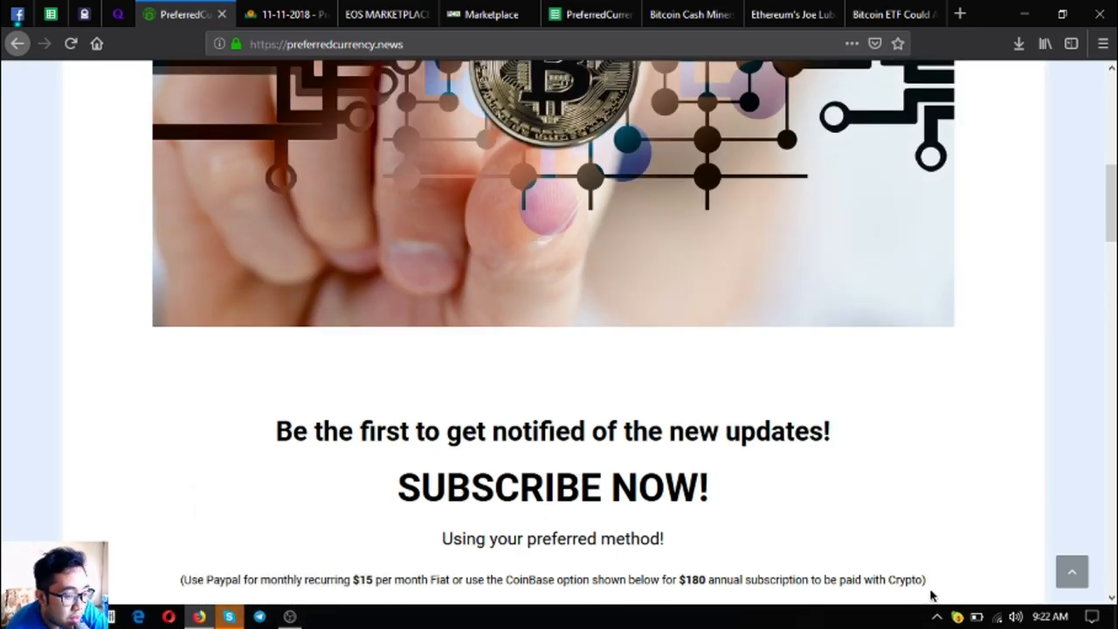
mouse_move(792, 489)
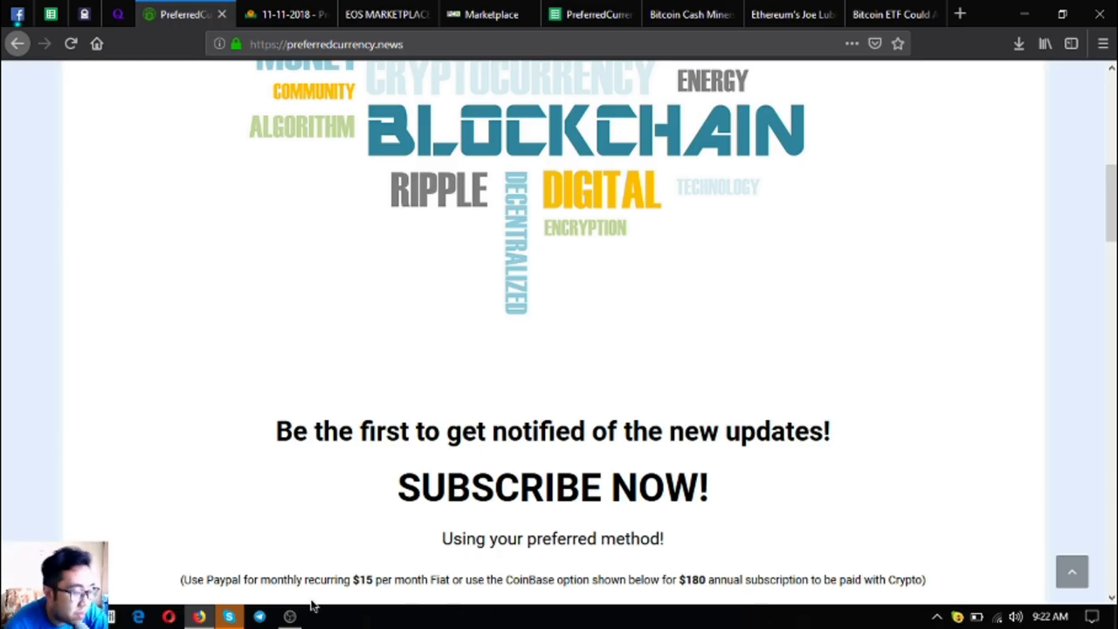
click(230, 614)
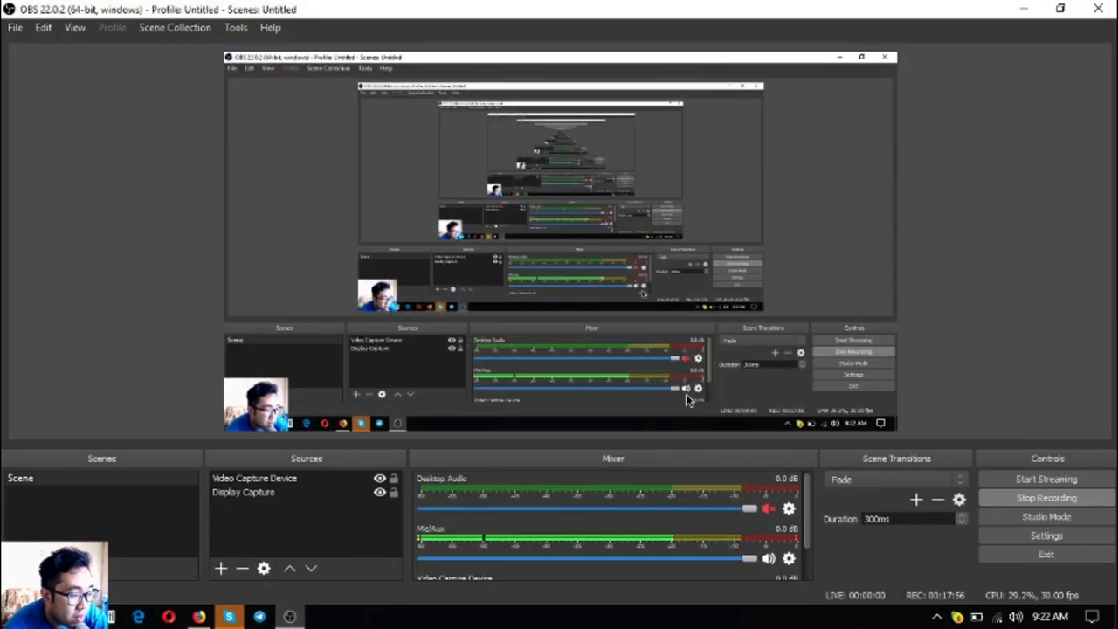